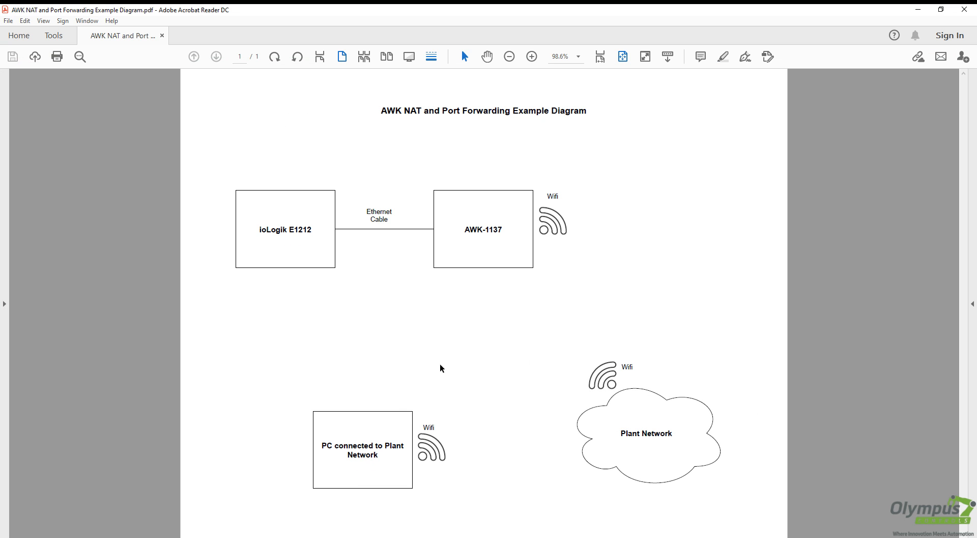
{"action": "mouse_move", "coordinate": [881, 363]}
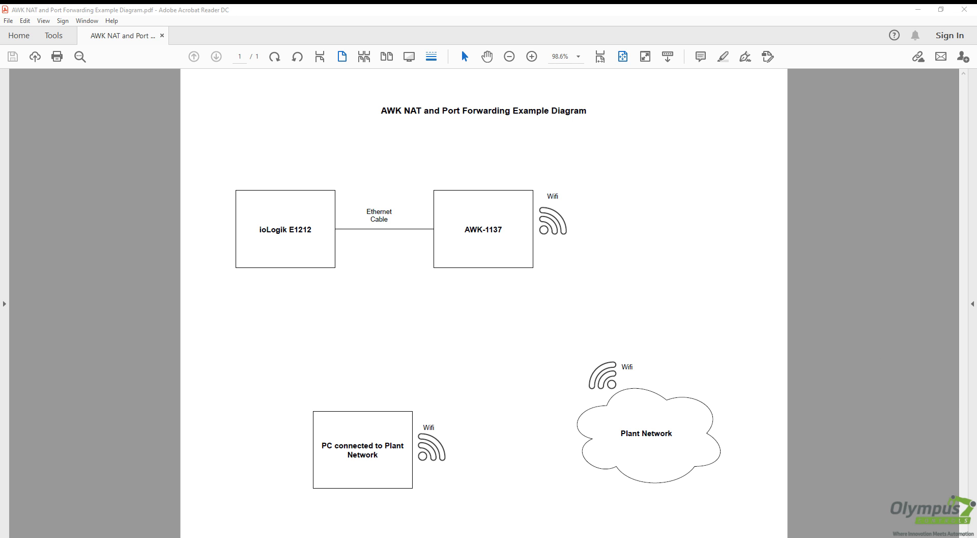
{"action": "mouse_move", "coordinate": [810, 326]}
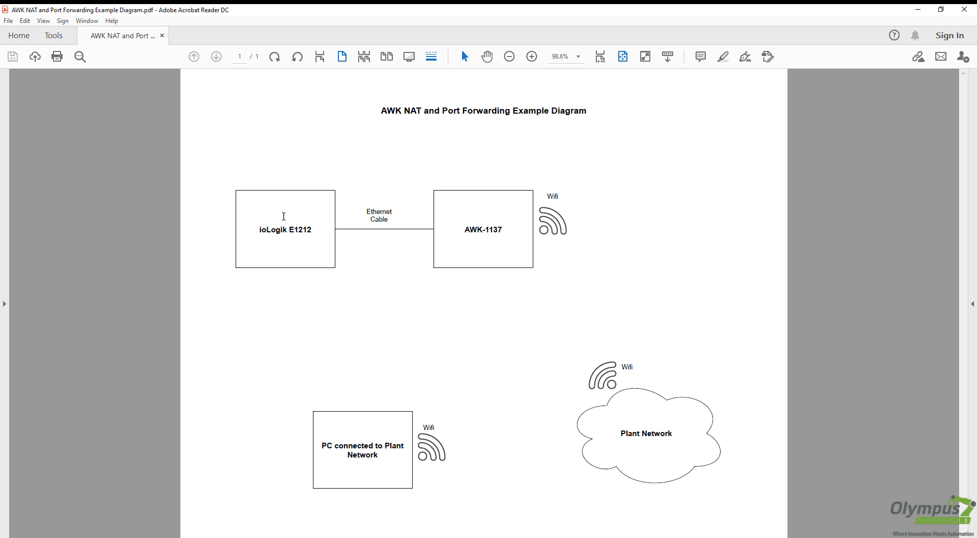
{"action": "mouse_move", "coordinate": [241, 219]}
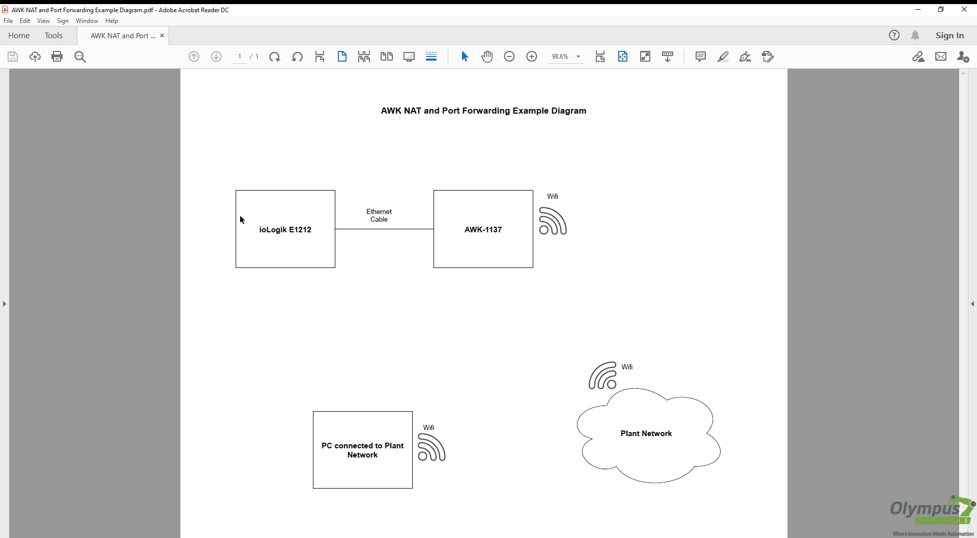
- Highlight the ioLogik E1212 and AWK-1137 labels in the lab diagram
{"action": "double_click", "coordinate": [285, 229]}
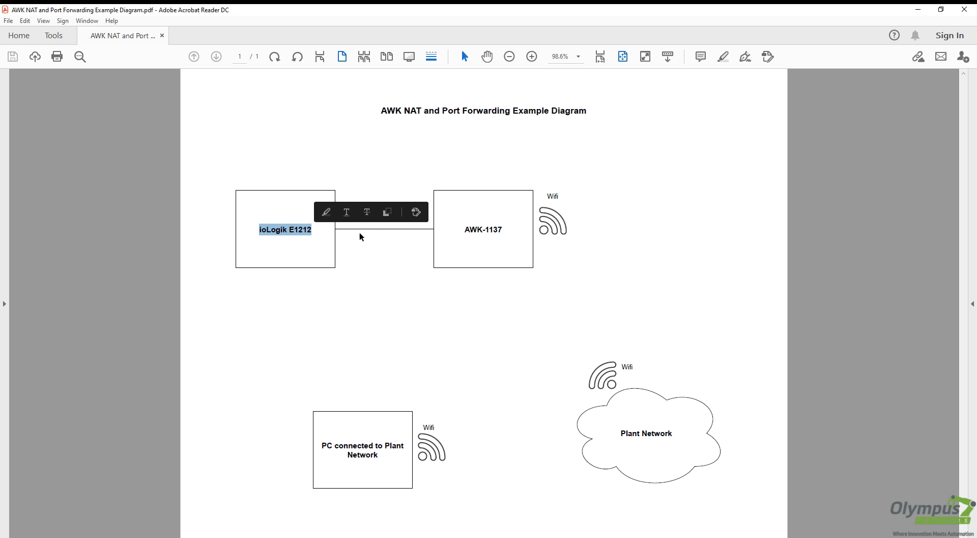
{"action": "mouse_move", "coordinate": [296, 286]}
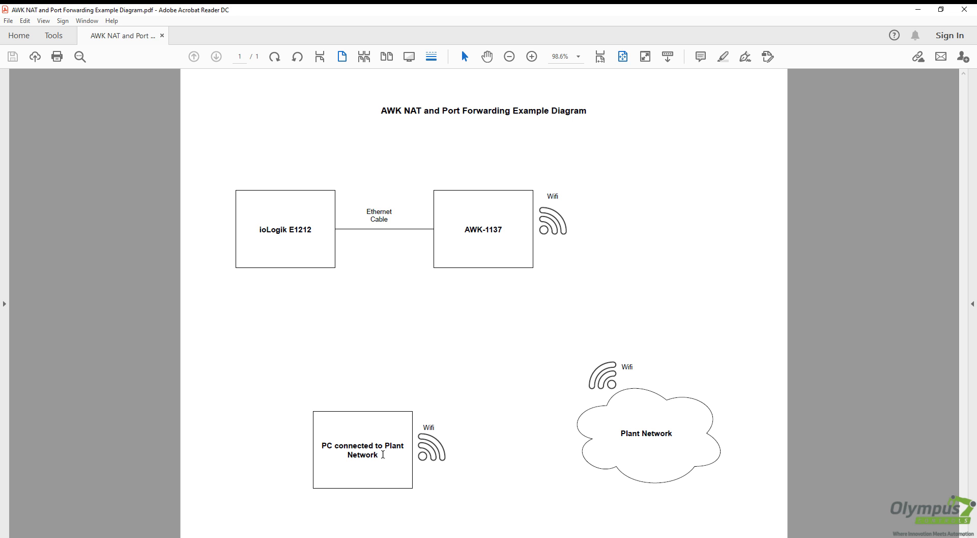
{"action": "mouse_move", "coordinate": [645, 424]}
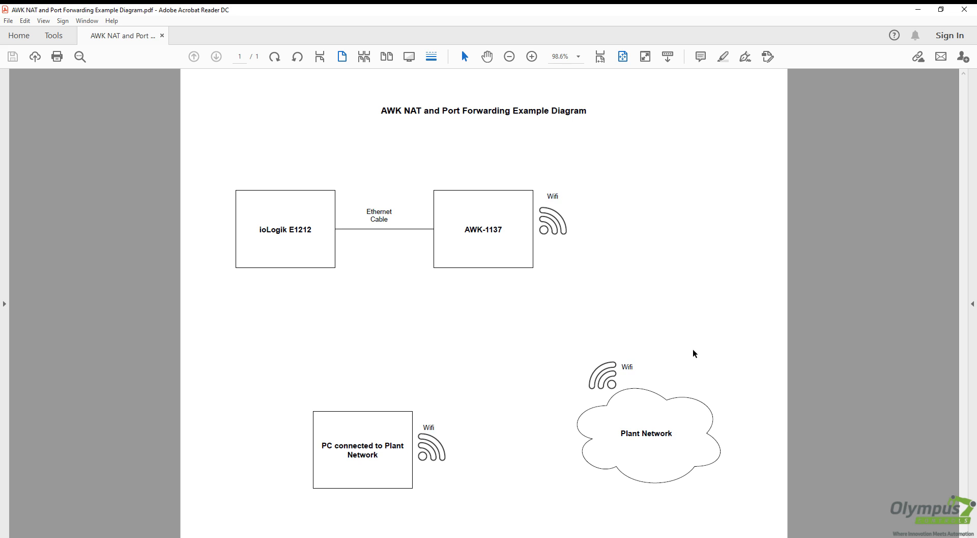
{"action": "mouse_move", "coordinate": [783, 155]}
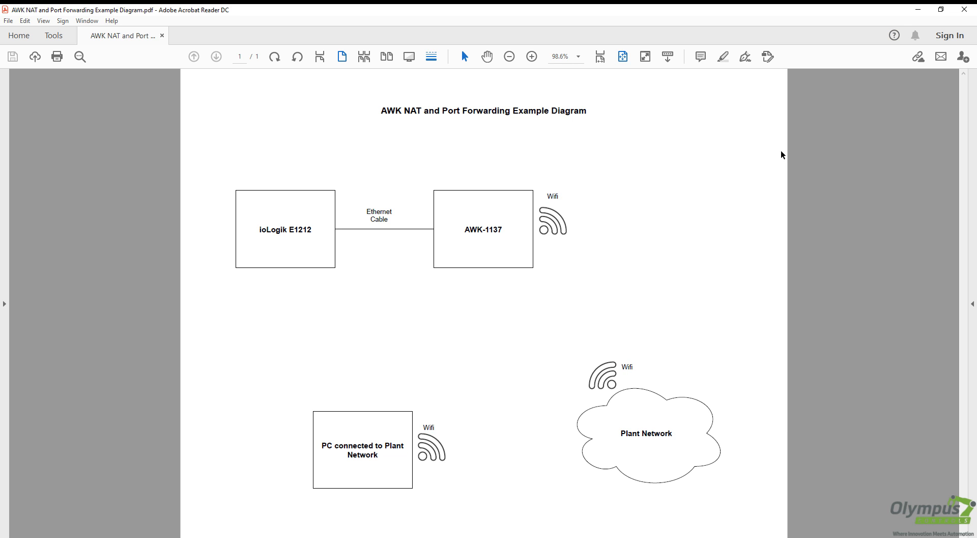
{"action": "mouse_move", "coordinate": [910, 471]}
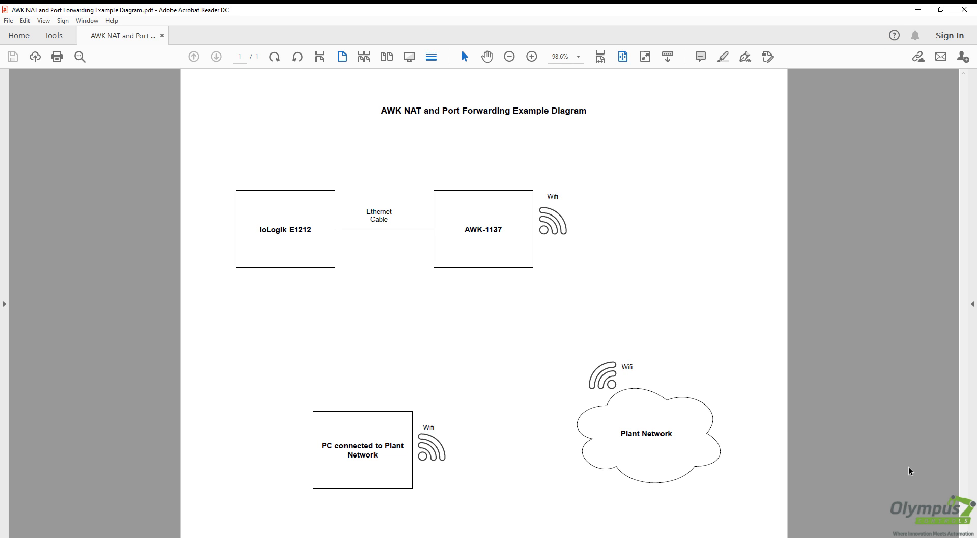
{"action": "mouse_move", "coordinate": [278, 517]}
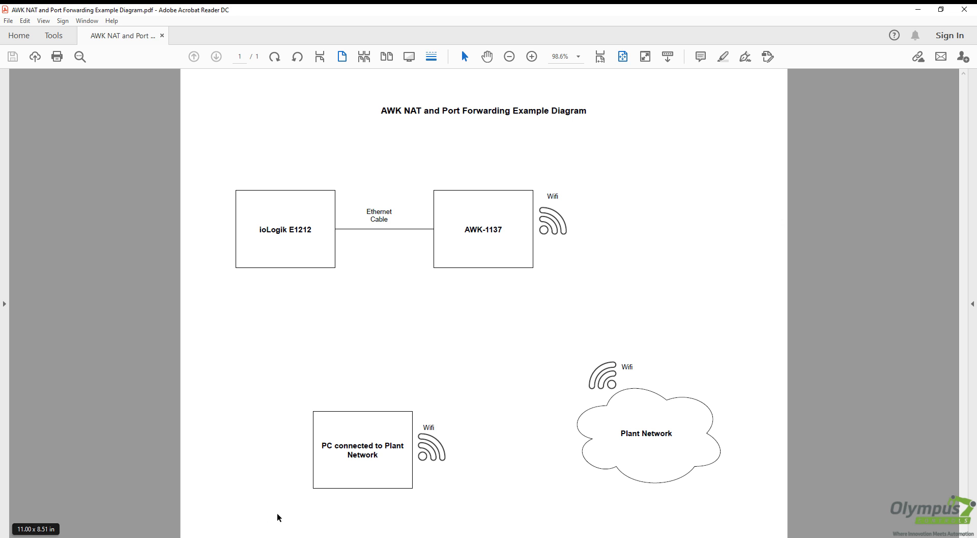
{"action": "mouse_move", "coordinate": [352, 262]}
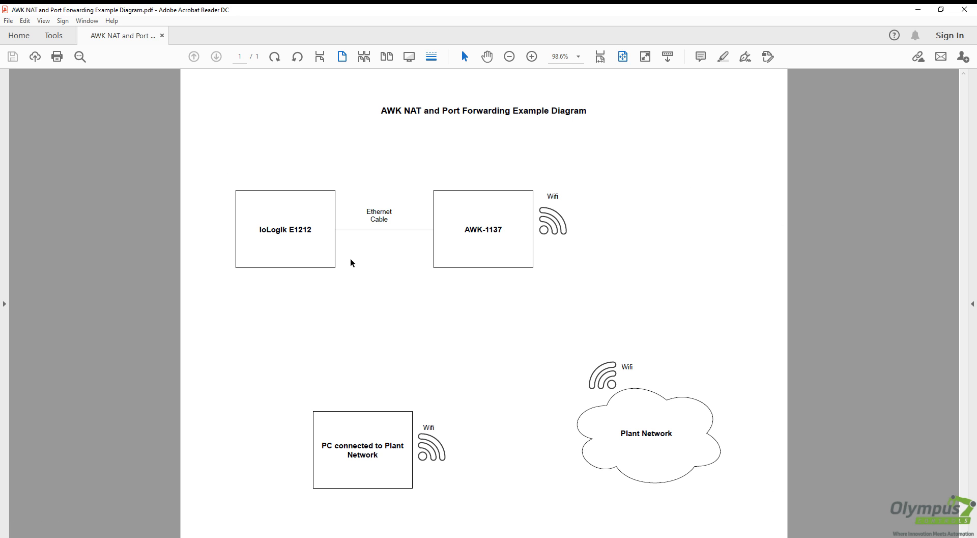
{"action": "double_click", "coordinate": [285, 229]}
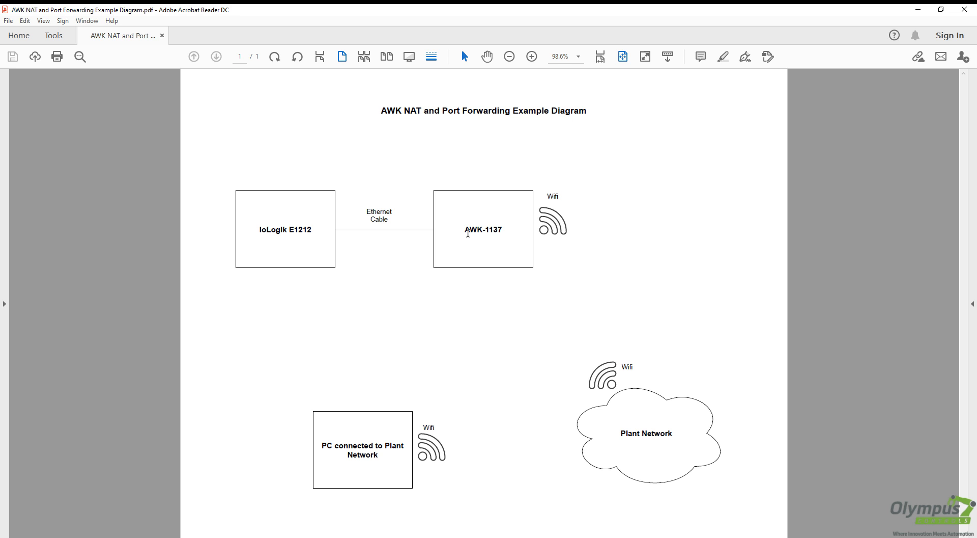
{"action": "double_click", "coordinate": [483, 229]}
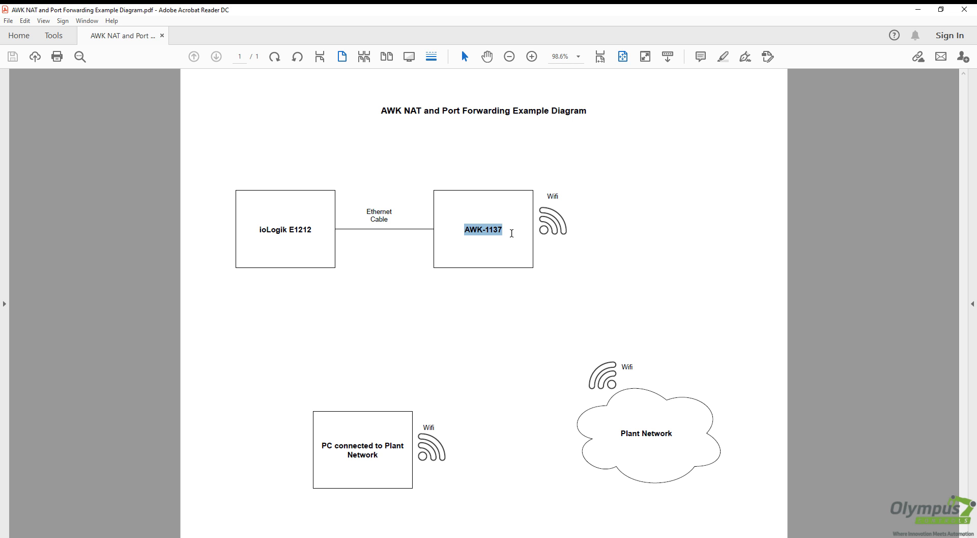
{"action": "mouse_move", "coordinate": [618, 286]}
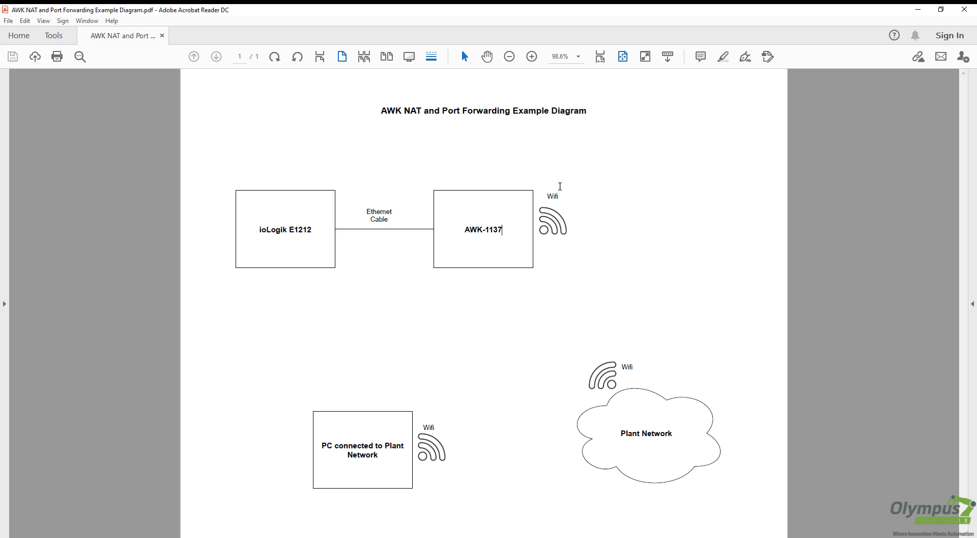
{"action": "mouse_move", "coordinate": [472, 392]}
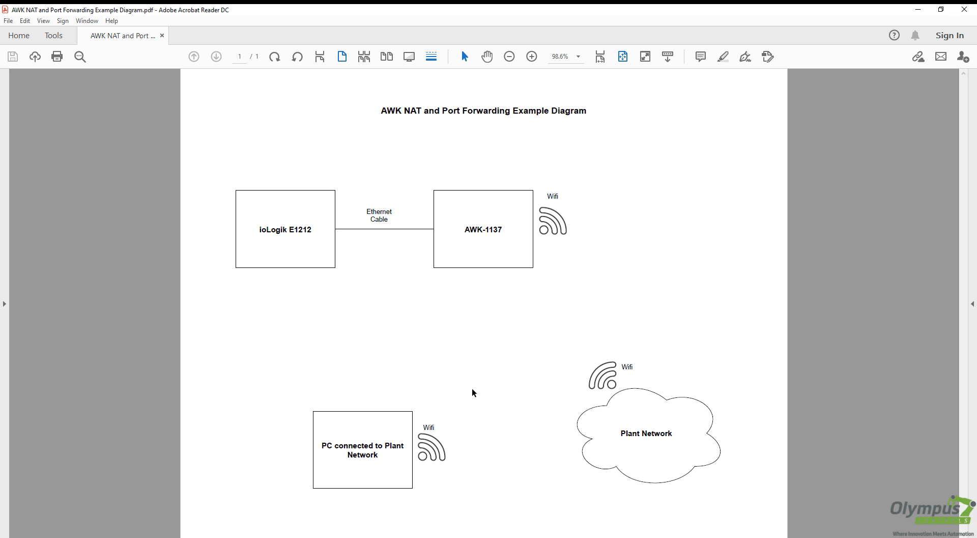
{"action": "double_click", "coordinate": [362, 444]}
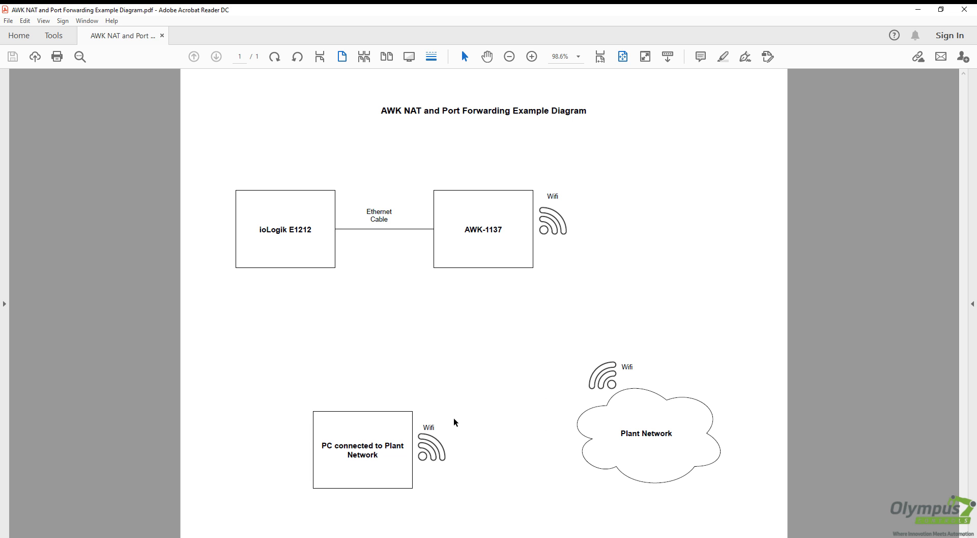
{"action": "double_click", "coordinate": [483, 229]}
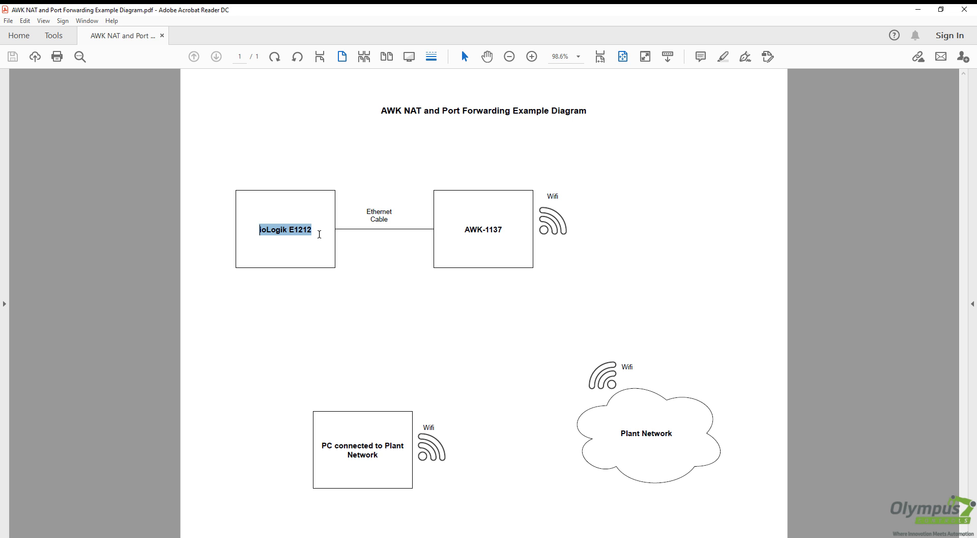
{"action": "left_click", "coordinate": [285, 229]}
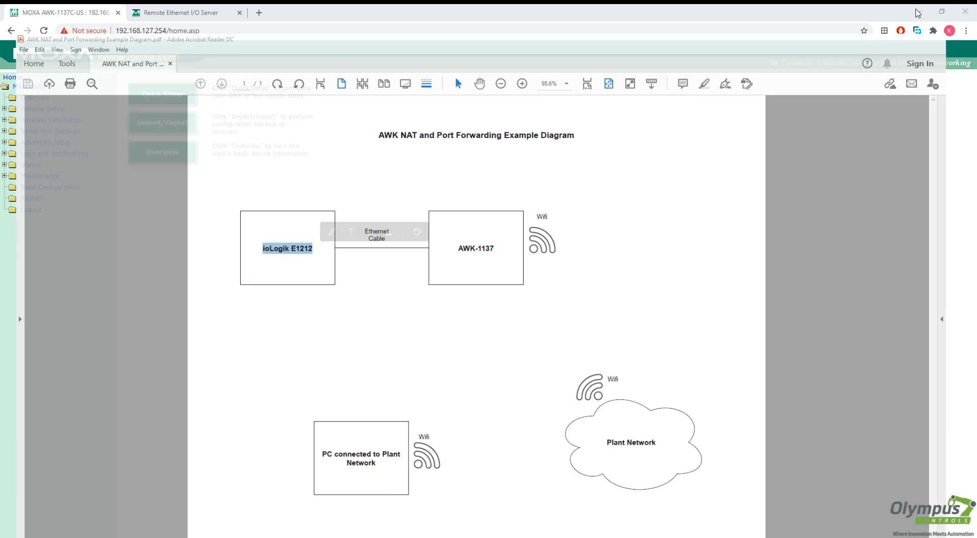
- Bring the AWK-1137C console forward and expand Wireless LAN Setup > WLAN
{"action": "left_click", "coordinate": [62, 12]}
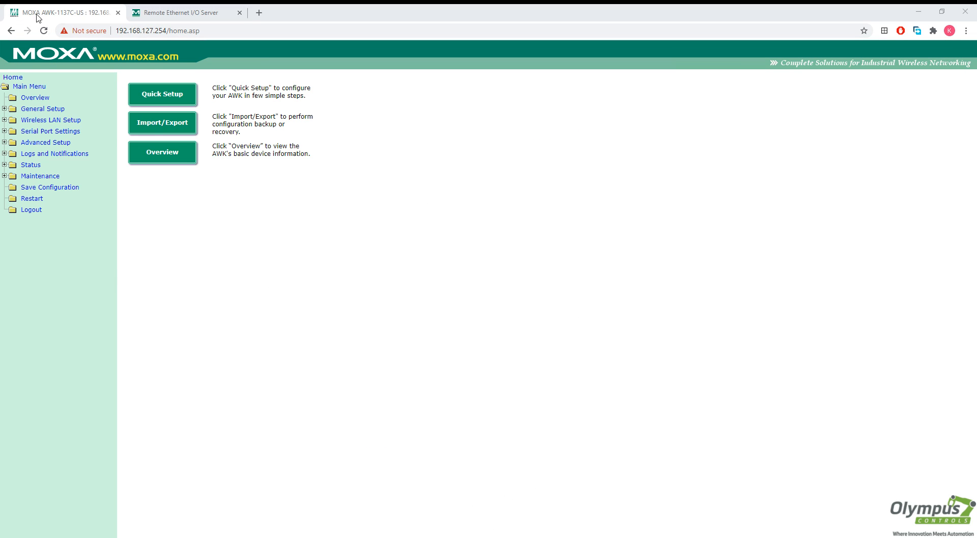
{"action": "left_click", "coordinate": [168, 30]}
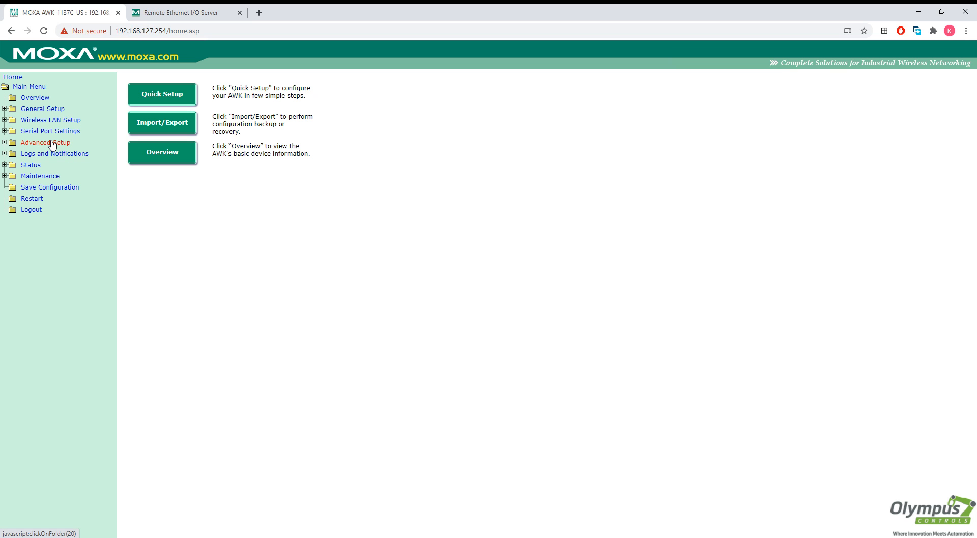
{"action": "left_click", "coordinate": [51, 120]}
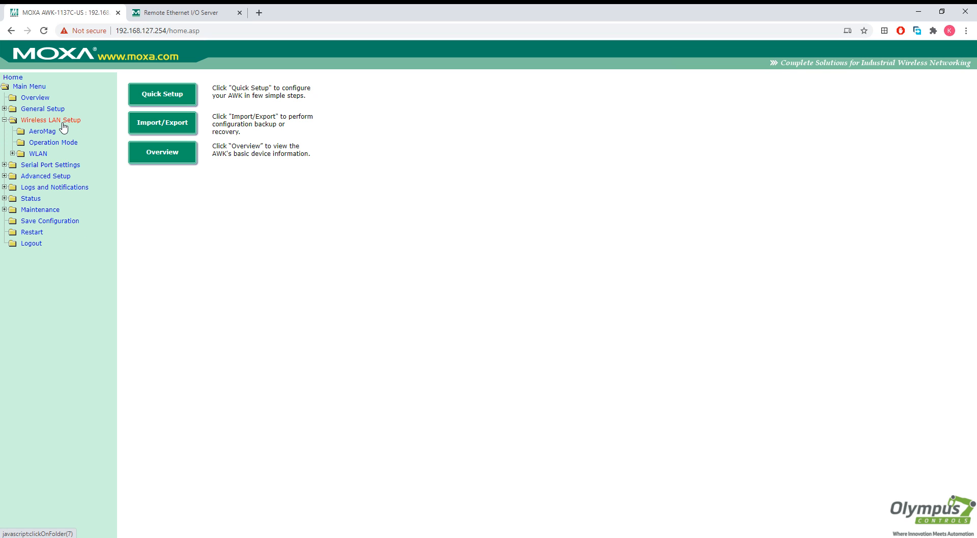
{"action": "left_click", "coordinate": [13, 153]}
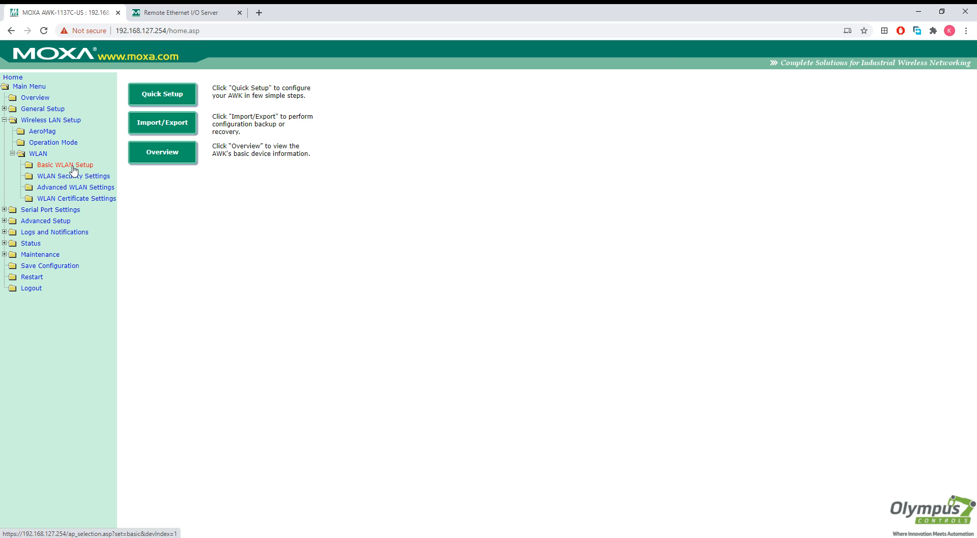
{"action": "mouse_move", "coordinate": [57, 168]}
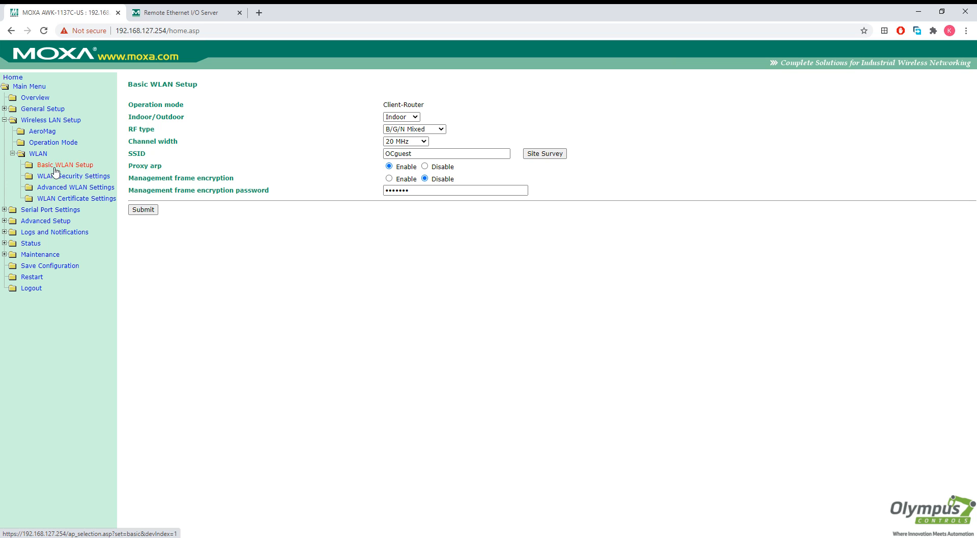
{"action": "mouse_move", "coordinate": [59, 170]}
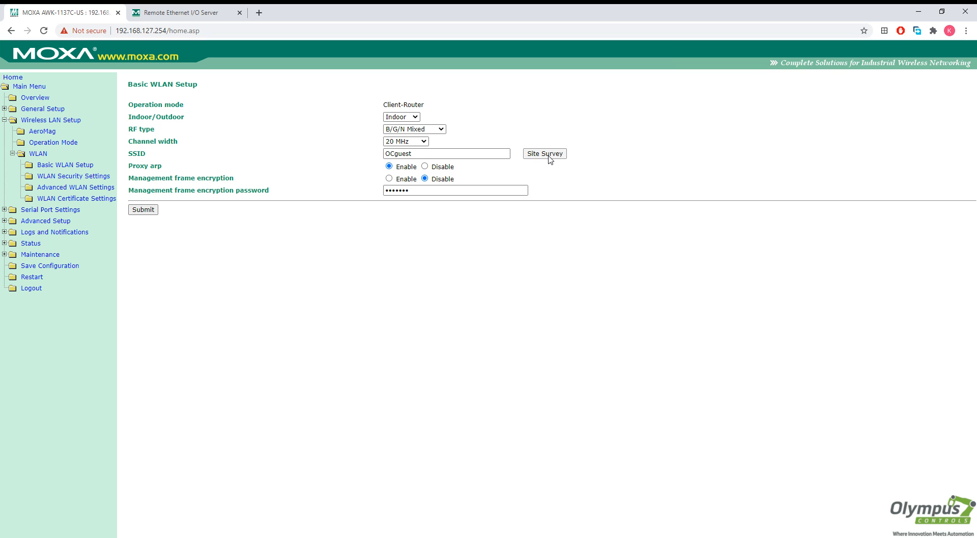
- Run a site survey, pick OCguest as the SSID and submit the basic WLAN settings
{"action": "left_click", "coordinate": [543, 153]}
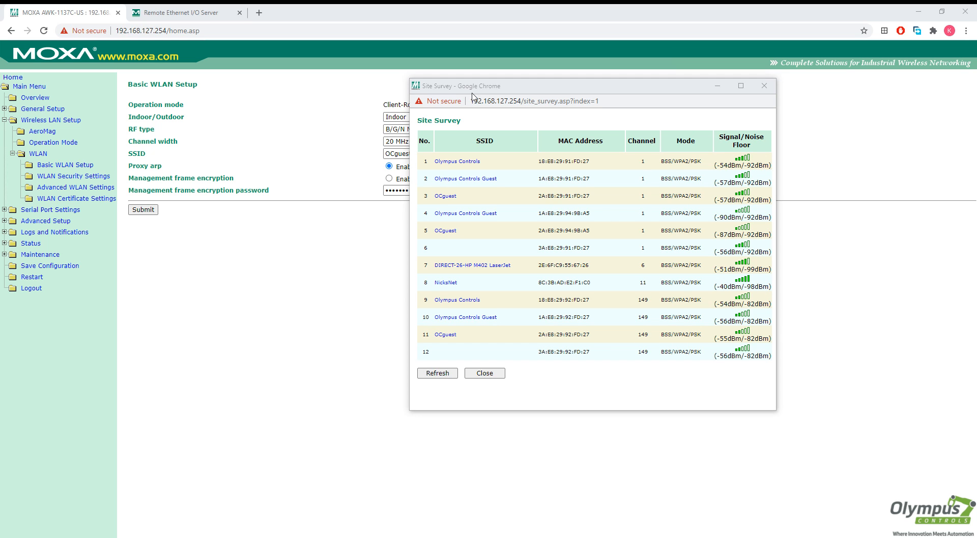
{"action": "mouse_move", "coordinate": [580, 225]}
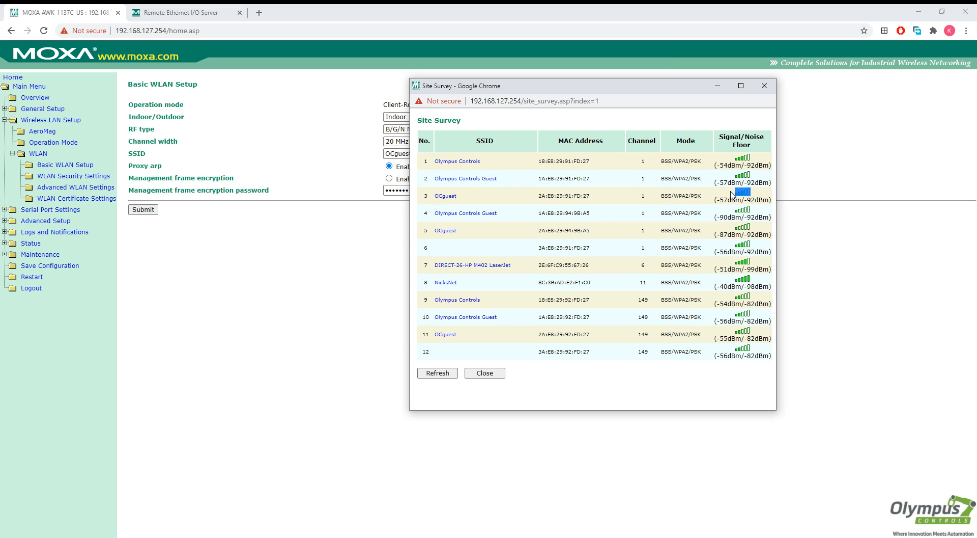
{"action": "mouse_move", "coordinate": [445, 196]}
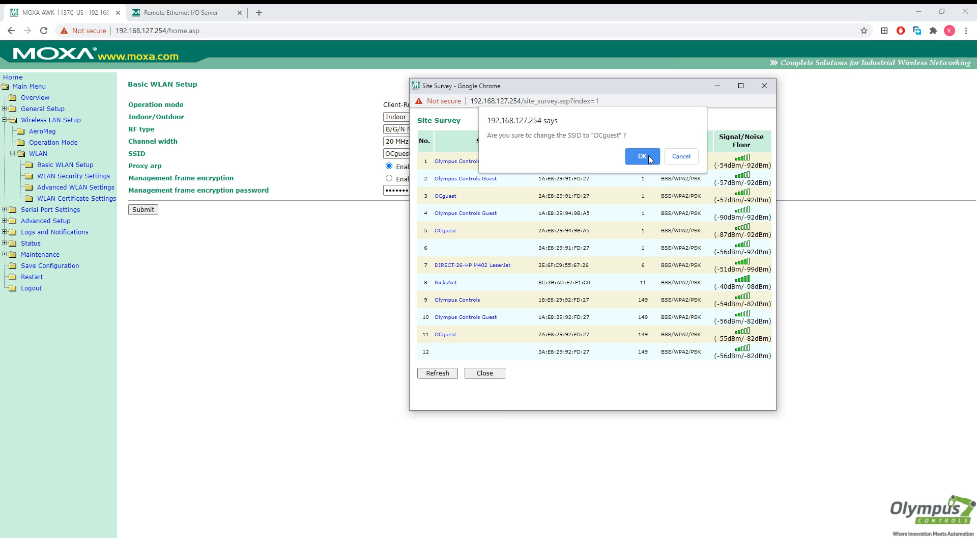
{"action": "left_click", "coordinate": [643, 156]}
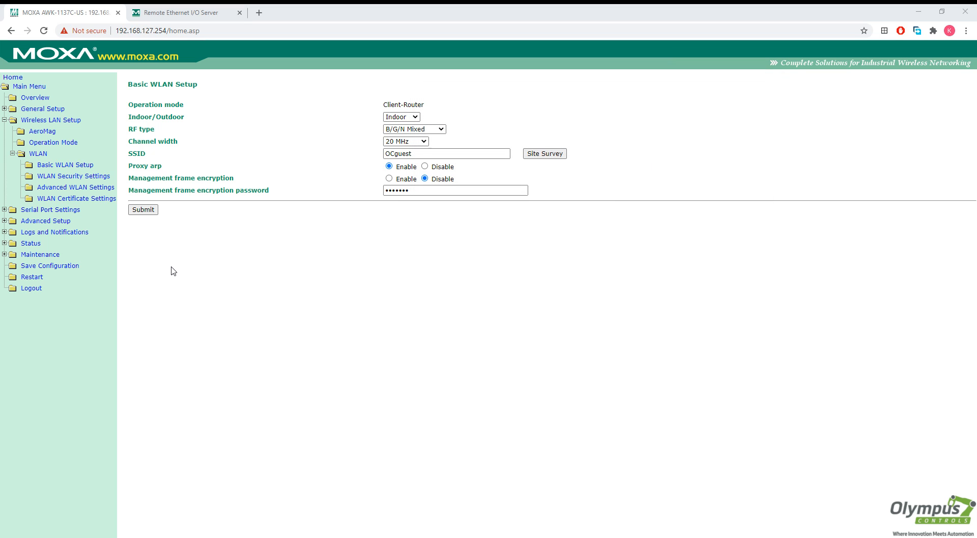
{"action": "left_click", "coordinate": [143, 208]}
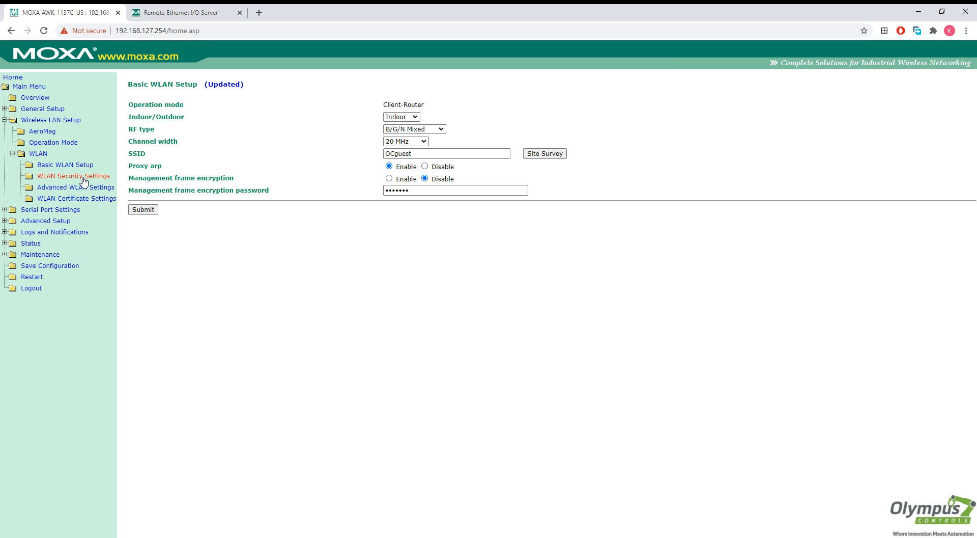
- Set WLAN security to WPA2 Personal with AES, enter the passphrase and submit
{"action": "left_click", "coordinate": [74, 176]}
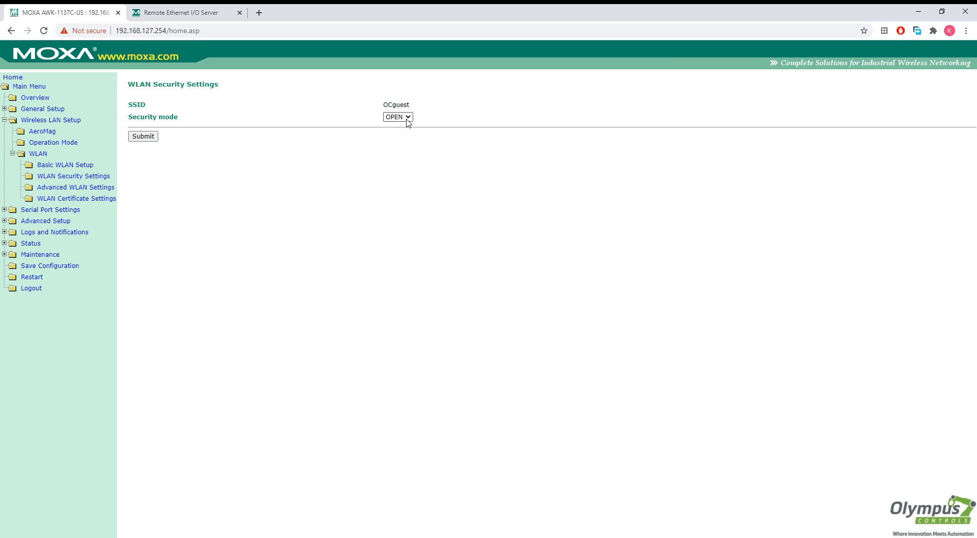
{"action": "left_click", "coordinate": [398, 117]}
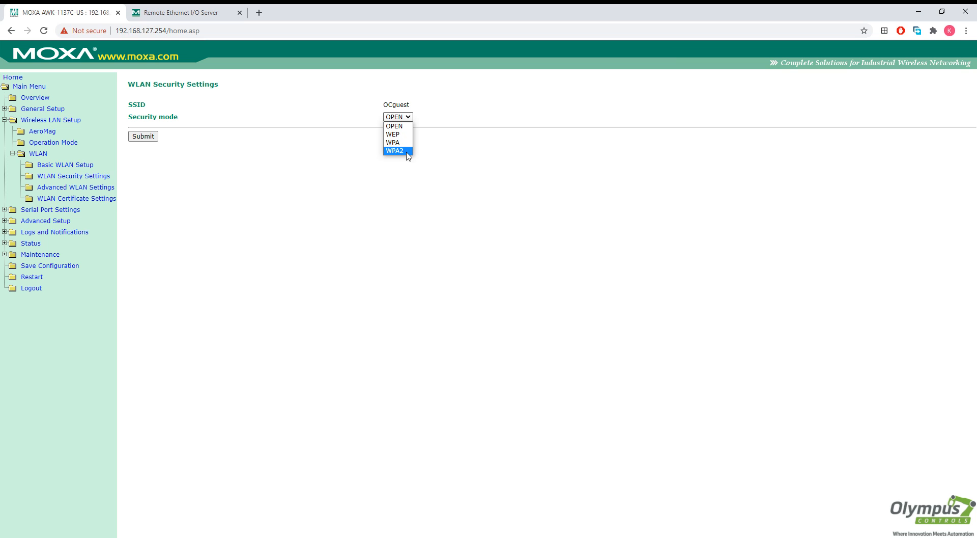
{"action": "left_click", "coordinate": [394, 151]}
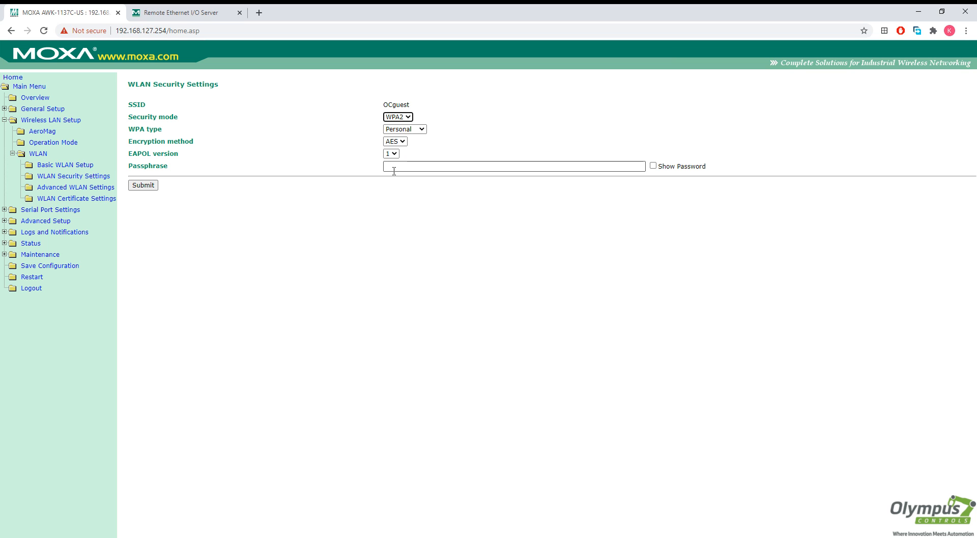
{"action": "type", "text": "•"}
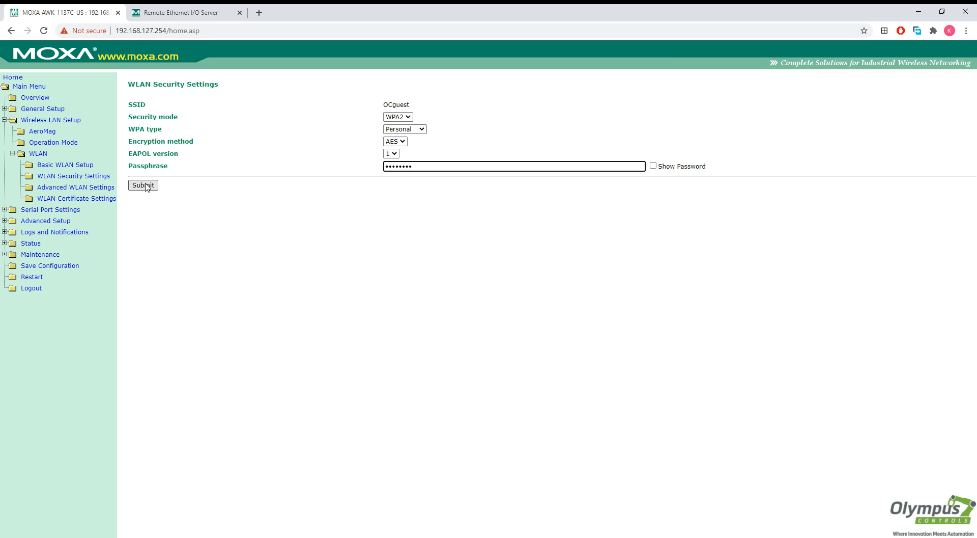
{"action": "left_click", "coordinate": [143, 185]}
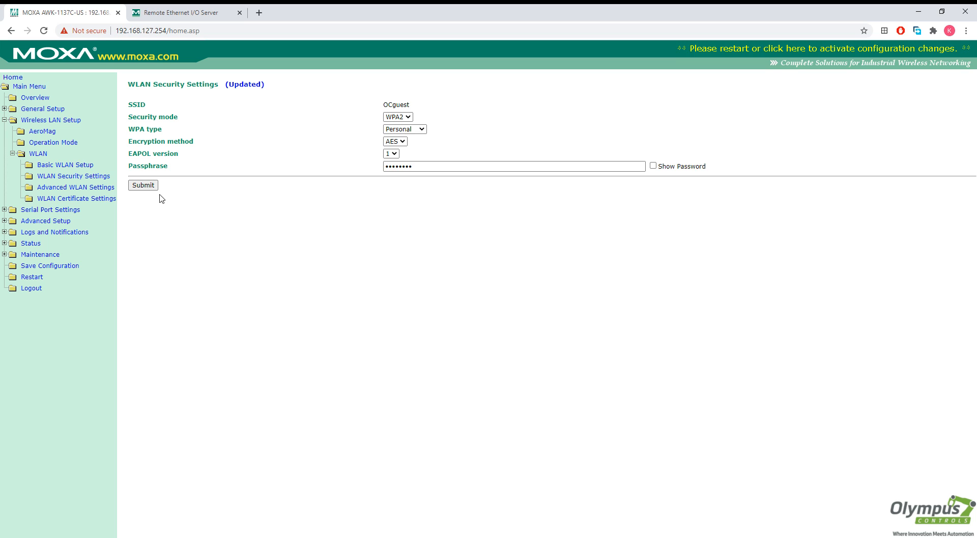
{"action": "mouse_move", "coordinate": [52, 142]}
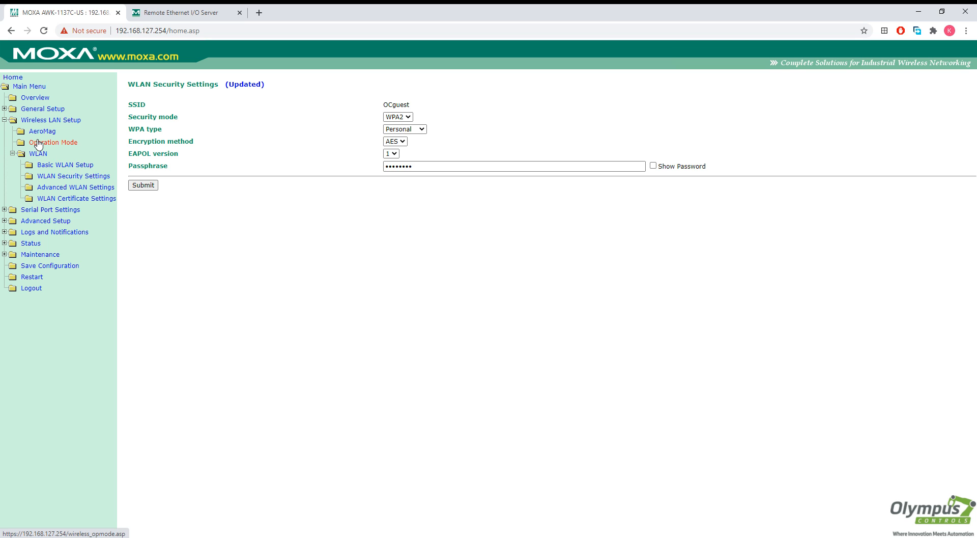
- Keep Client-Router operation mode, enable wireless and submit
{"action": "left_click", "coordinate": [53, 142]}
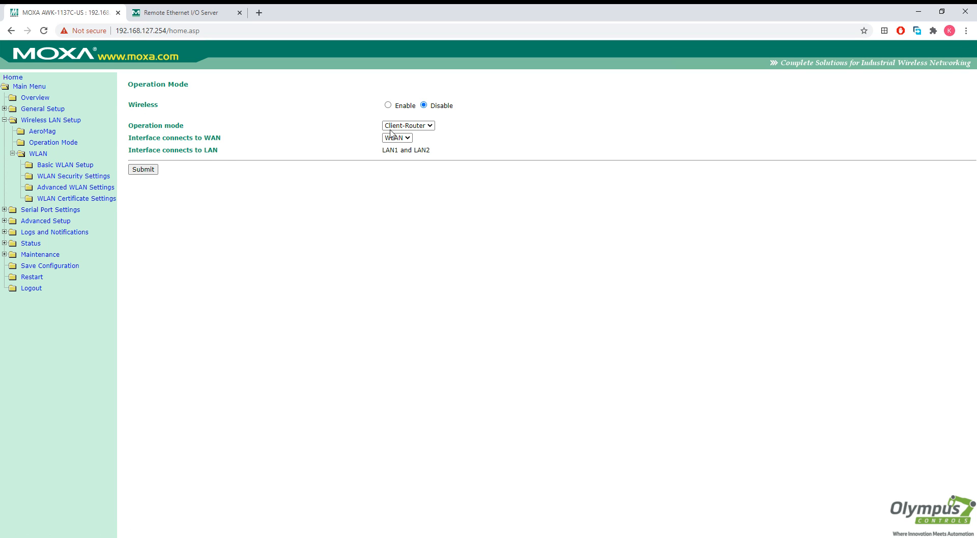
{"action": "left_click", "coordinate": [407, 126]}
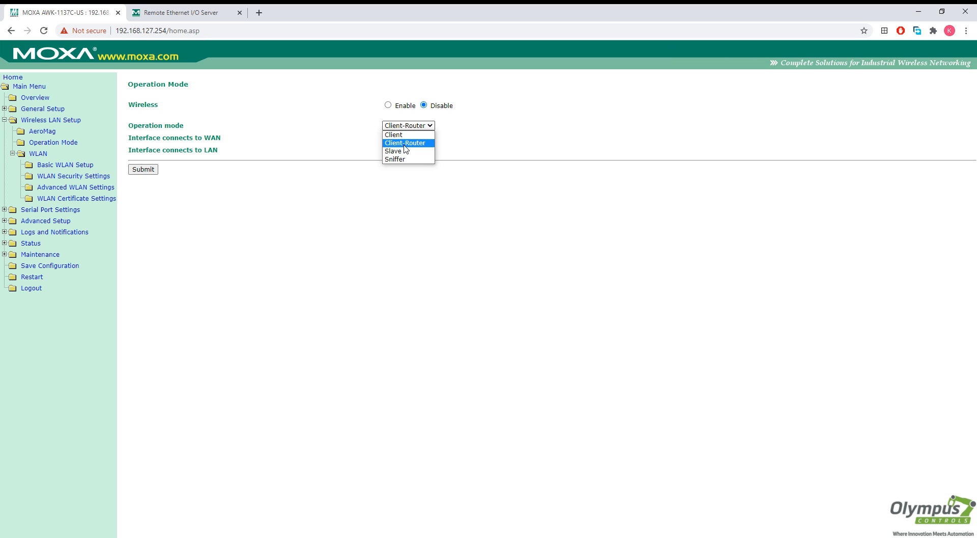
{"action": "left_click", "coordinate": [404, 142]}
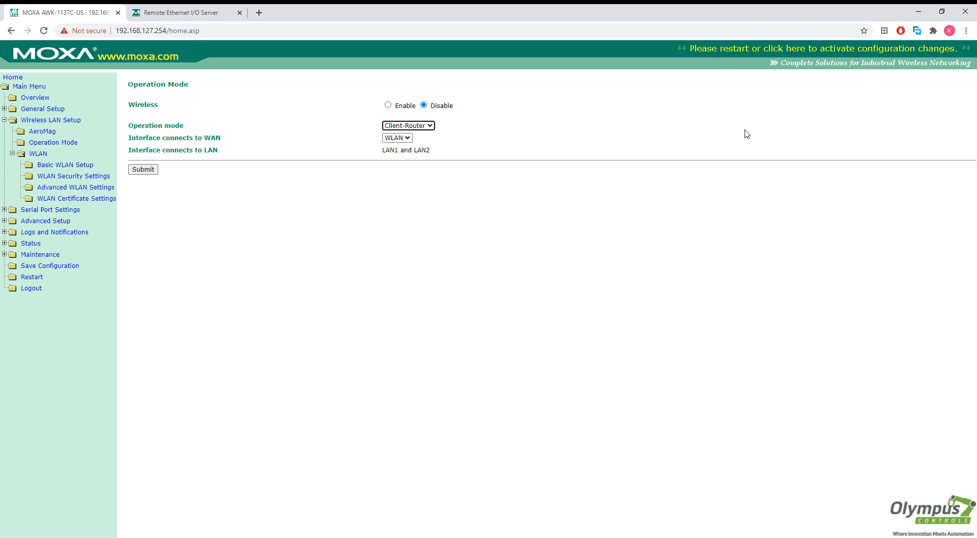
{"action": "mouse_move", "coordinate": [115, 87]}
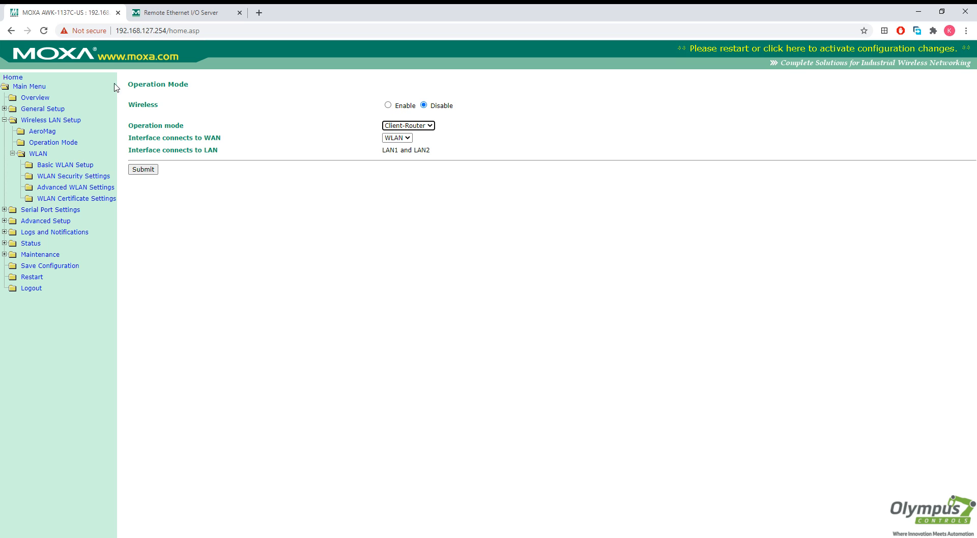
{"action": "left_click", "coordinate": [388, 105]}
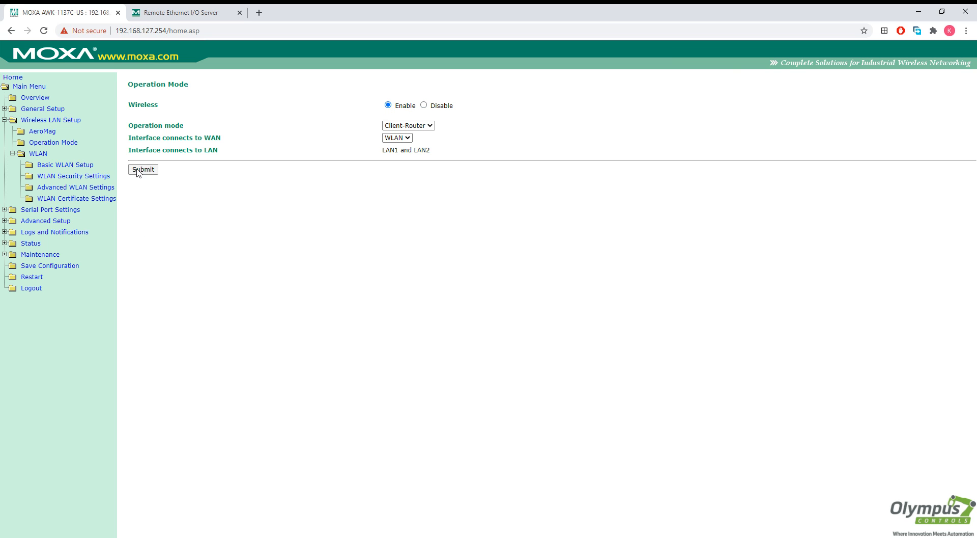
{"action": "left_click", "coordinate": [142, 169]}
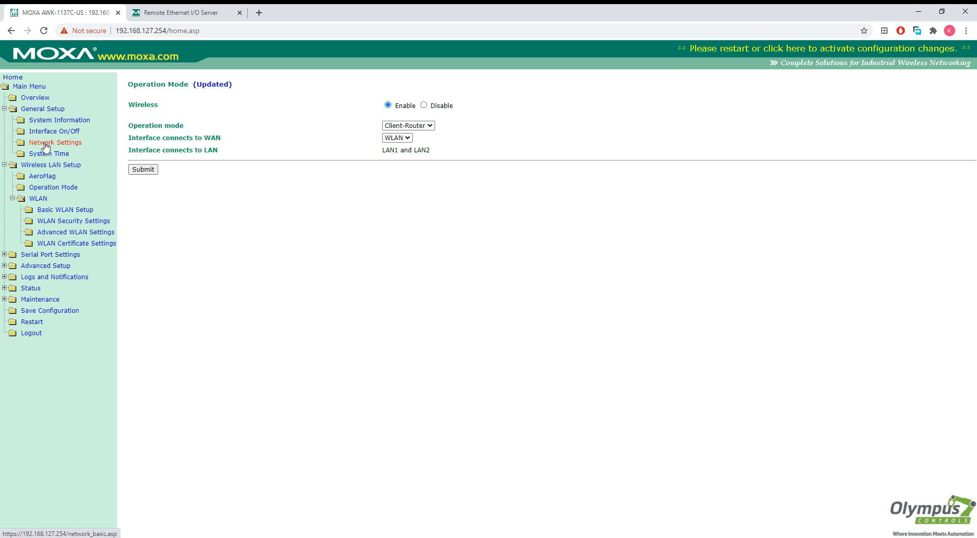
- Review Network Settings showing WAN on DHCP and LAN at 192.168.127.254
{"action": "left_click", "coordinate": [55, 143]}
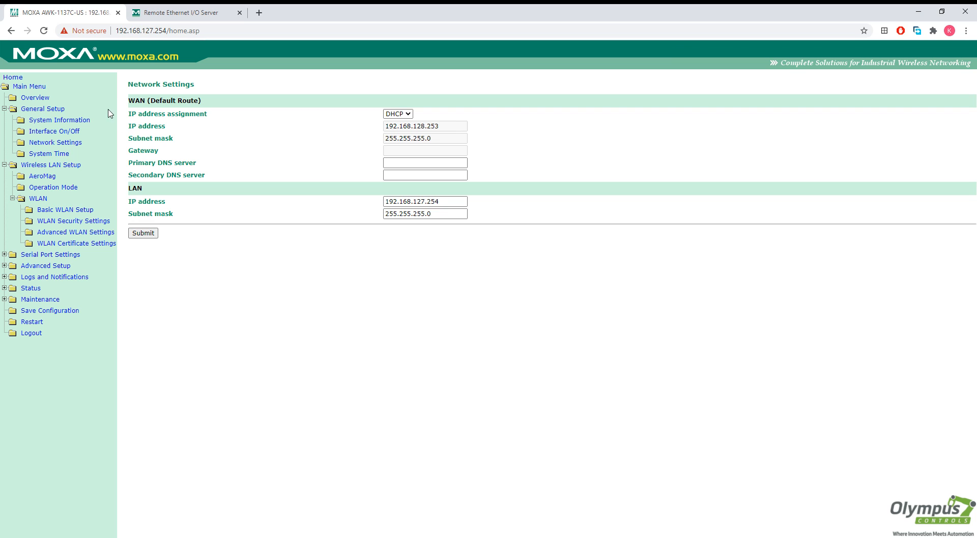
{"action": "mouse_move", "coordinate": [375, 112]}
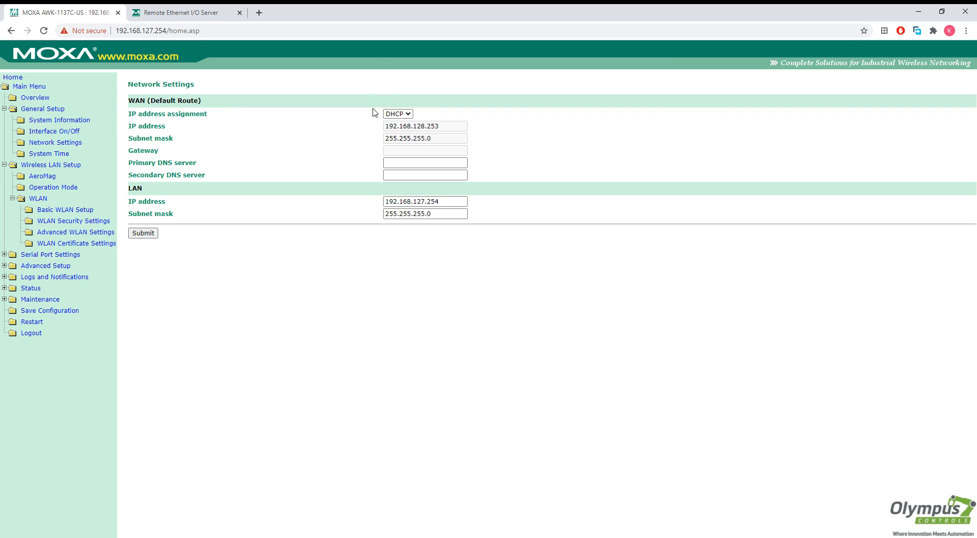
{"action": "left_click", "coordinate": [143, 232]}
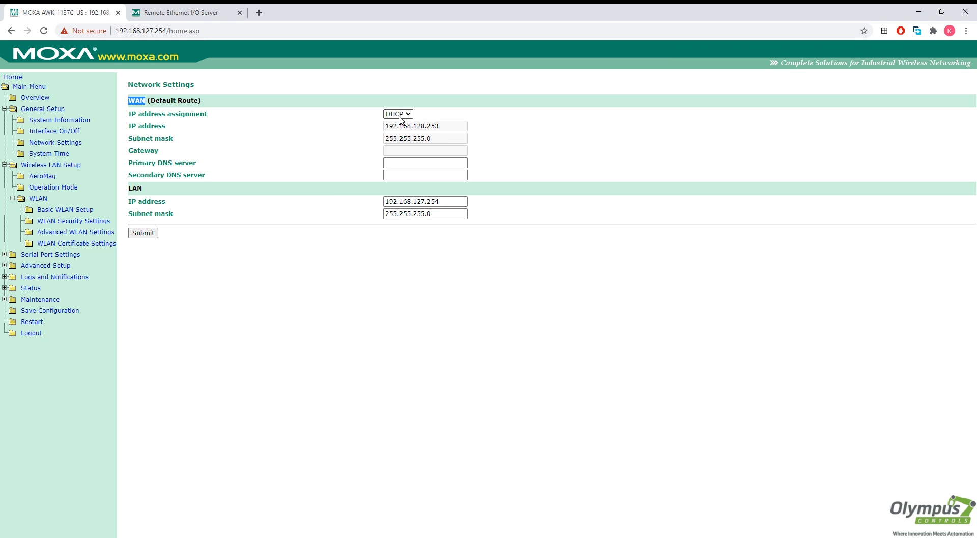
{"action": "mouse_move", "coordinate": [404, 122]}
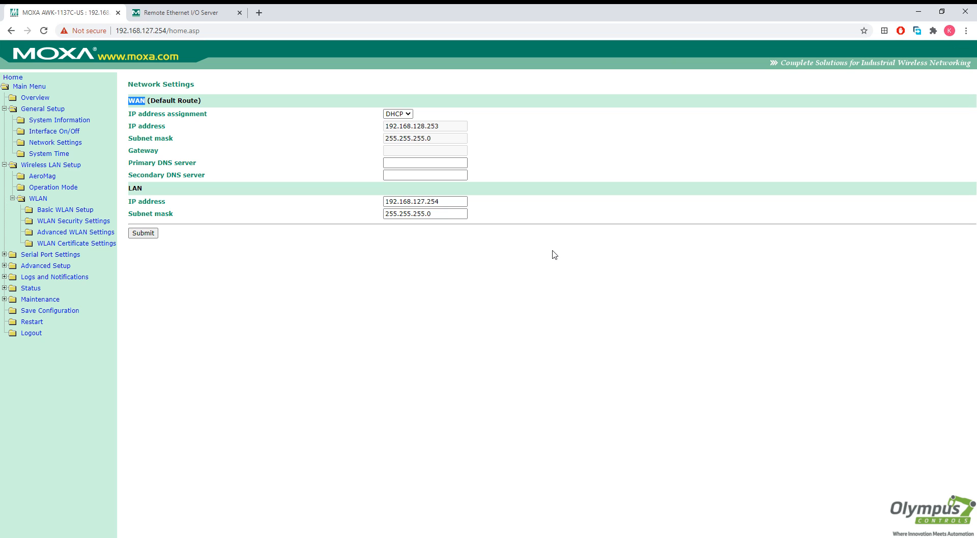
{"action": "left_click", "coordinate": [143, 232]}
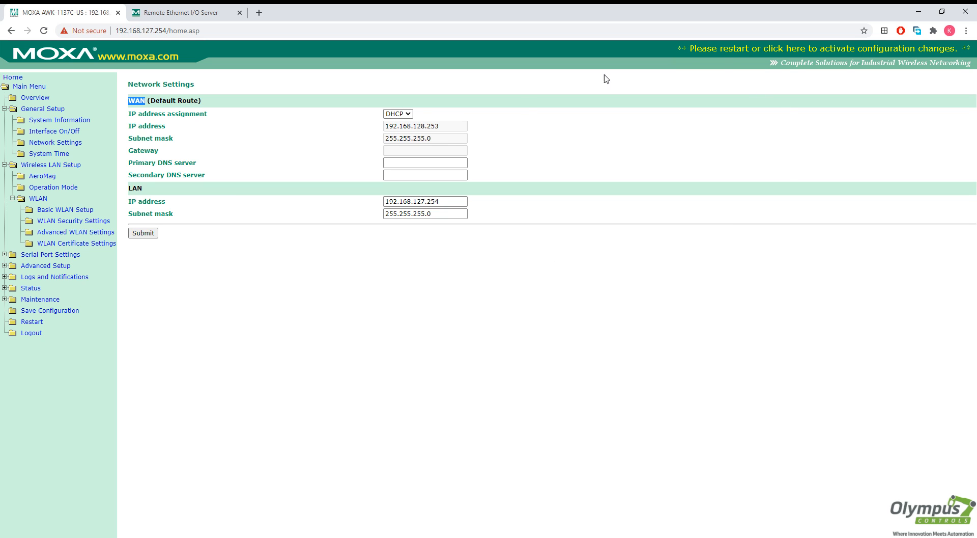
{"action": "mouse_move", "coordinate": [401, 142]}
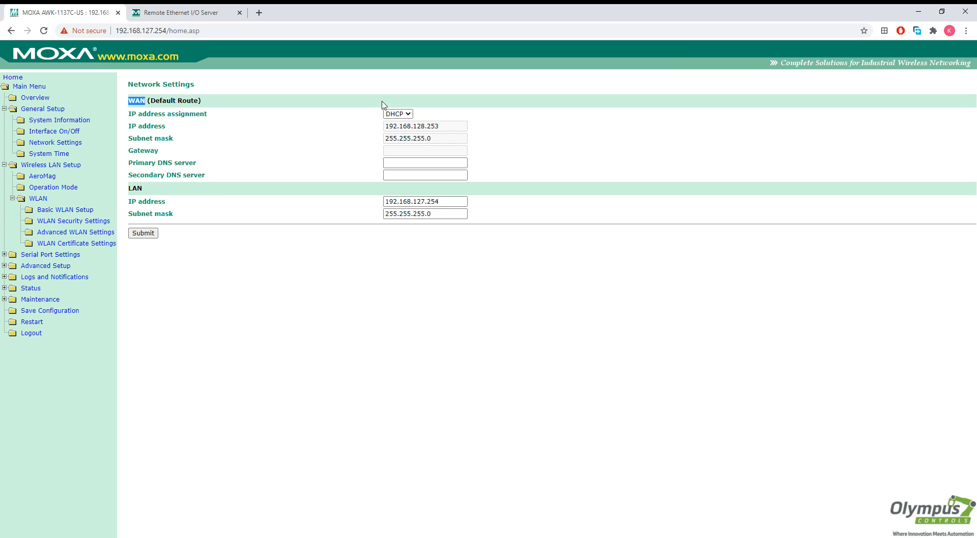
{"action": "mouse_move", "coordinate": [446, 110]}
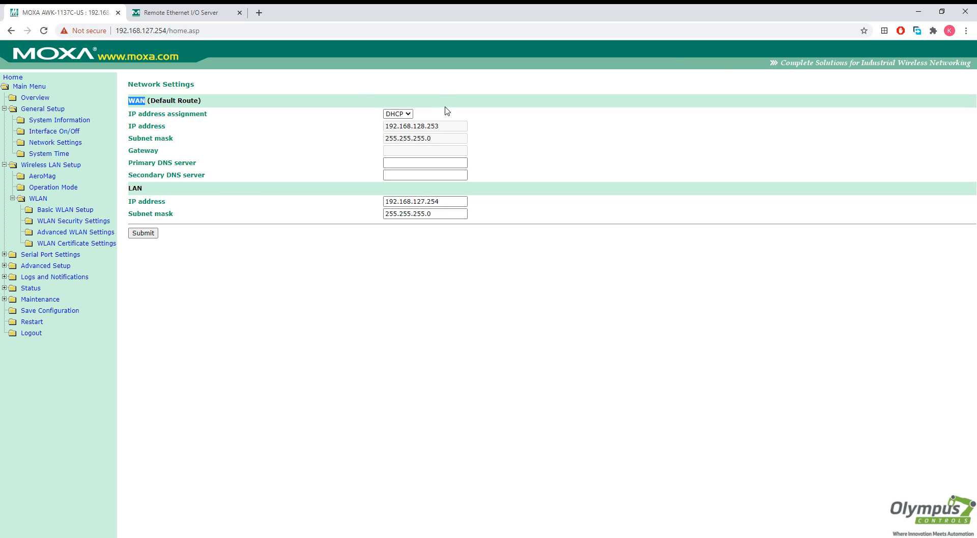
{"action": "mouse_move", "coordinate": [404, 130]}
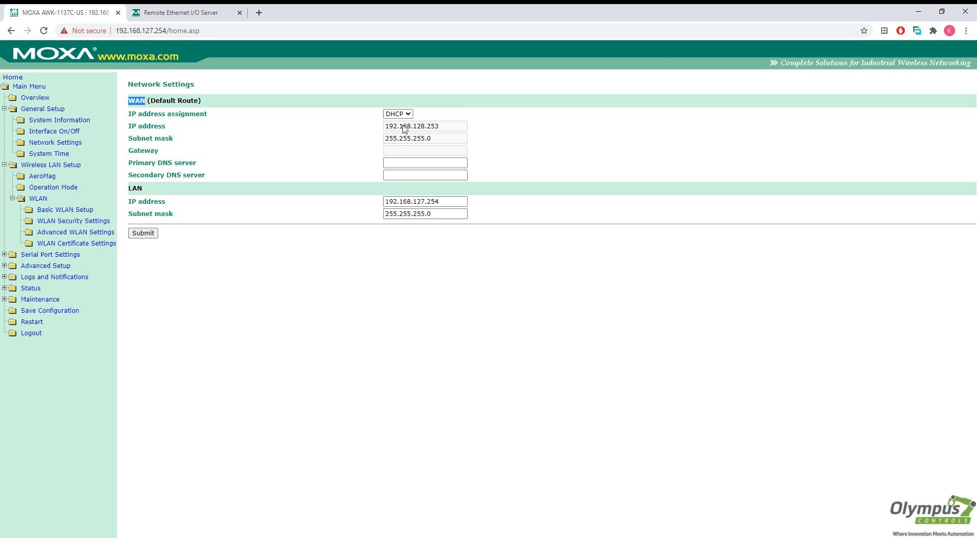
{"action": "left_click", "coordinate": [143, 232]}
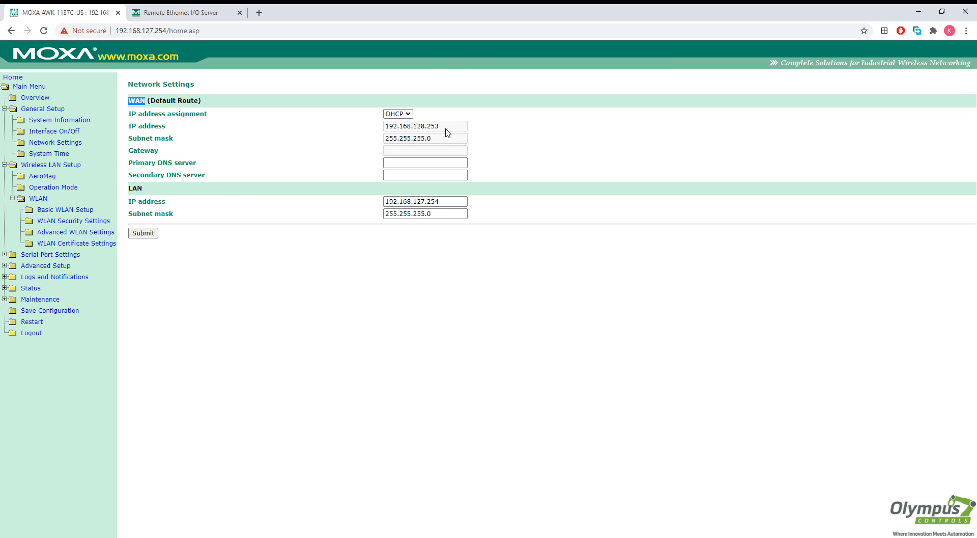
{"action": "mouse_move", "coordinate": [772, 85]}
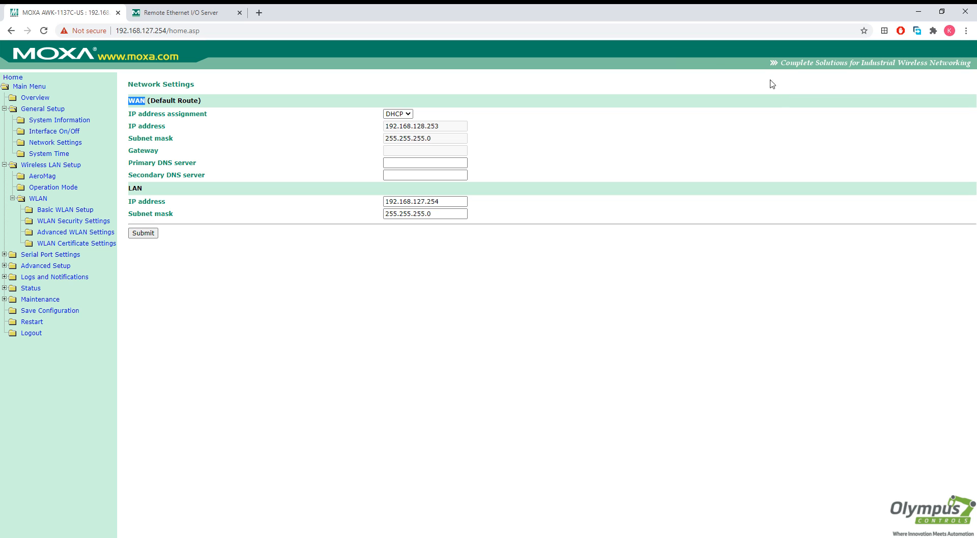
- Save the configuration and restart the AWK-1137C
{"action": "left_click", "coordinate": [143, 232]}
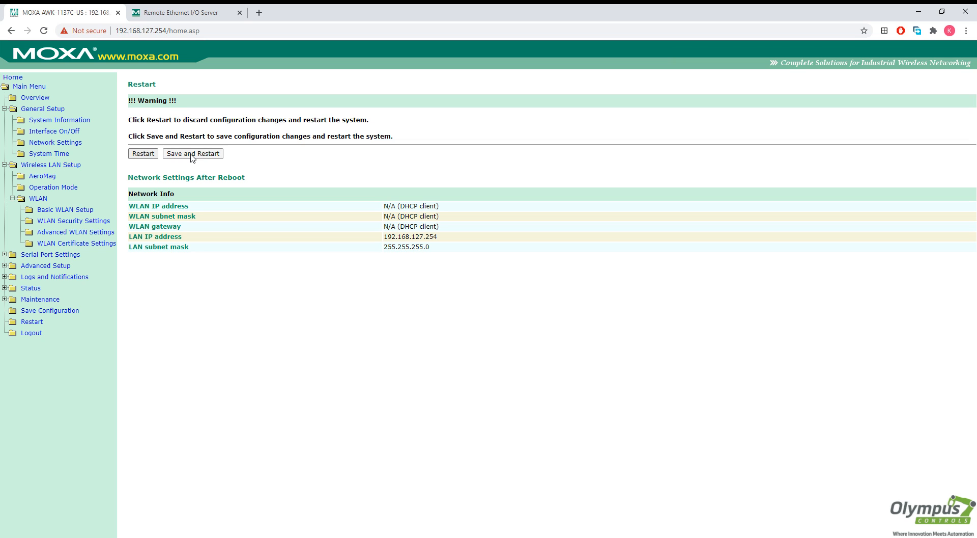
{"action": "mouse_move", "coordinate": [271, 191]}
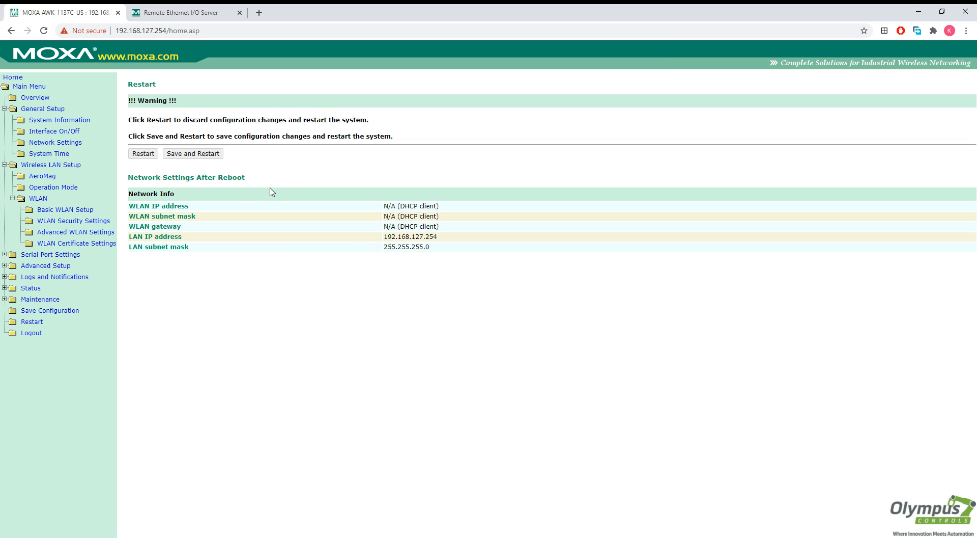
{"action": "left_click", "coordinate": [142, 154]}
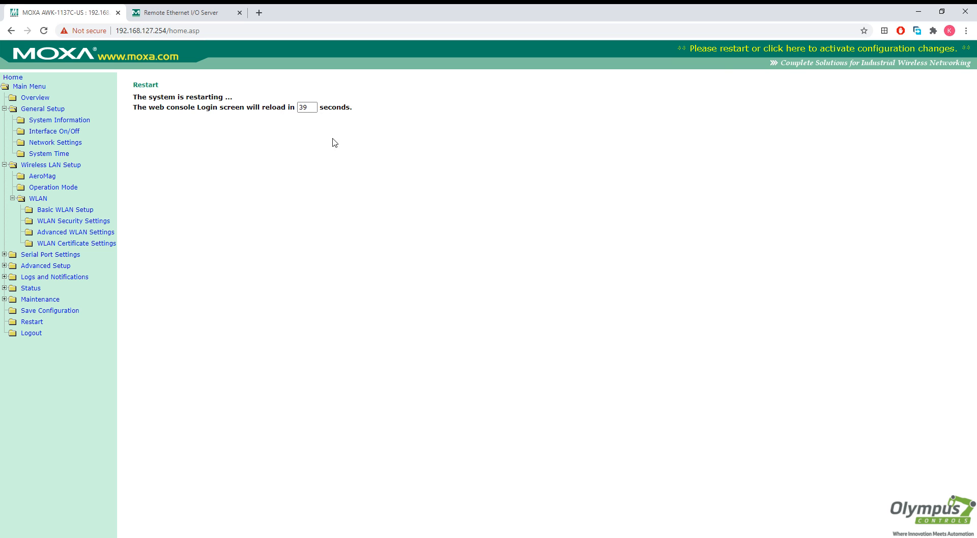
{"action": "mouse_move", "coordinate": [498, 197]}
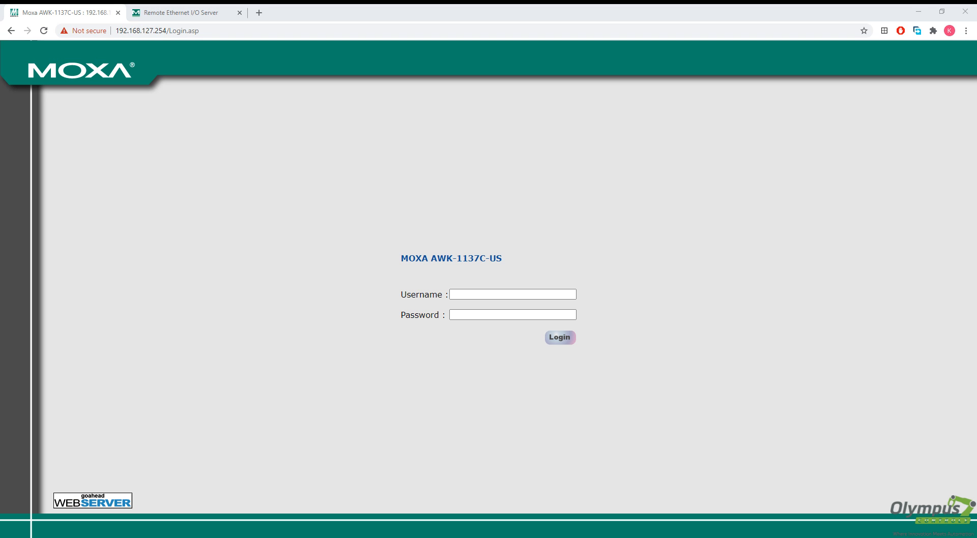
{"action": "mouse_move", "coordinate": [477, 337]}
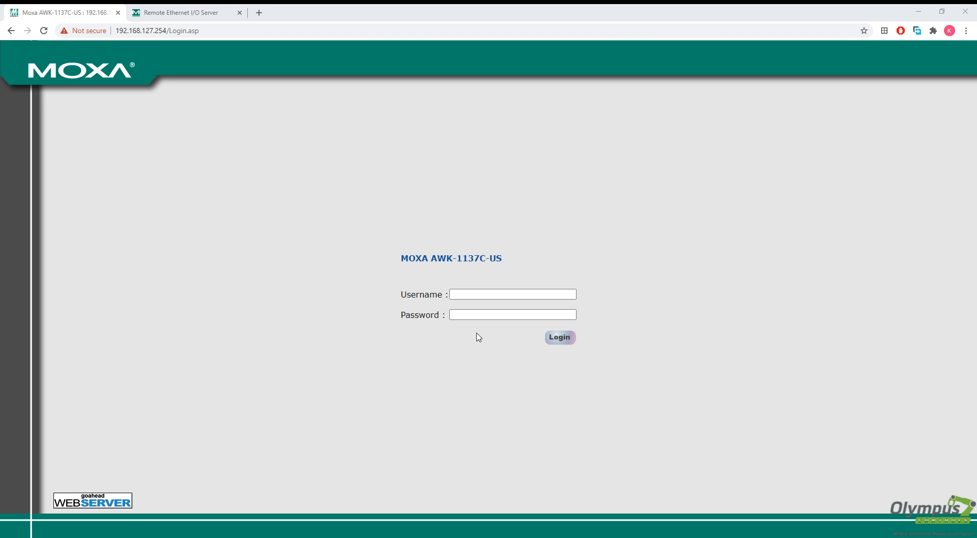
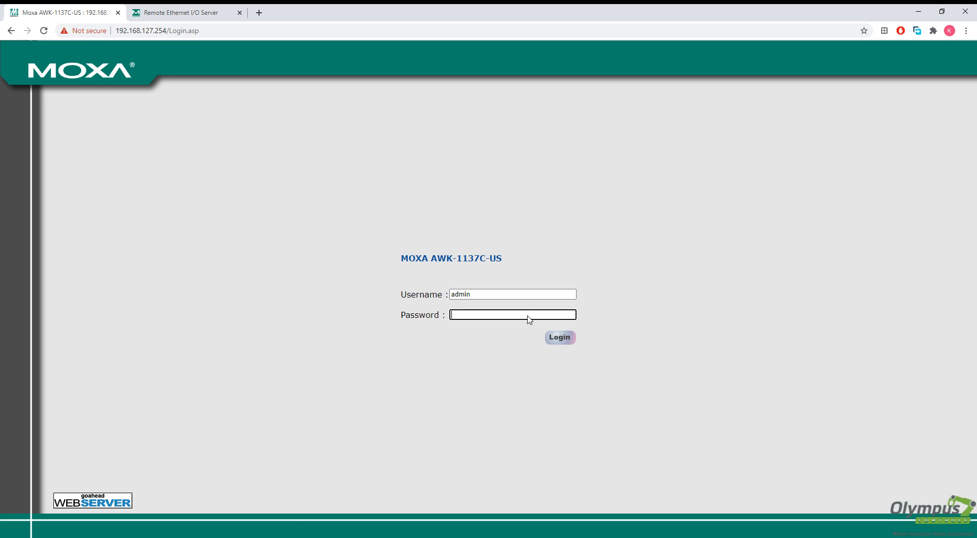
- Log in again with the admin username and password after the restart
{"action": "left_click", "coordinate": [559, 337]}
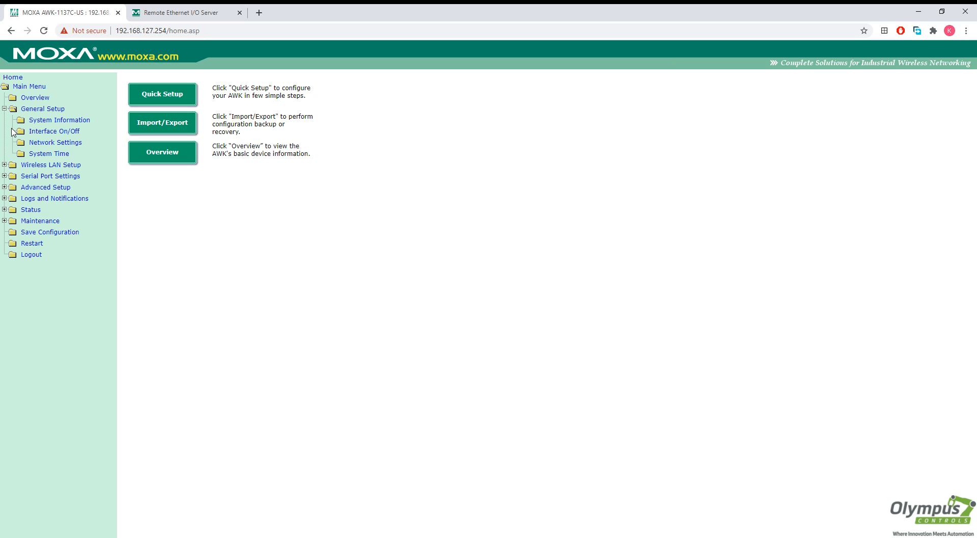
{"action": "left_click", "coordinate": [162, 151]}
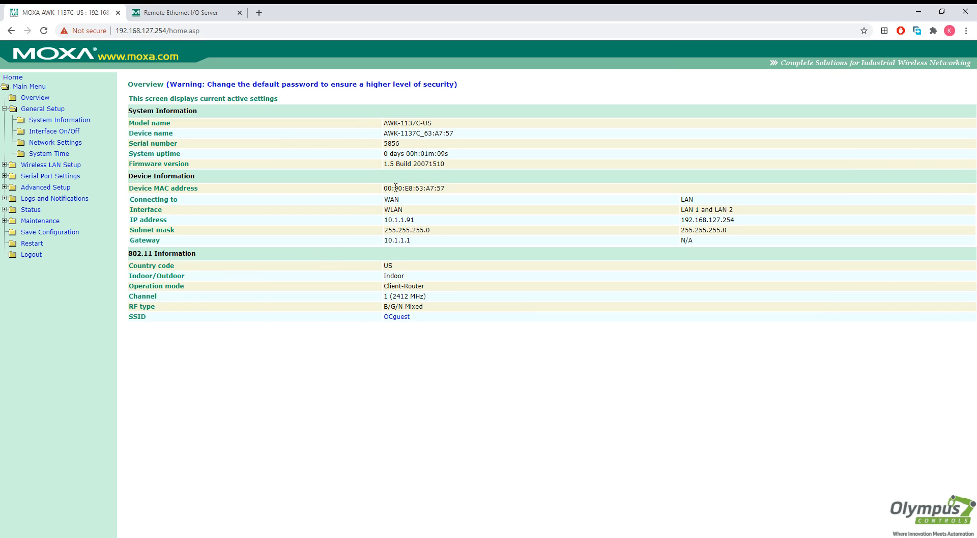
{"action": "mouse_move", "coordinate": [132, 220]}
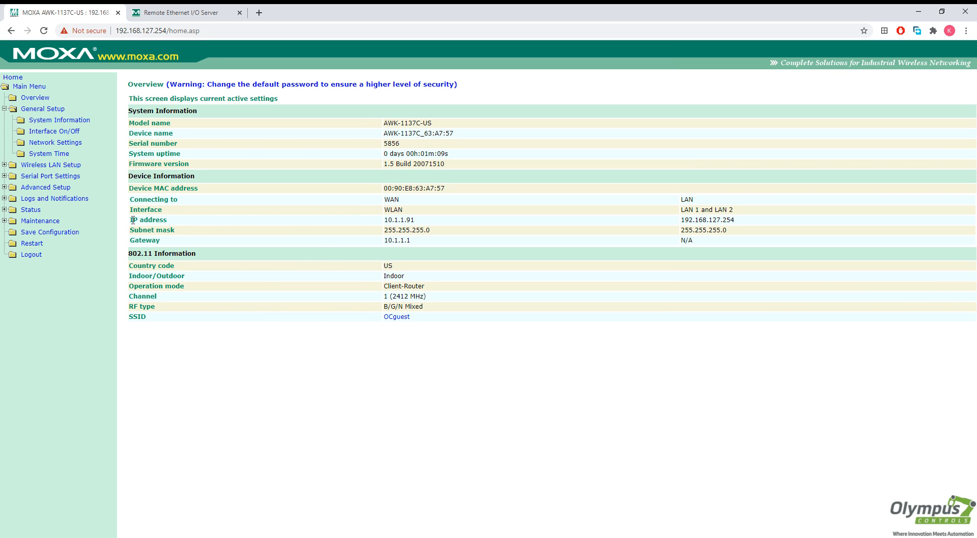
{"action": "mouse_move", "coordinate": [418, 223]}
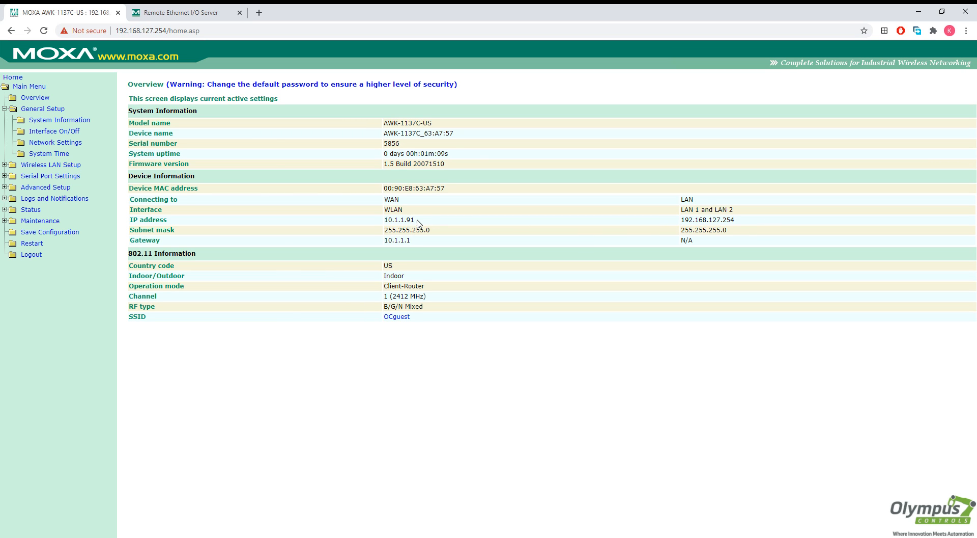
{"action": "double_click", "coordinate": [399, 220]}
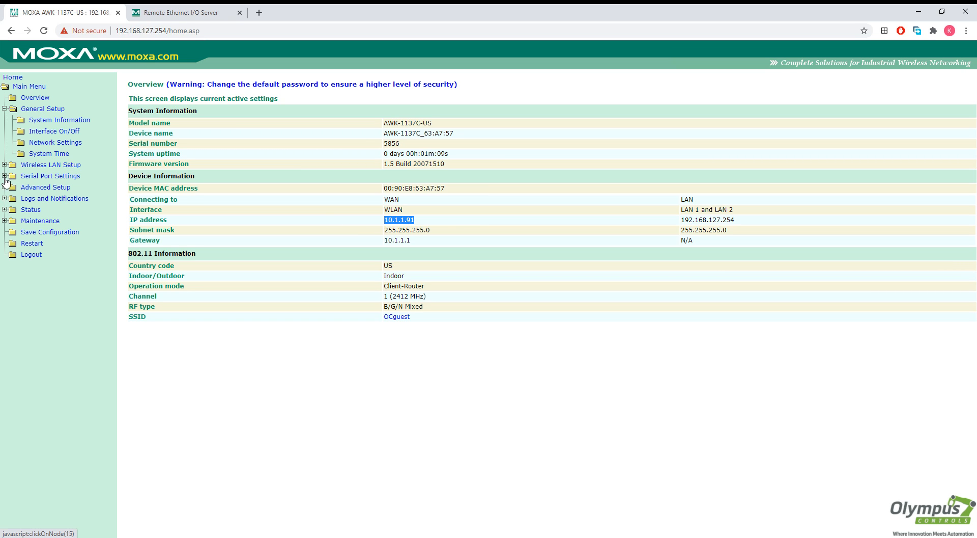
- View Wireless LAN Status confirming the OCguest link at -57 dBm and 144.4 Mb/s
{"action": "left_click", "coordinate": [6, 210]}
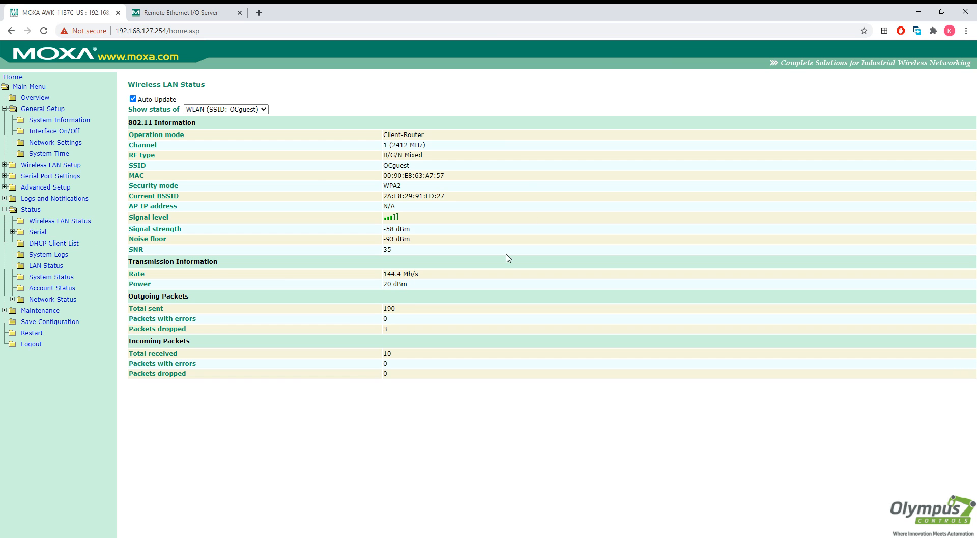
{"action": "mouse_move", "coordinate": [612, 138]}
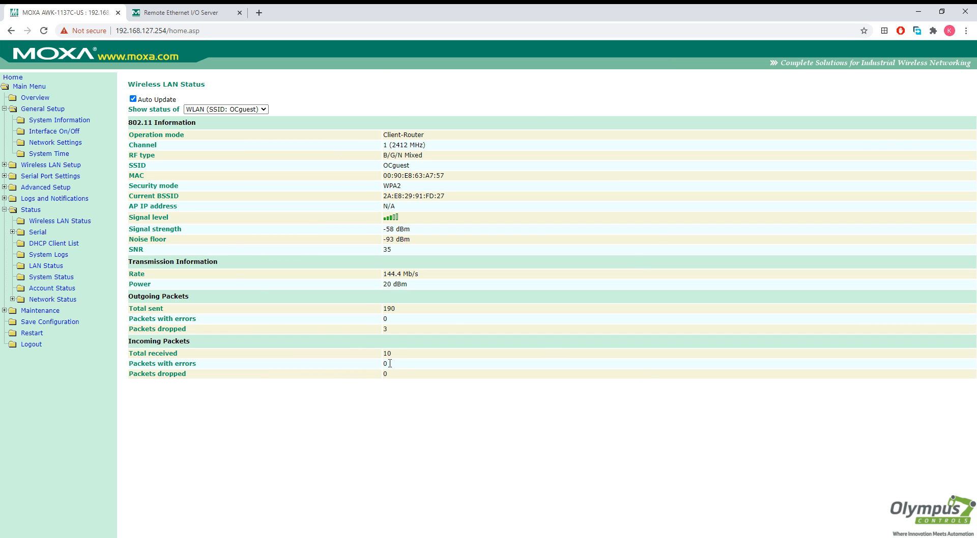
{"action": "mouse_move", "coordinate": [406, 248]}
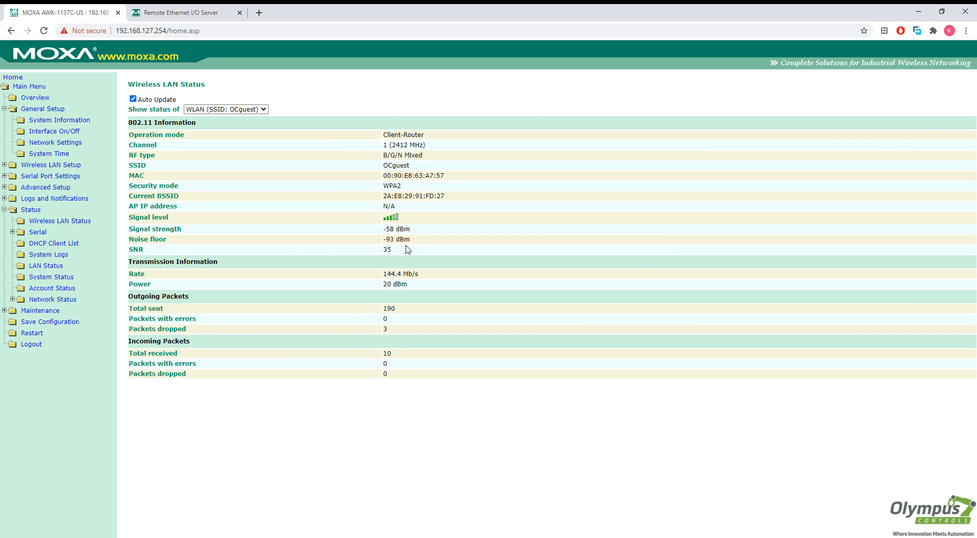
{"action": "mouse_move", "coordinate": [351, 398]}
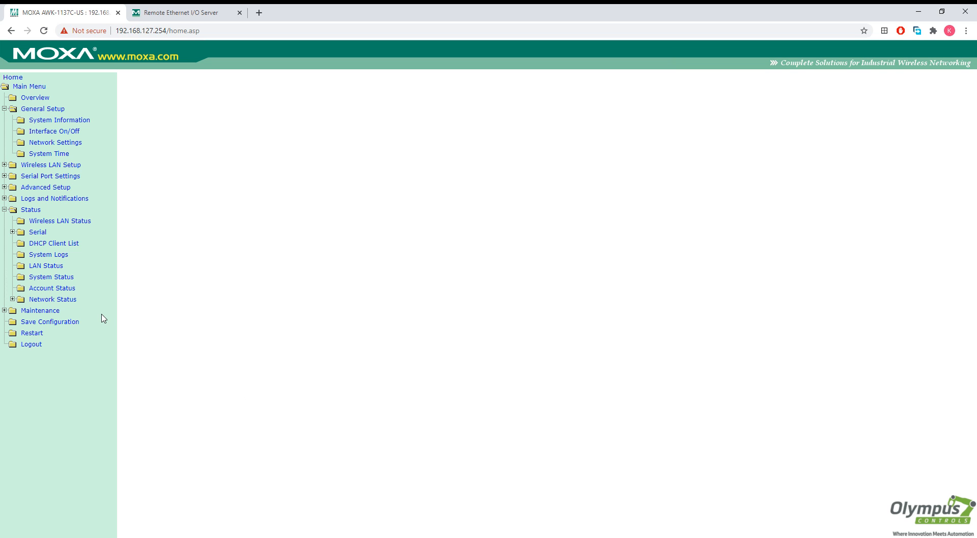
{"action": "left_click", "coordinate": [60, 220]}
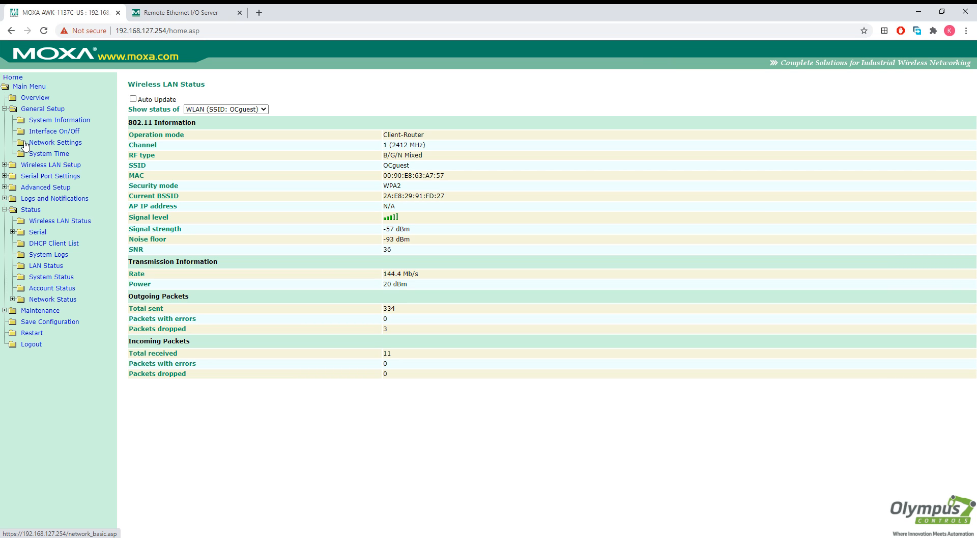
{"action": "mouse_move", "coordinate": [55, 143]}
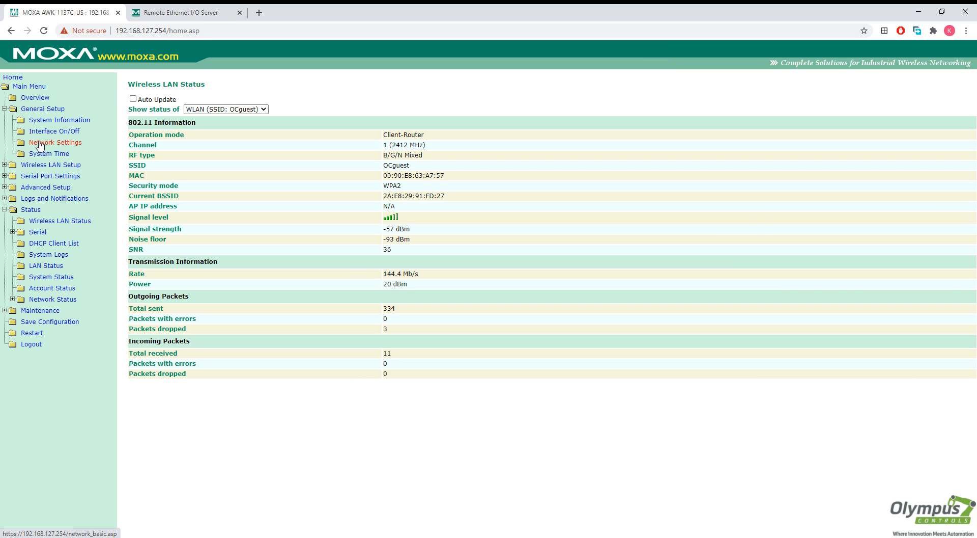
- Note the current WAN IP address 10.1.1.91 from the device overview
{"action": "left_click", "coordinate": [55, 143]}
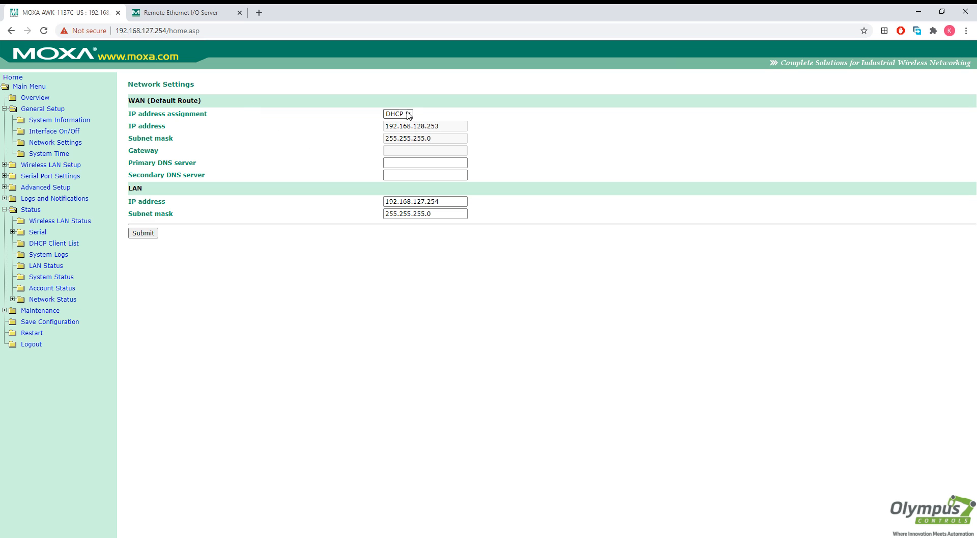
{"action": "left_click", "coordinate": [397, 113]}
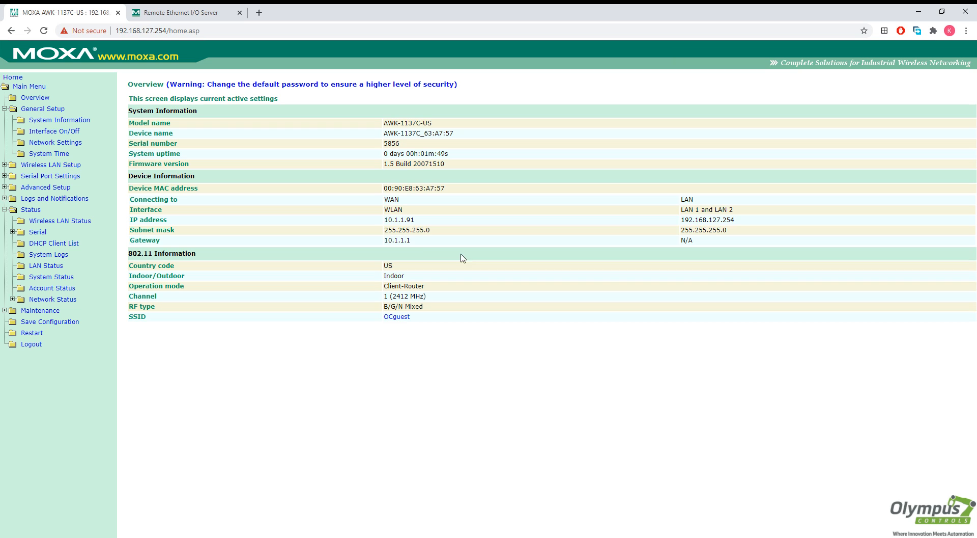
{"action": "double_click", "coordinate": [399, 220]}
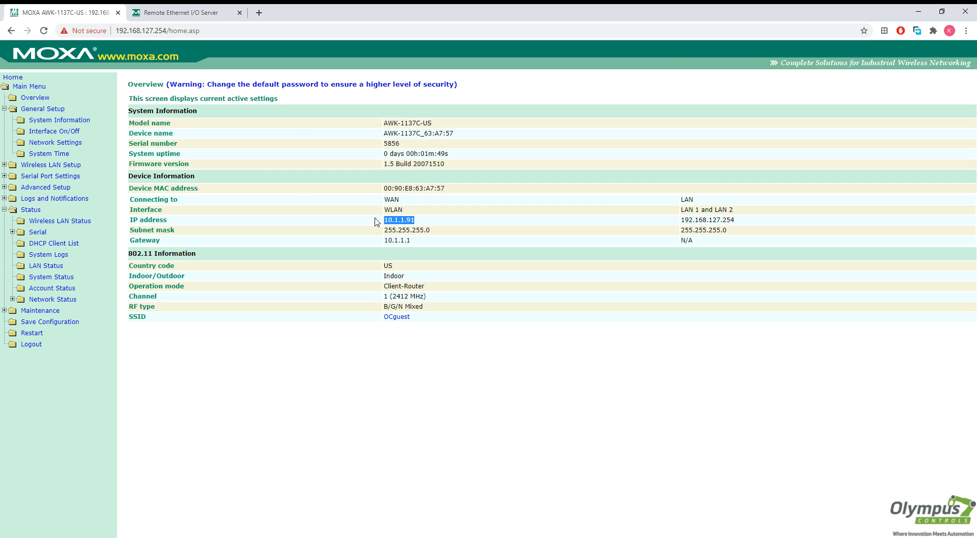
{"action": "left_click", "coordinate": [55, 143]}
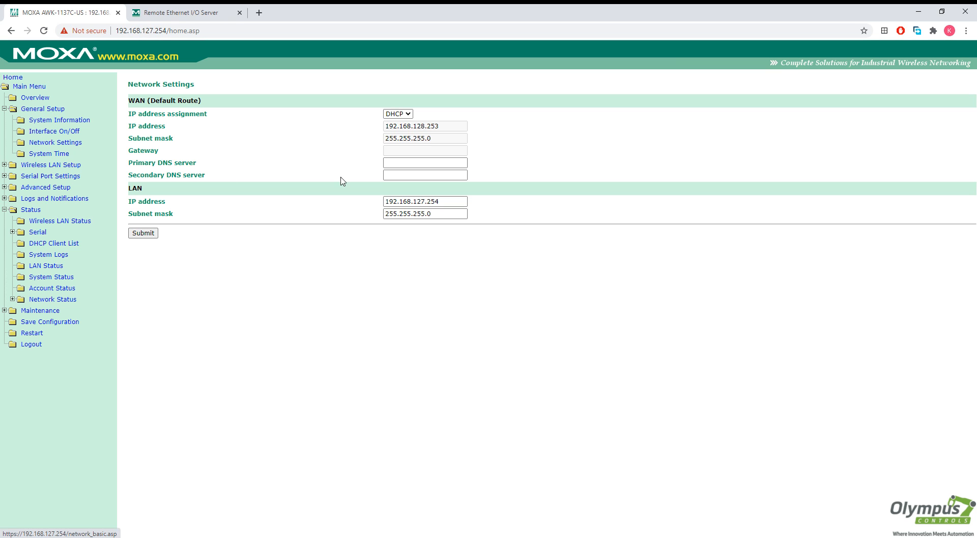
- Set WAN assignment to Static with IP 10.1.1.91, mask 255.255.255.0, and submit
{"action": "left_click", "coordinate": [397, 113]}
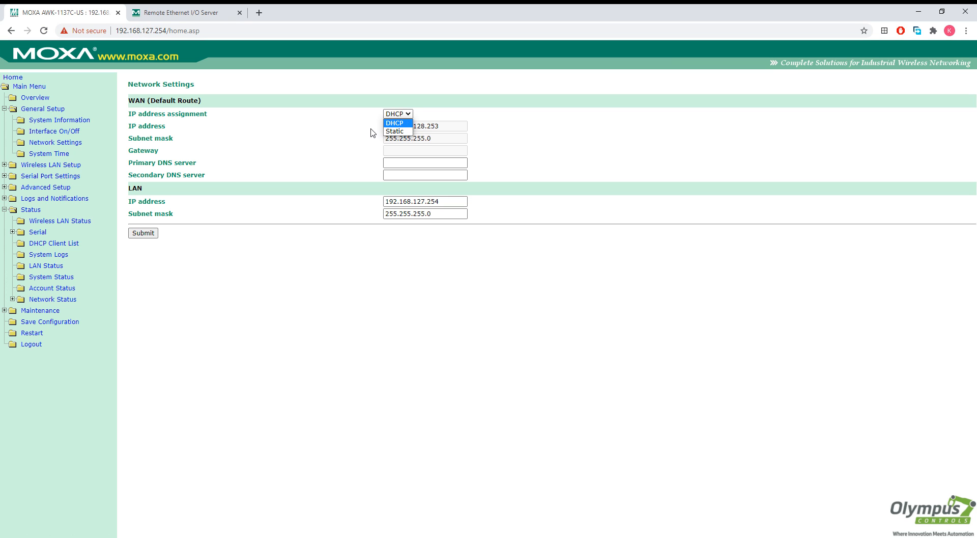
{"action": "left_click", "coordinate": [395, 131]}
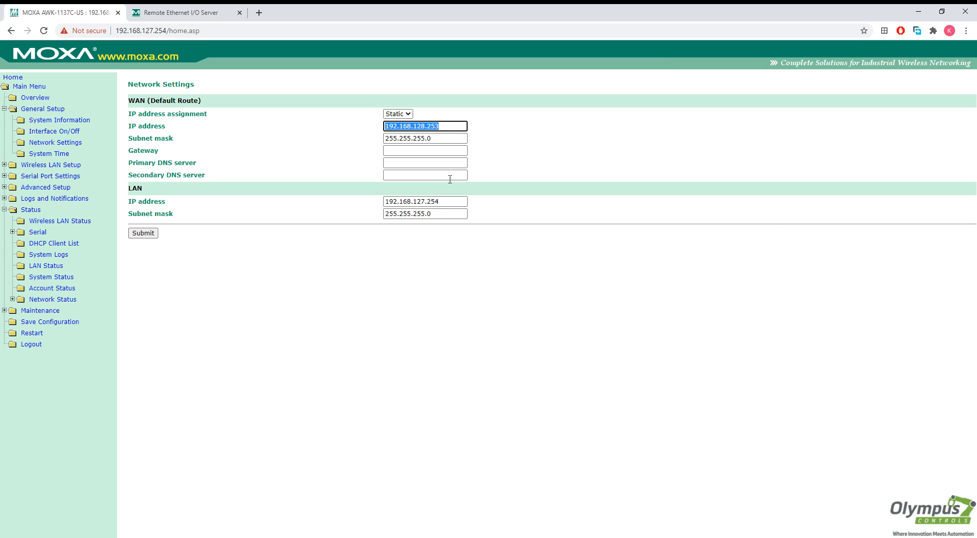
{"action": "type", "text": "10.1.1.91"}
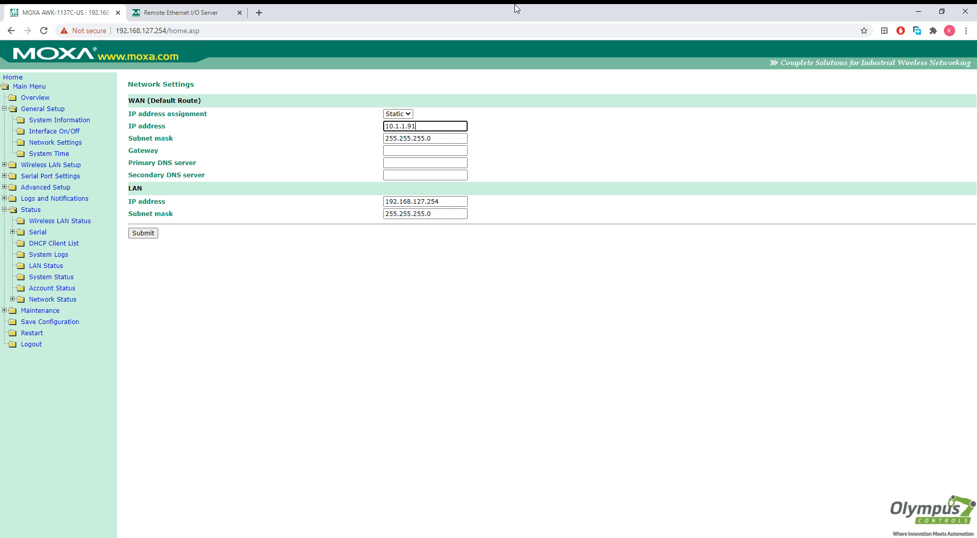
{"action": "left_click", "coordinate": [425, 137]}
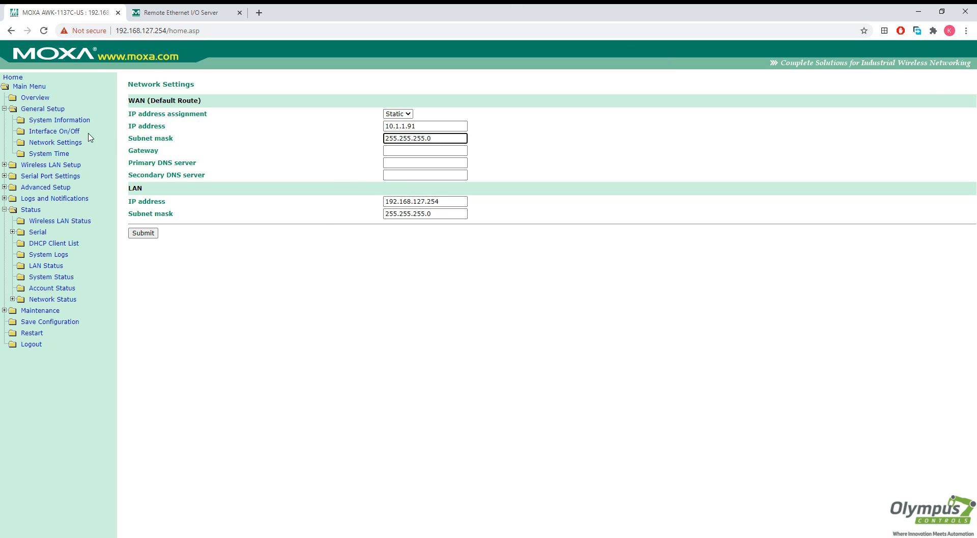
{"action": "left_click", "coordinate": [143, 232]}
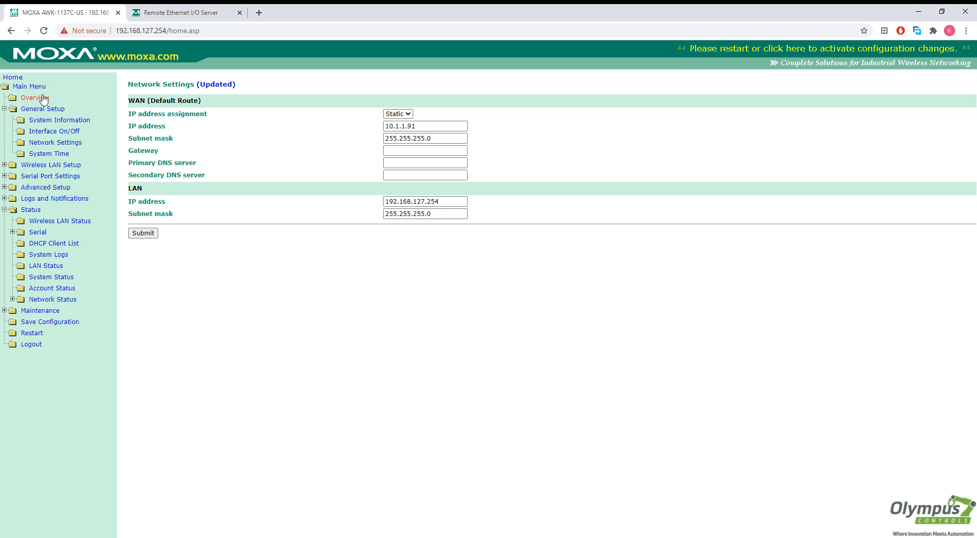
{"action": "left_click", "coordinate": [35, 98]}
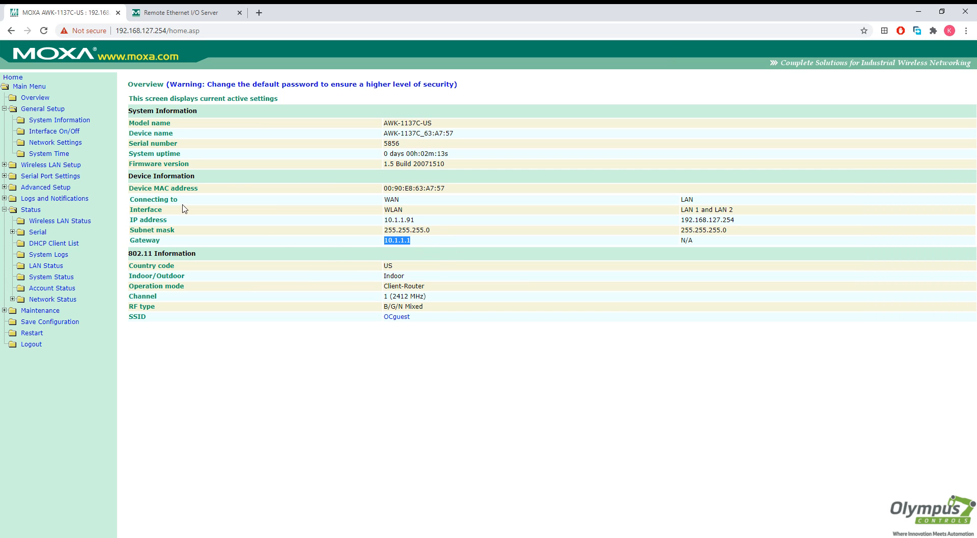
- Set the WAN gateway to 10.1.1.1 and submit the network settings
{"action": "left_click", "coordinate": [55, 143]}
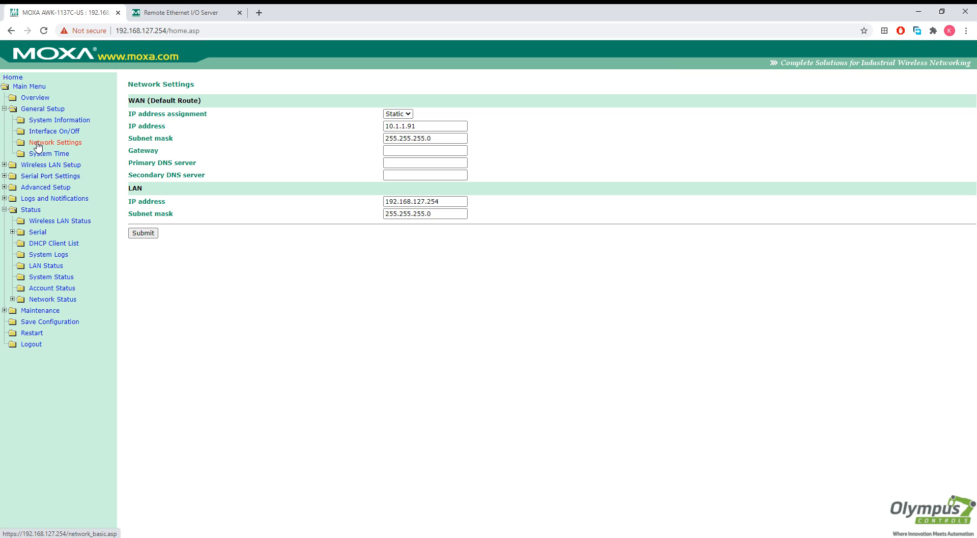
{"action": "left_click", "coordinate": [142, 232]}
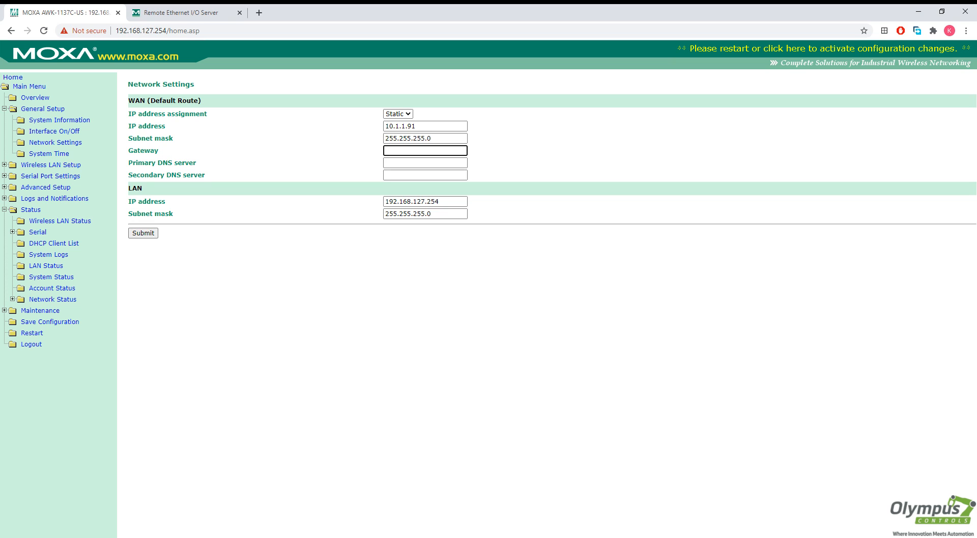
{"action": "type", "text": "10.1.1.1"}
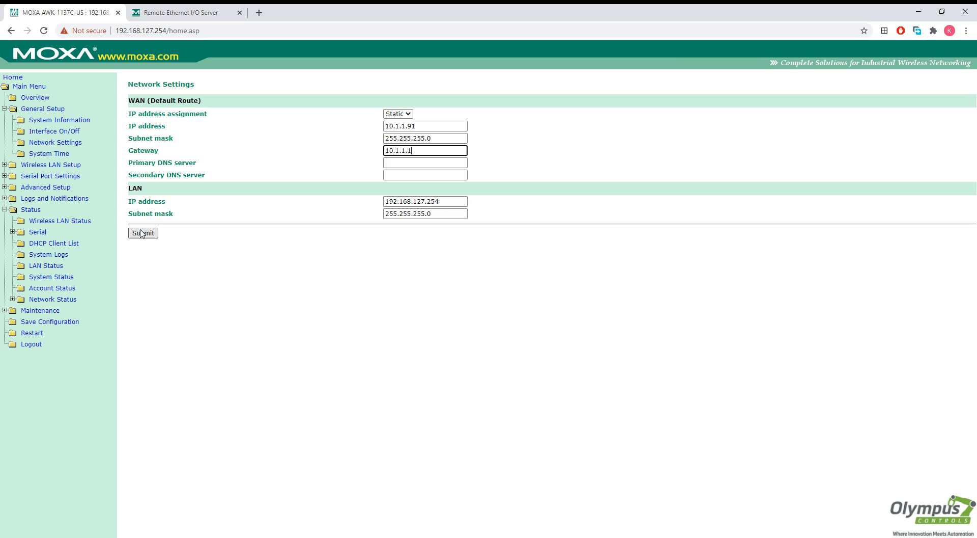
{"action": "left_click", "coordinate": [143, 232]}
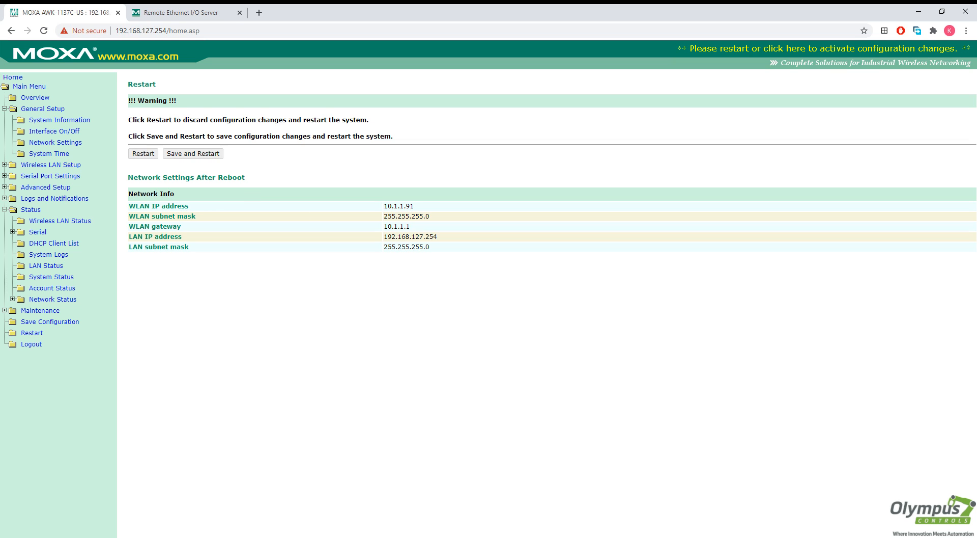
- Save and restart the AWK-1137C, then log back in as admin to the device overview
{"action": "left_click", "coordinate": [192, 154]}
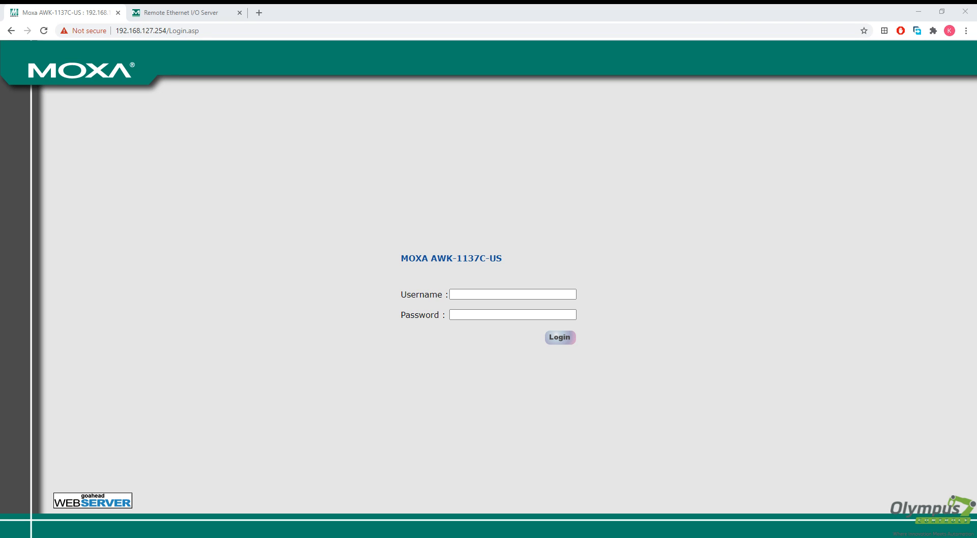
{"action": "left_click", "coordinate": [512, 294]}
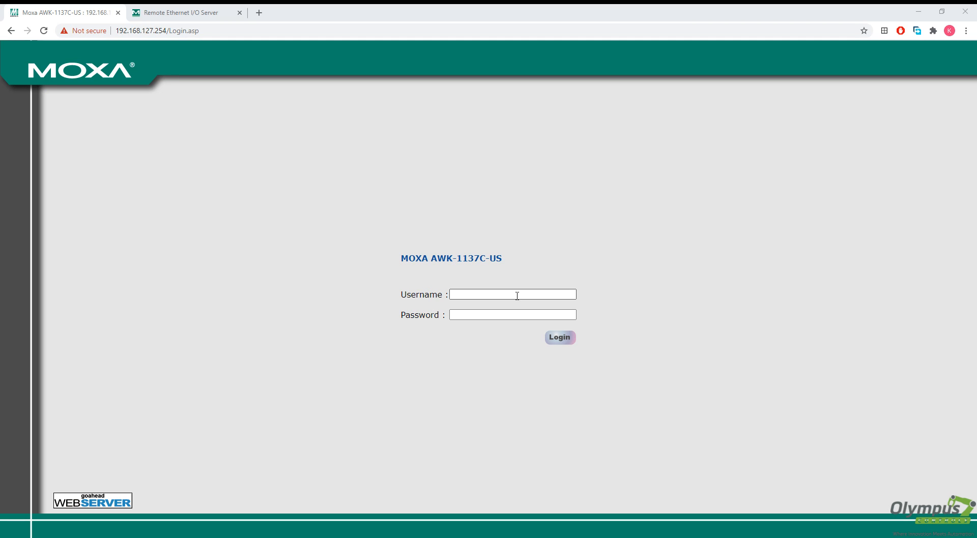
{"action": "type", "text": "adm"}
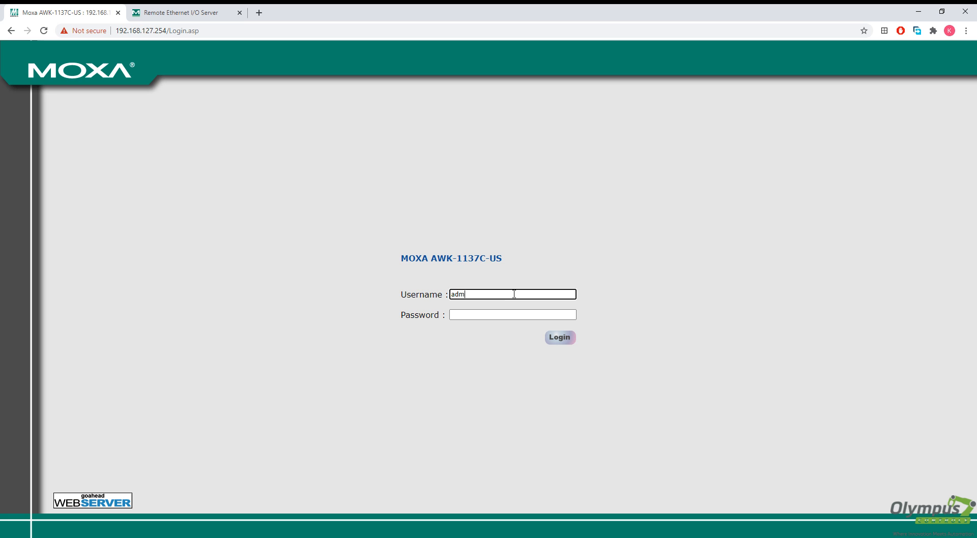
{"action": "left_click", "coordinate": [559, 337]}
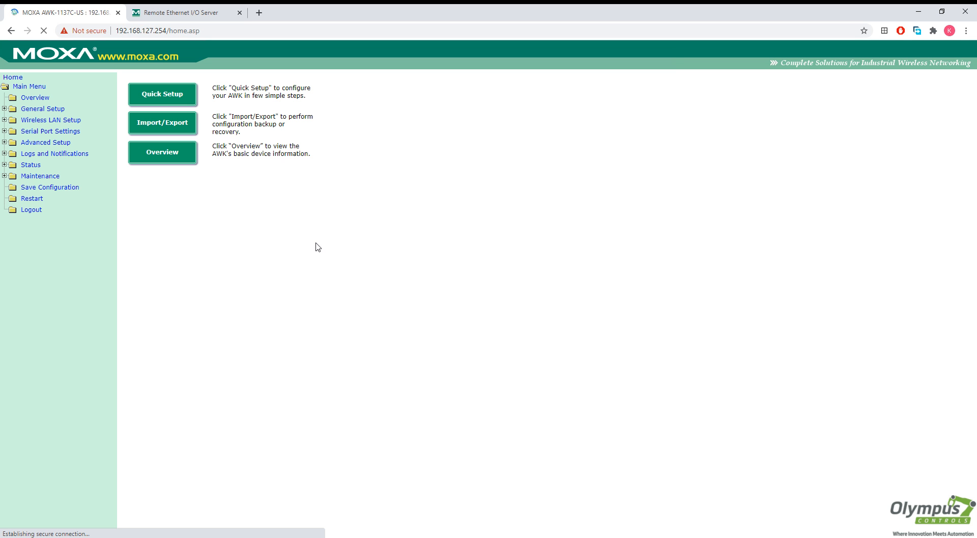
{"action": "left_click", "coordinate": [43, 109]}
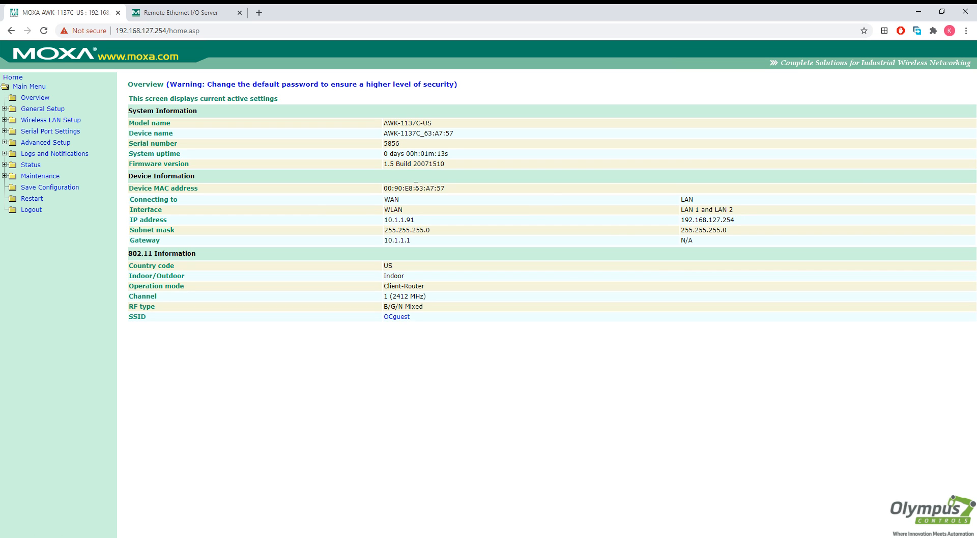
- Note WAN IP 10.1.1.91, review OCguest's Wireless LAN Status, then return to the overview
{"action": "double_click", "coordinate": [400, 220]}
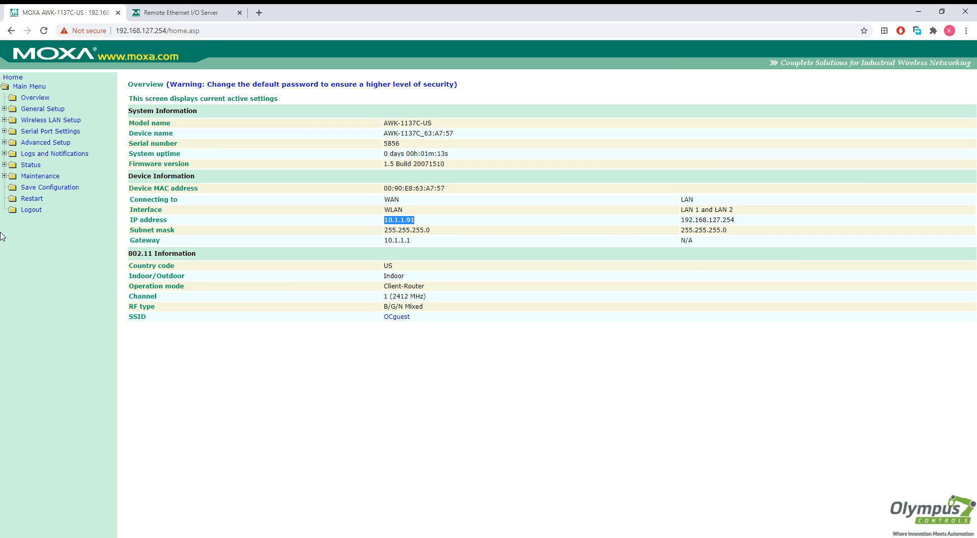
{"action": "mouse_move", "coordinate": [331, 248]}
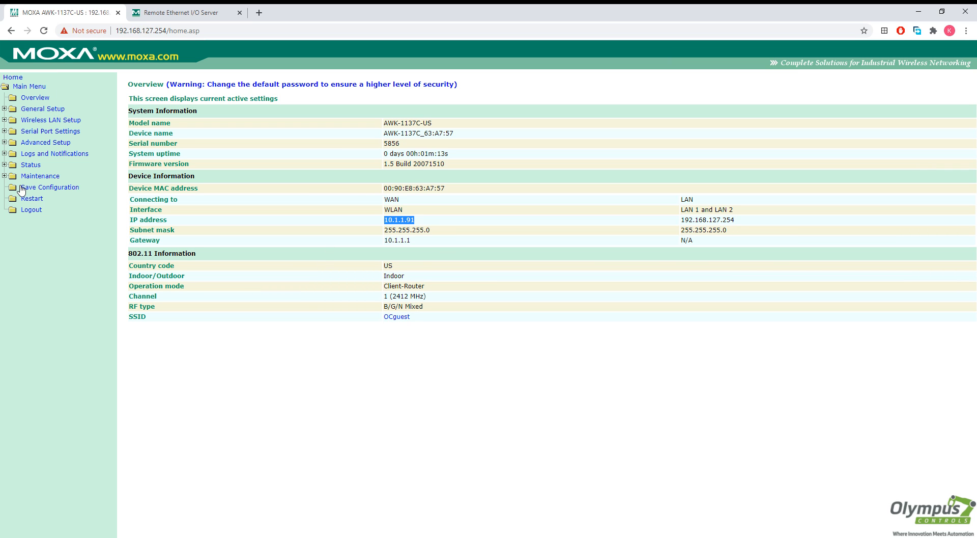
{"action": "left_click", "coordinate": [31, 164]}
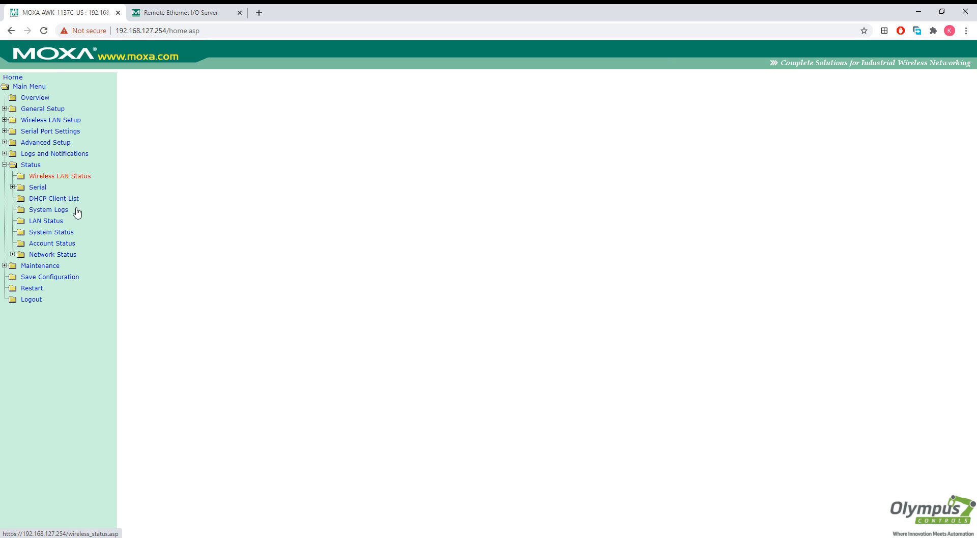
{"action": "left_click", "coordinate": [60, 176]}
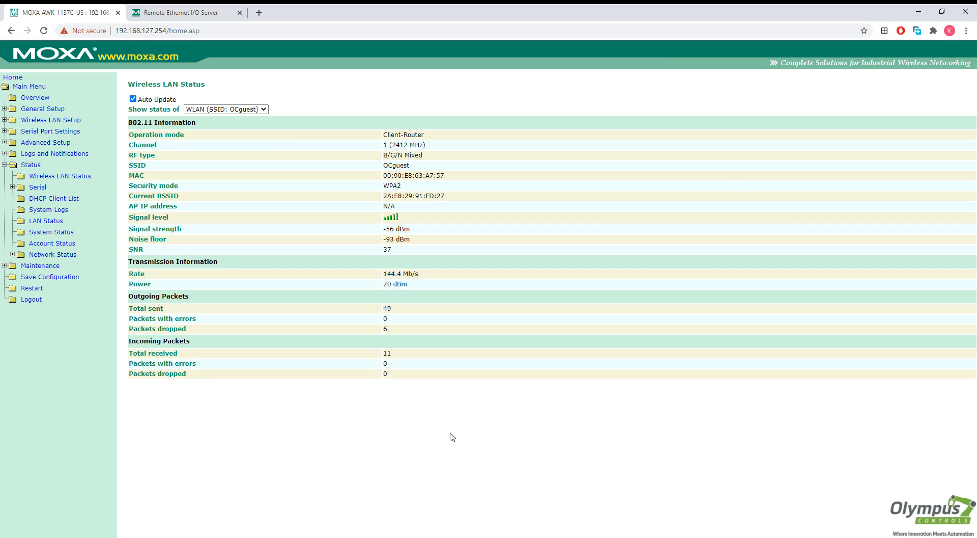
{"action": "mouse_move", "coordinate": [238, 257]}
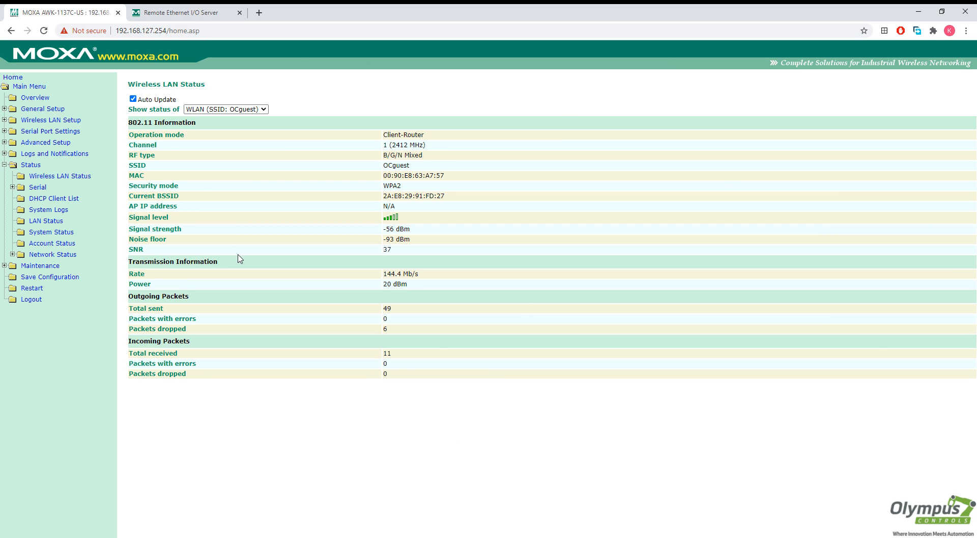
{"action": "mouse_move", "coordinate": [521, 244]}
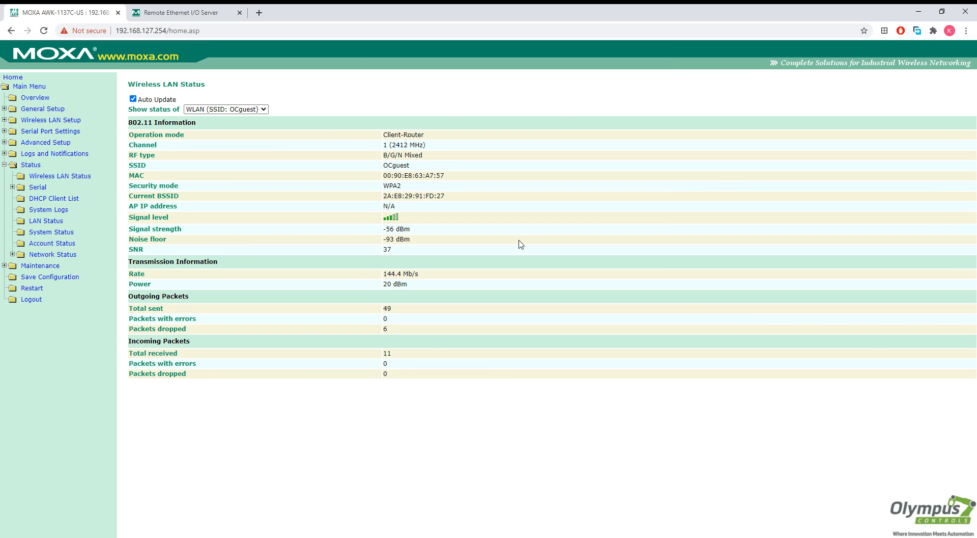
{"action": "mouse_move", "coordinate": [35, 97]}
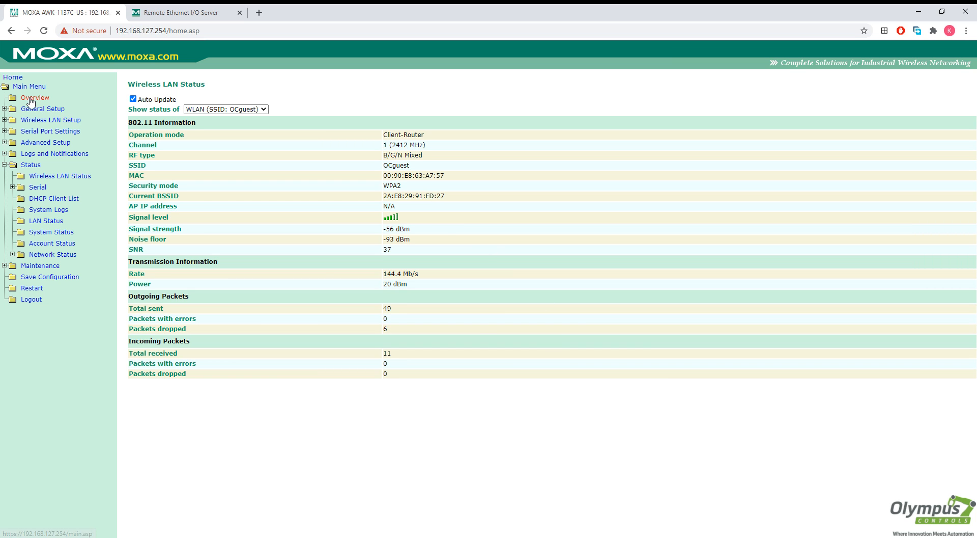
{"action": "left_click", "coordinate": [42, 107]}
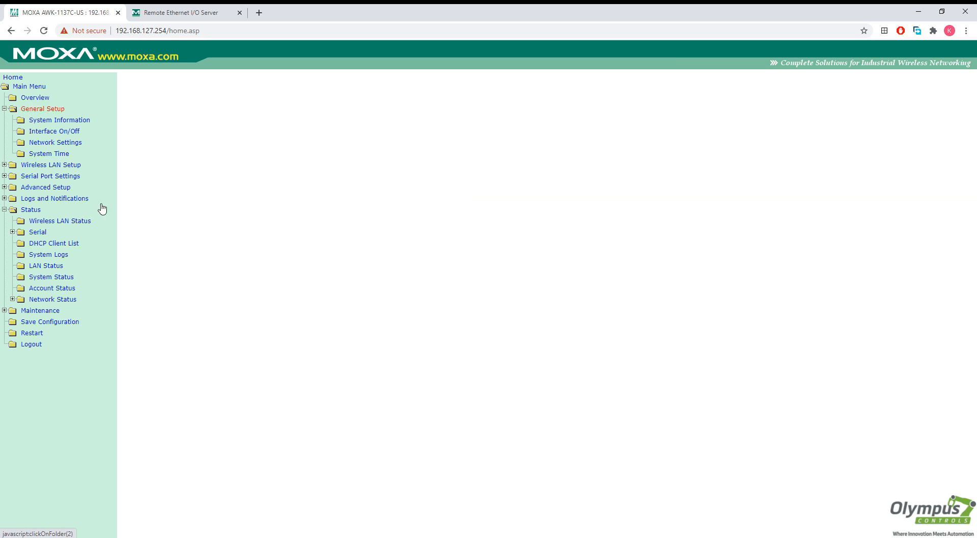
- Connect the computer to the OCguest wireless network from the Windows network flyout
{"action": "left_click", "coordinate": [34, 98]}
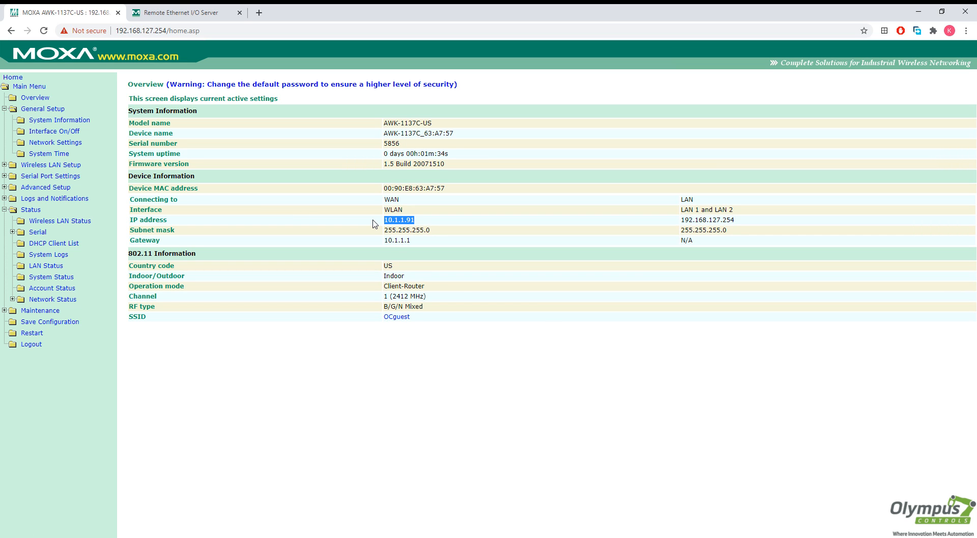
{"action": "mouse_move", "coordinate": [849, 524]}
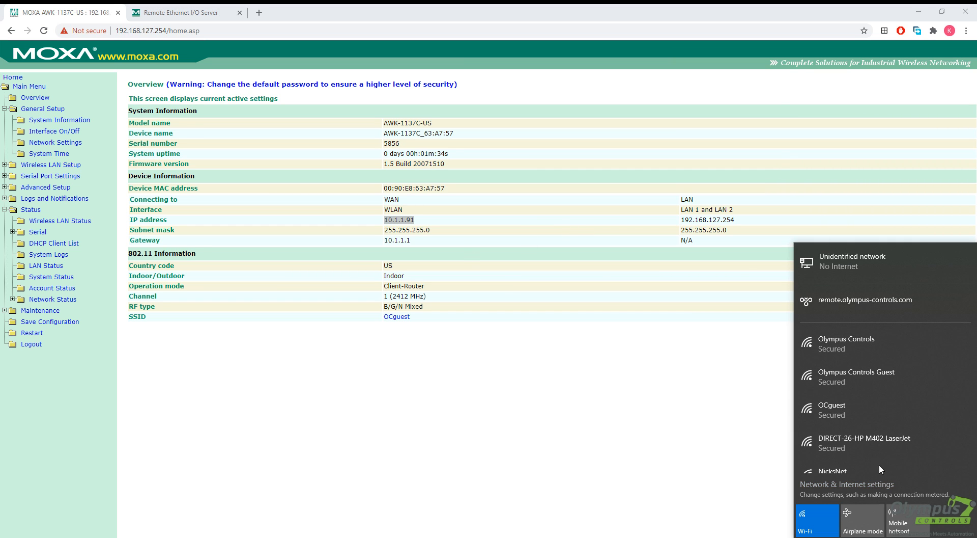
{"action": "left_click", "coordinate": [831, 404]}
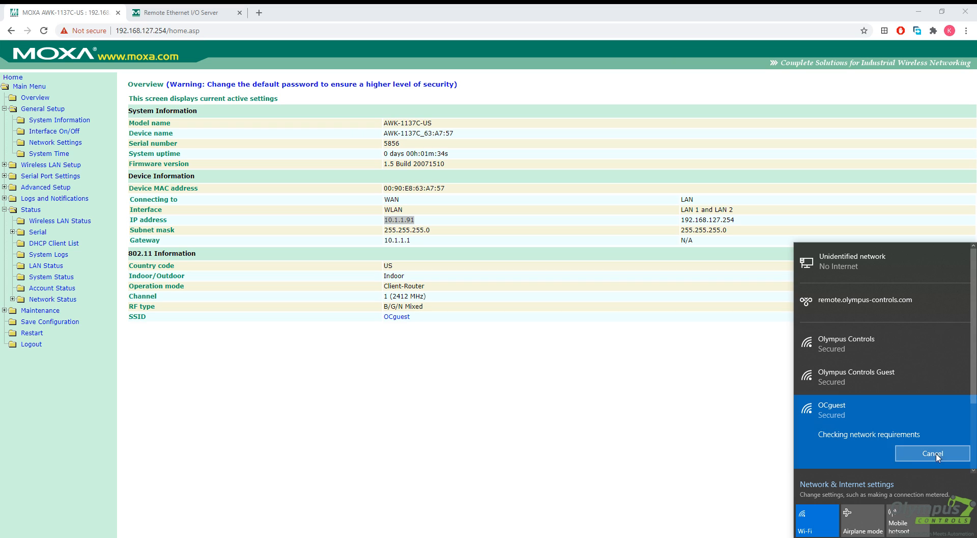
{"action": "mouse_move", "coordinate": [479, 301]}
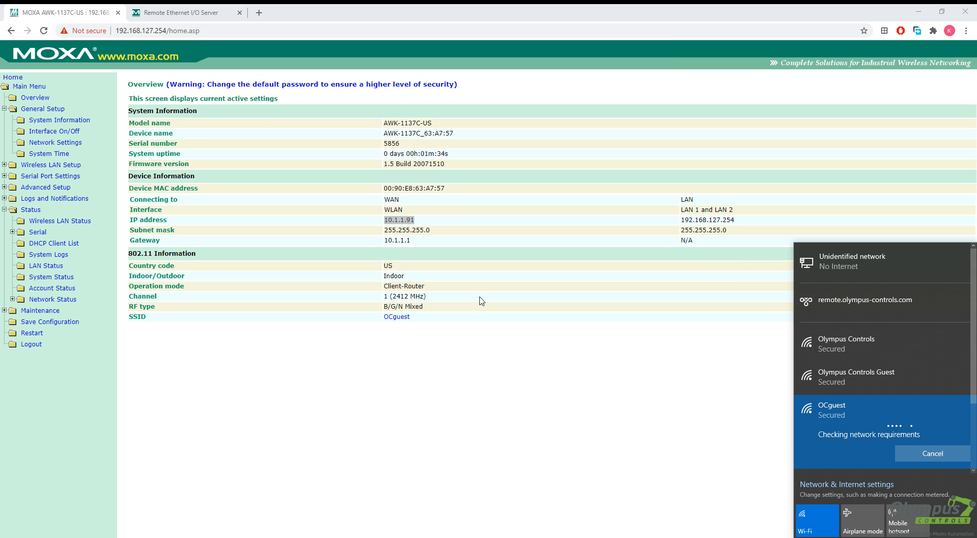
{"action": "mouse_move", "coordinate": [429, 245]}
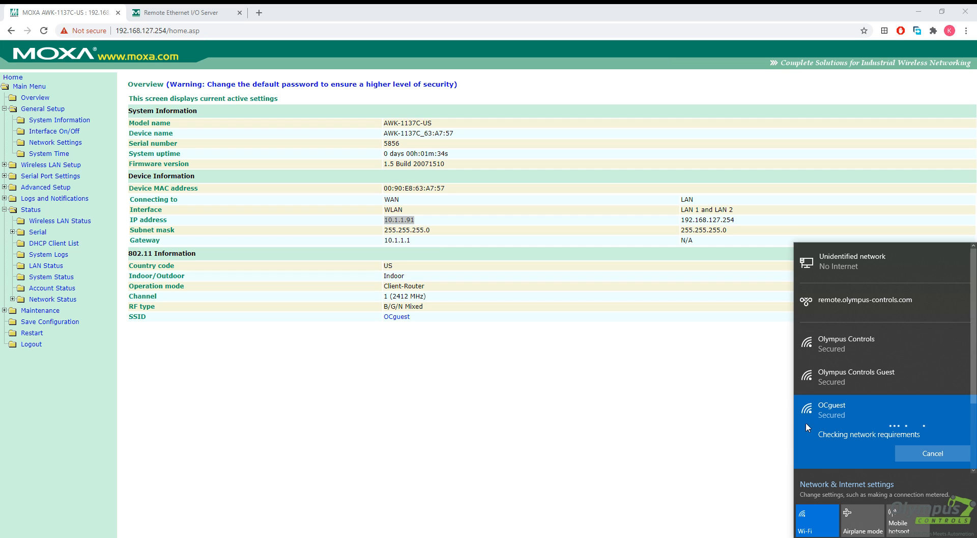
{"action": "mouse_move", "coordinate": [718, 413]}
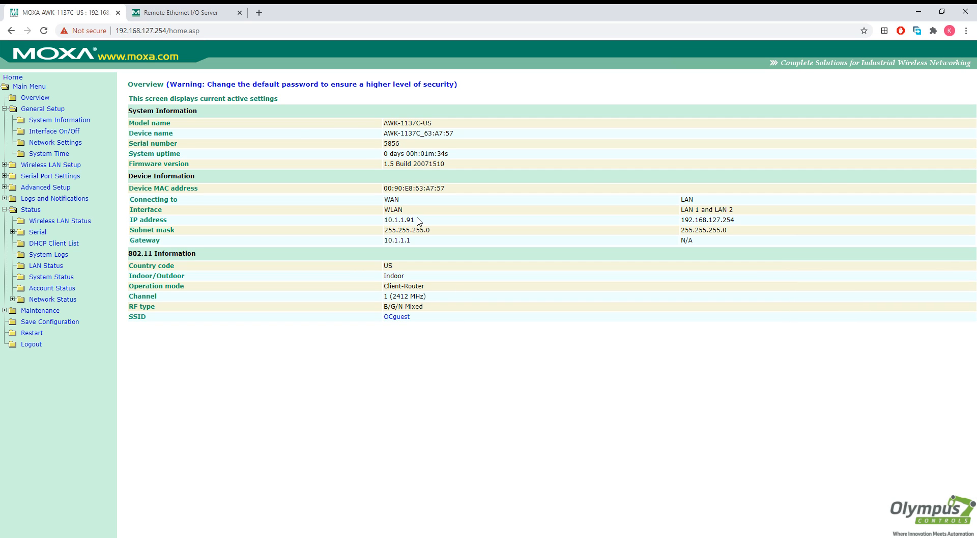
- Reach the AWK-1137C login page at 10.1.1.91 in a new tab, bypassing the certificate warning
{"action": "double_click", "coordinate": [400, 220]}
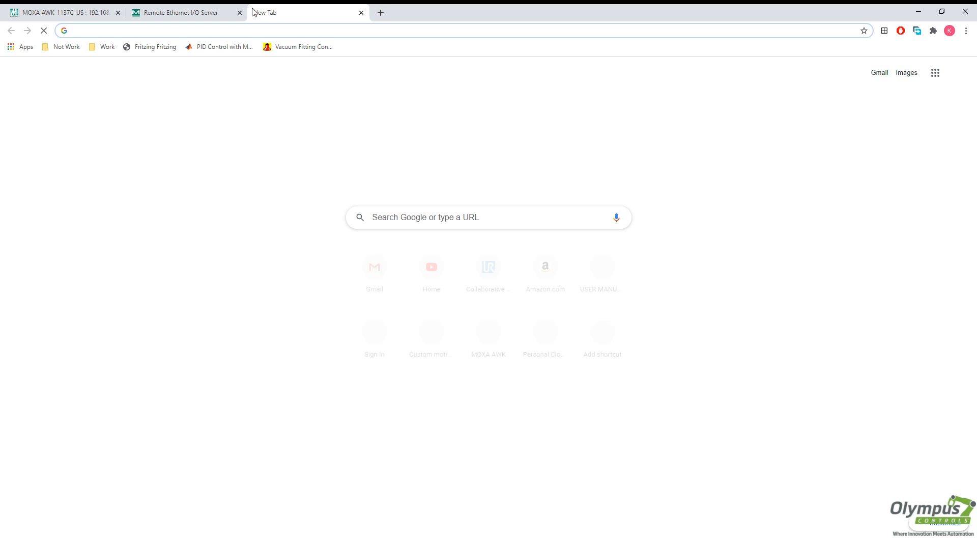
{"action": "type", "text": "10.1.1.91/home.asp"}
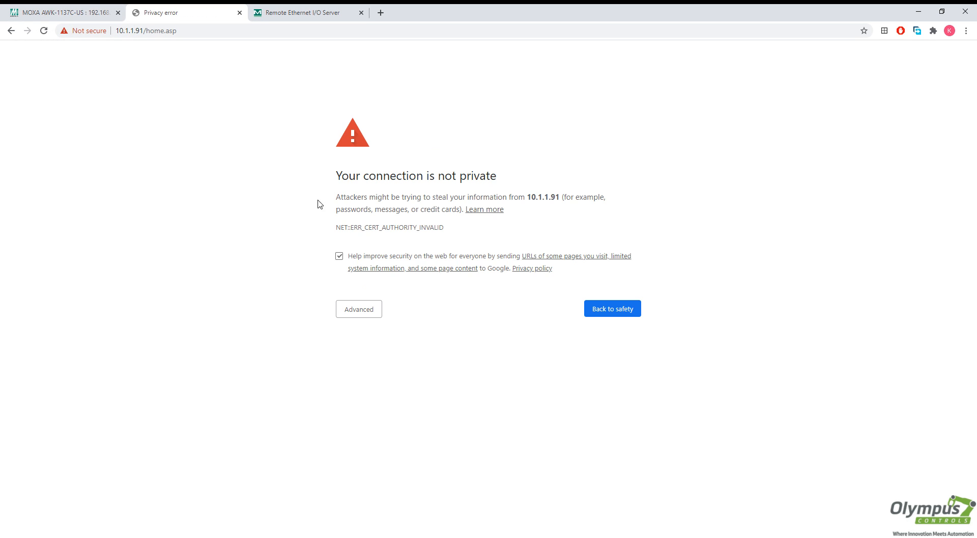
{"action": "left_click", "coordinate": [359, 308]}
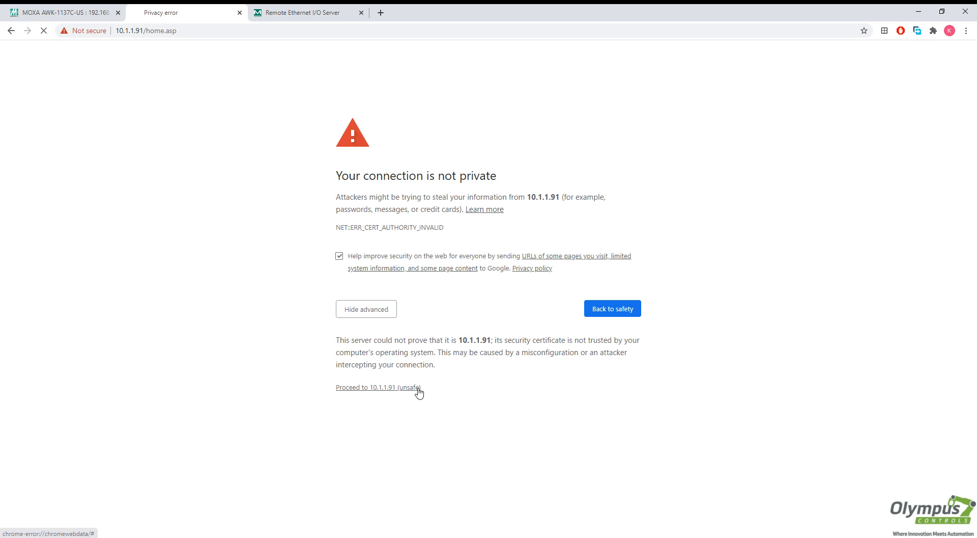
{"action": "left_click", "coordinate": [378, 387]}
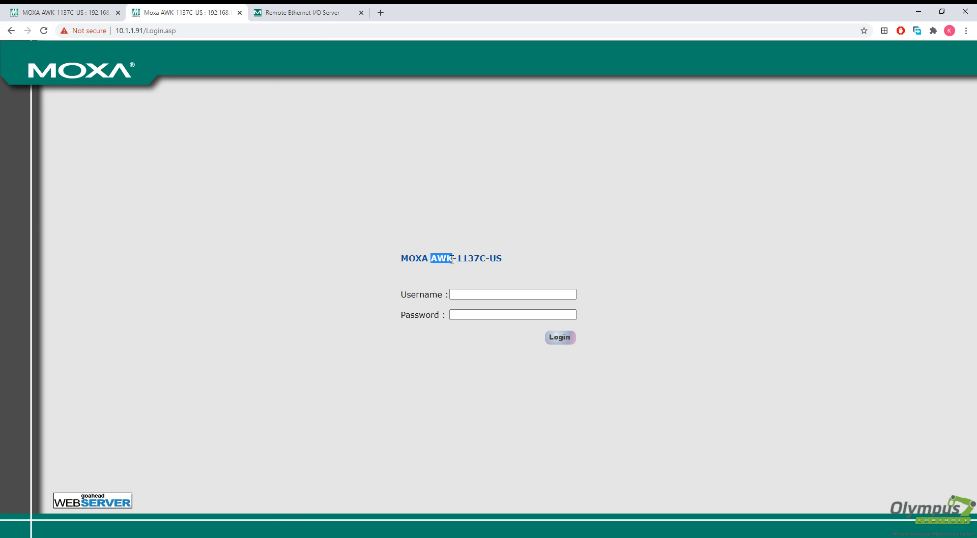
{"action": "left_click", "coordinate": [559, 337]}
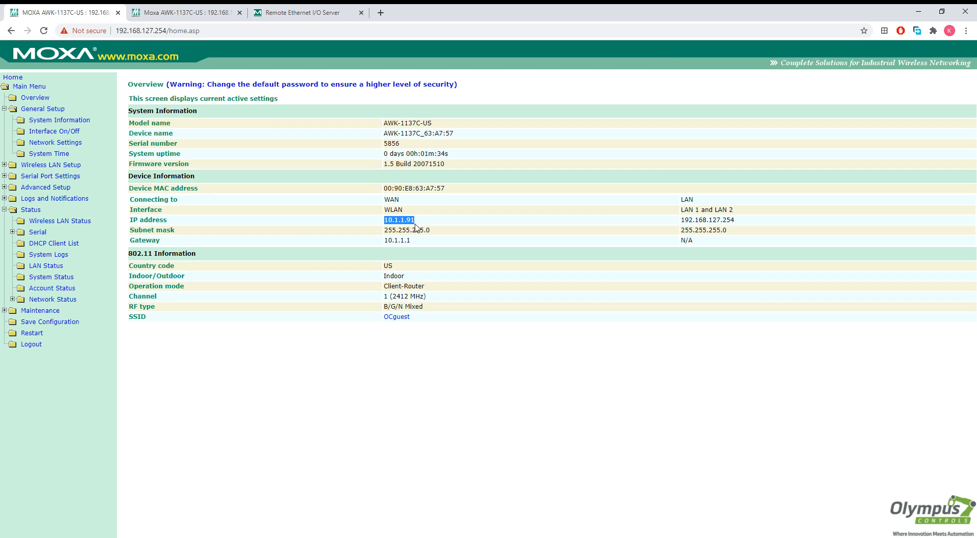
{"action": "mouse_move", "coordinate": [407, 265]}
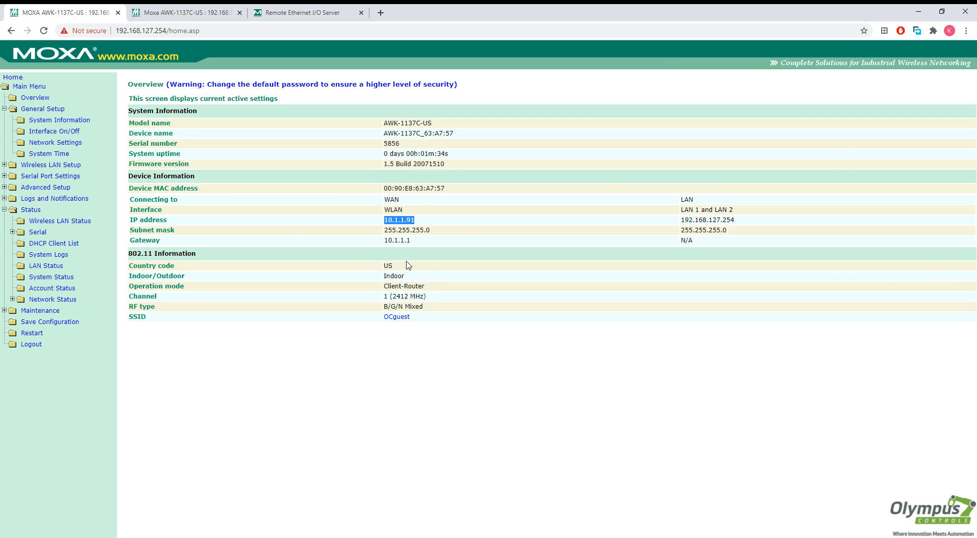
{"action": "mouse_move", "coordinate": [396, 318]}
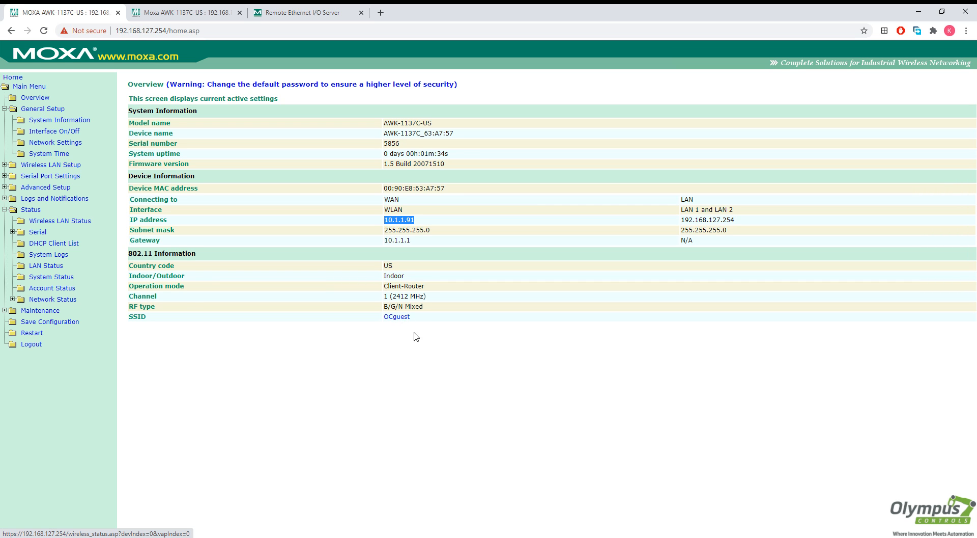
{"action": "left_click", "coordinate": [306, 12]}
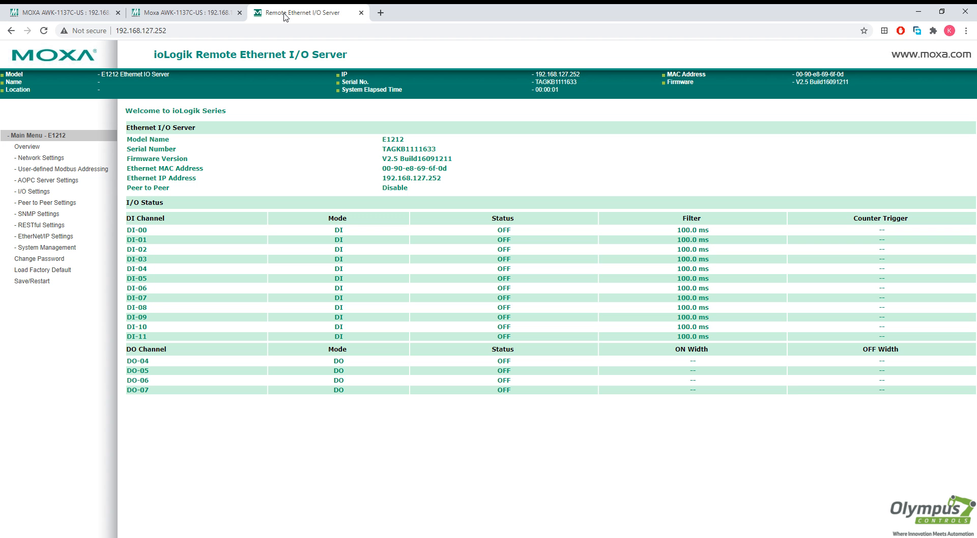
{"action": "mouse_move", "coordinate": [306, 12]}
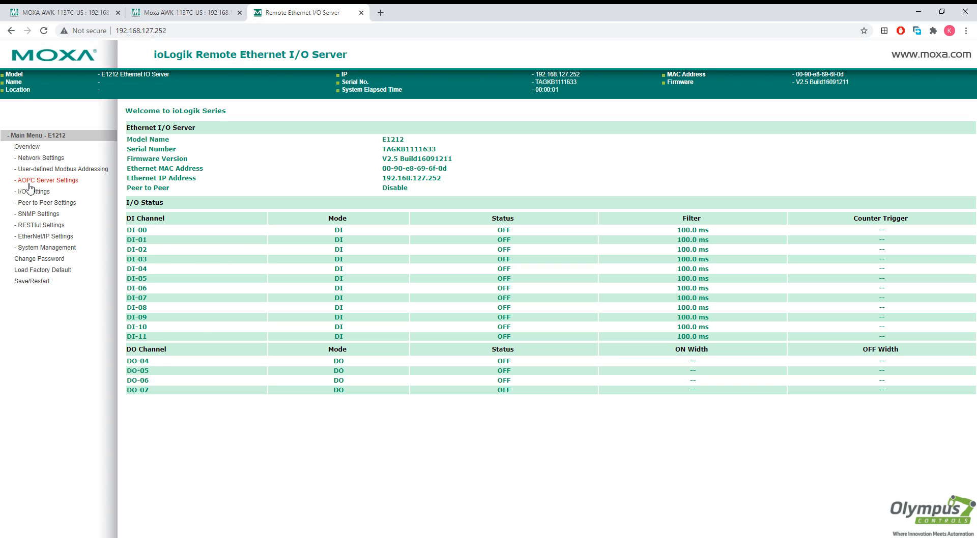
{"action": "left_click", "coordinate": [62, 12]}
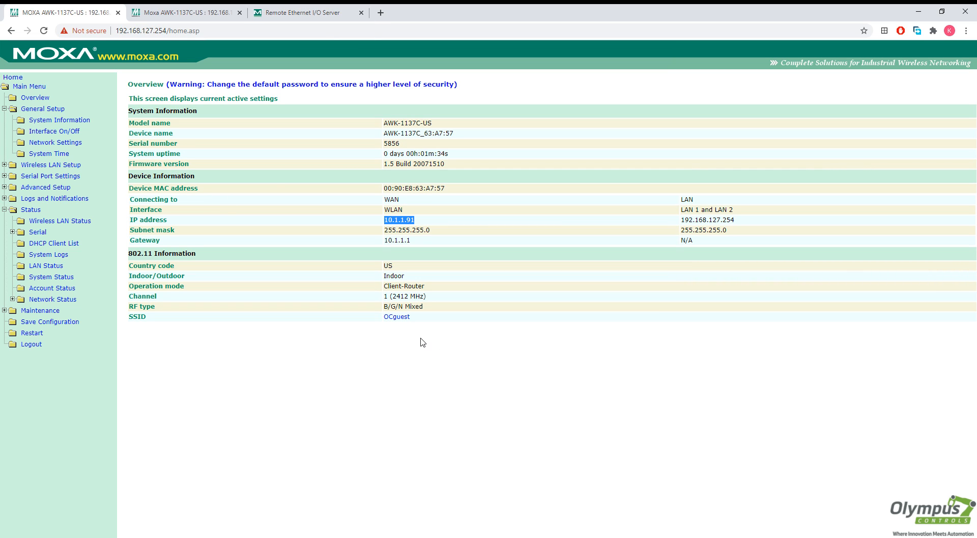
{"action": "mouse_move", "coordinate": [420, 223]}
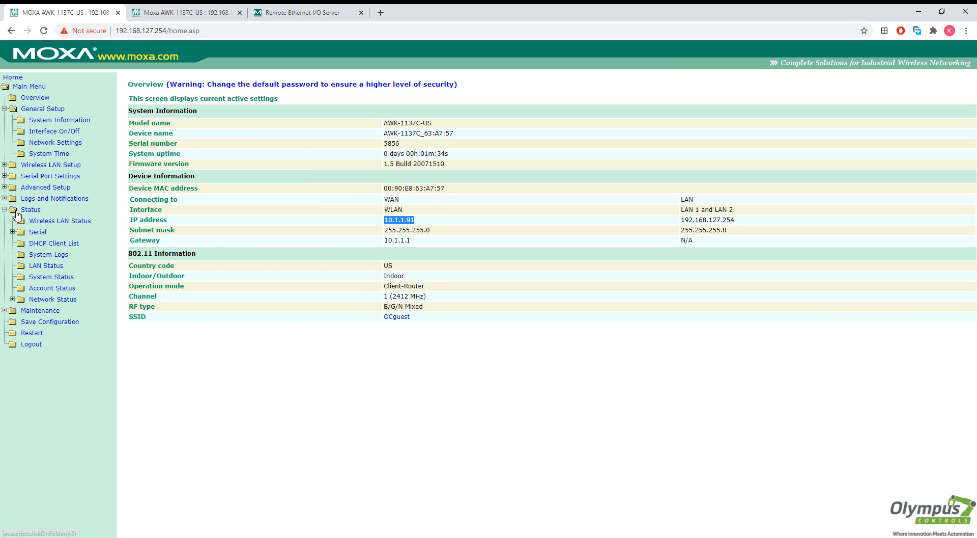
- On NAT/Port Forwarding, set NAT mode to N-1 NAT and enable port forwarding
{"action": "left_click", "coordinate": [31, 208]}
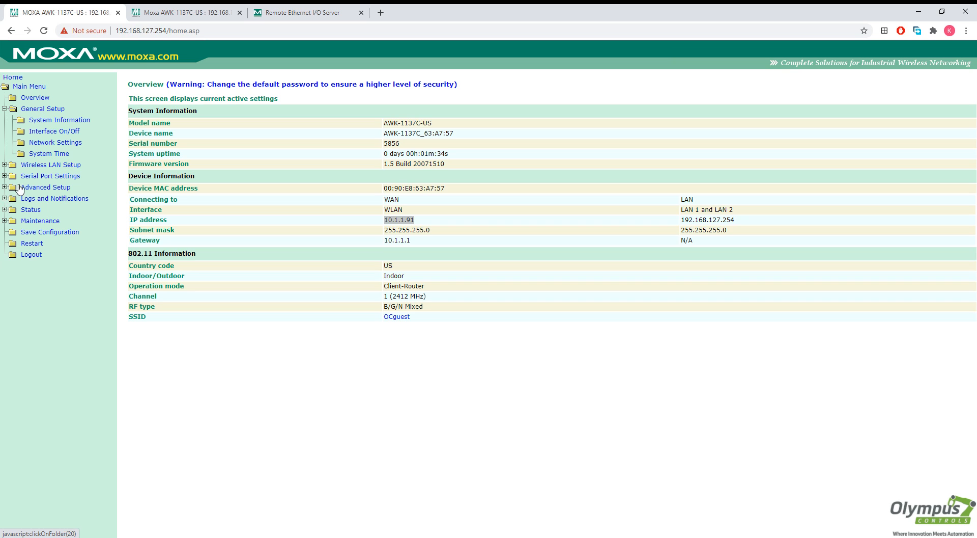
{"action": "mouse_move", "coordinate": [51, 164]}
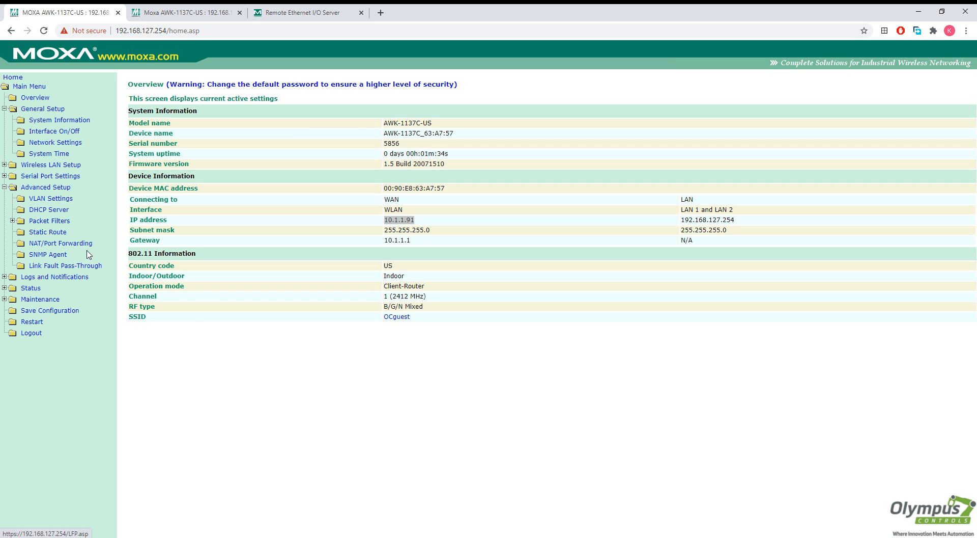
{"action": "mouse_move", "coordinate": [61, 242]}
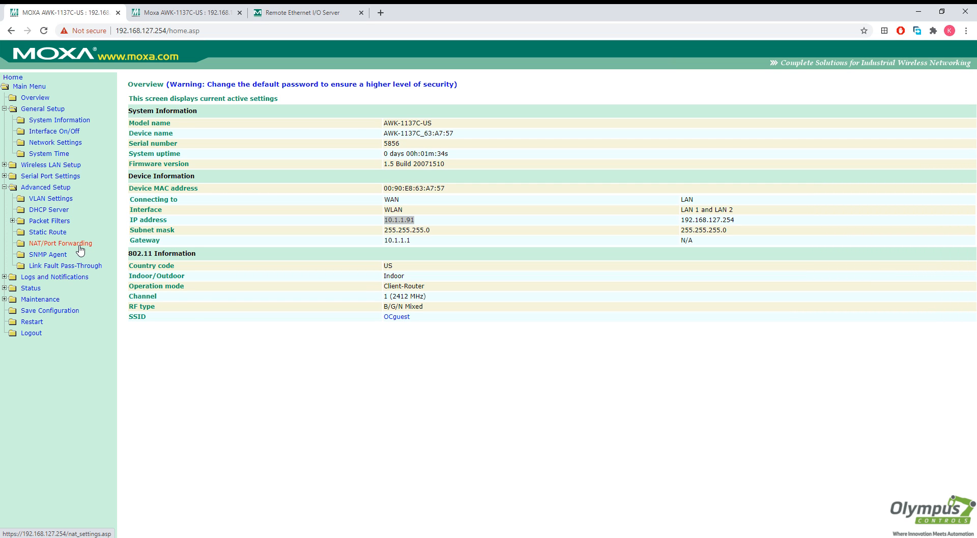
{"action": "left_click", "coordinate": [61, 243]}
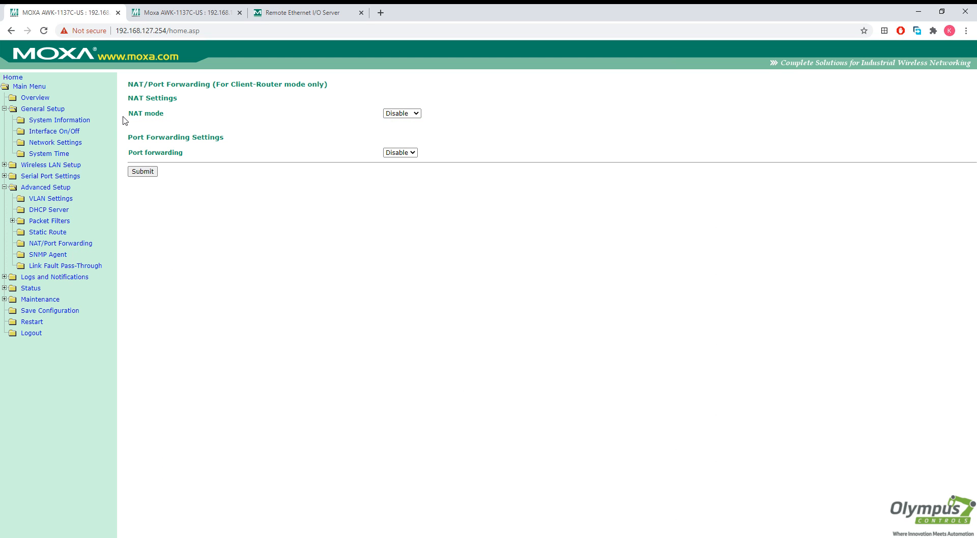
{"action": "left_click", "coordinate": [401, 113]}
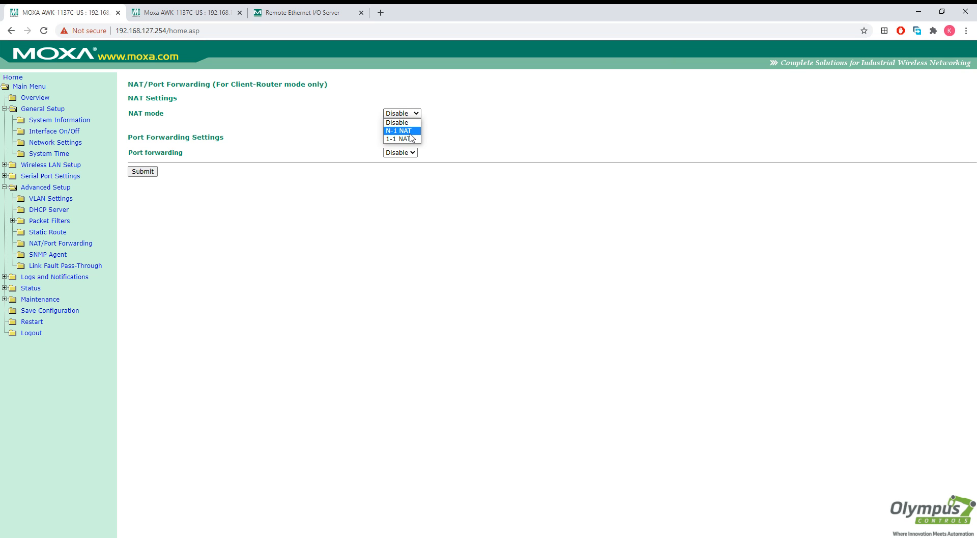
{"action": "left_click", "coordinate": [399, 139]}
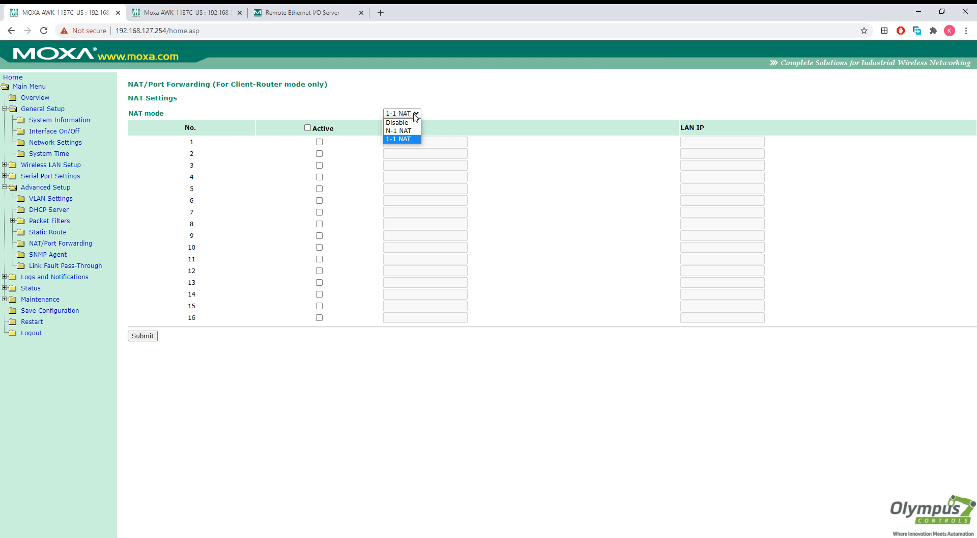
{"action": "left_click", "coordinate": [398, 130]}
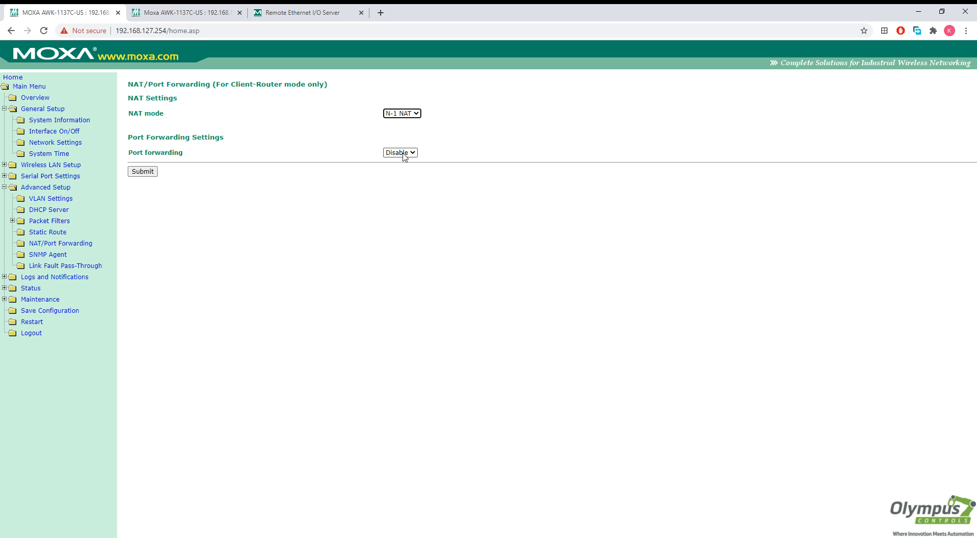
{"action": "left_click", "coordinate": [399, 152]}
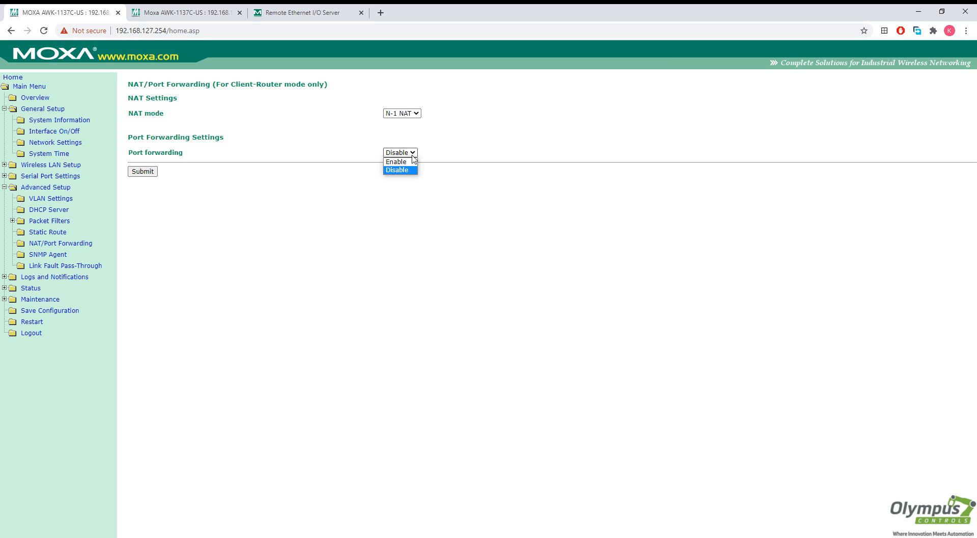
{"action": "left_click", "coordinate": [396, 161]}
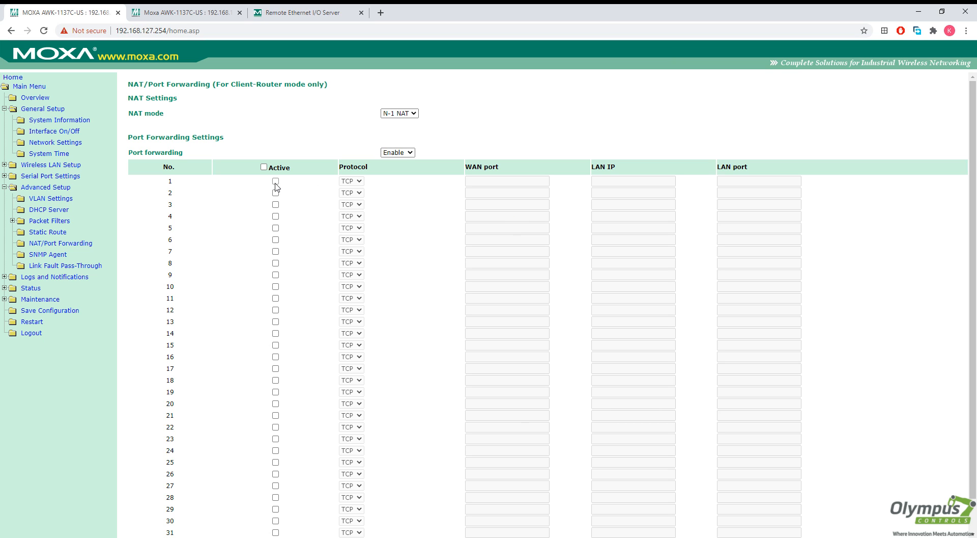
- Activate forwarding rule 1 and enter 80 as its port, then look at the ioLogik E1212 page
{"action": "left_click", "coordinate": [275, 181]}
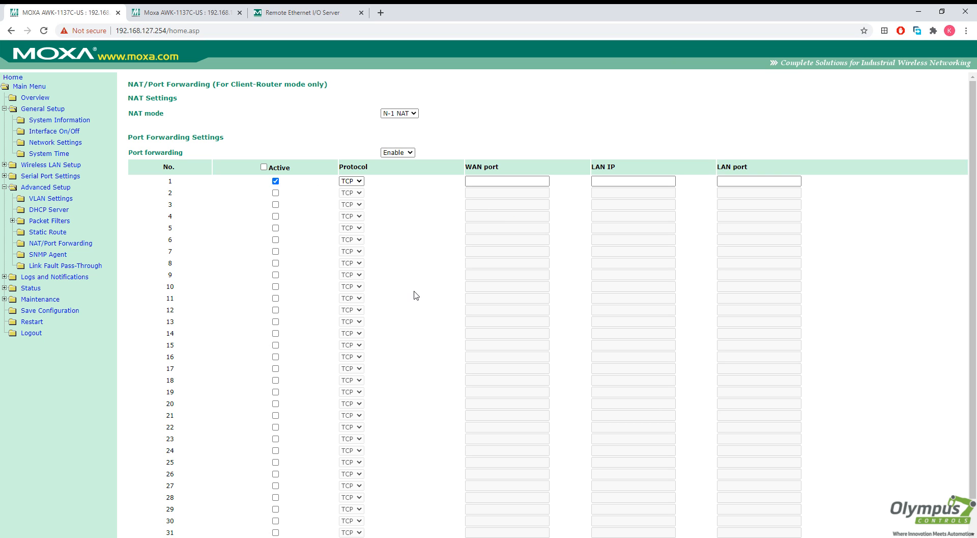
{"action": "scroll", "scroll_direction": "down", "scroll_amount": 3}
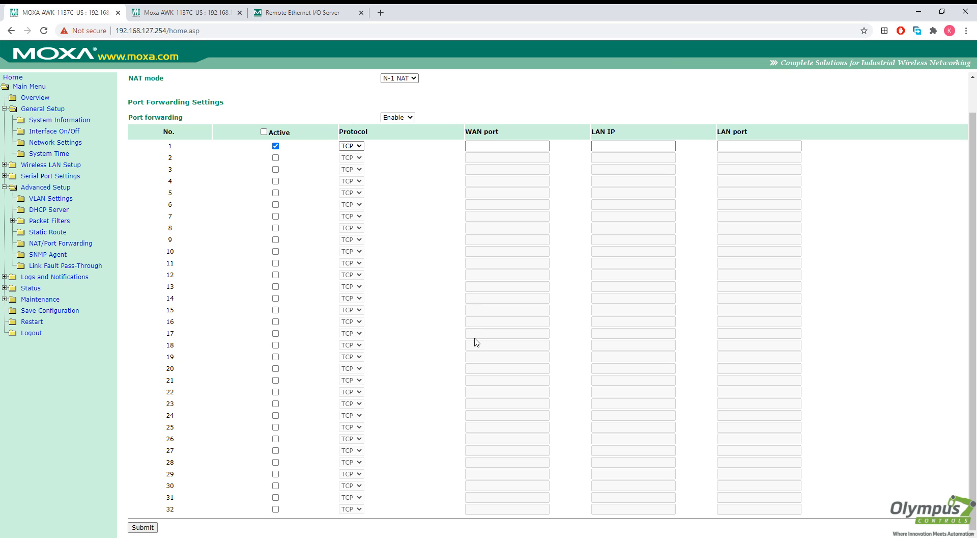
{"action": "mouse_move", "coordinate": [504, 391]}
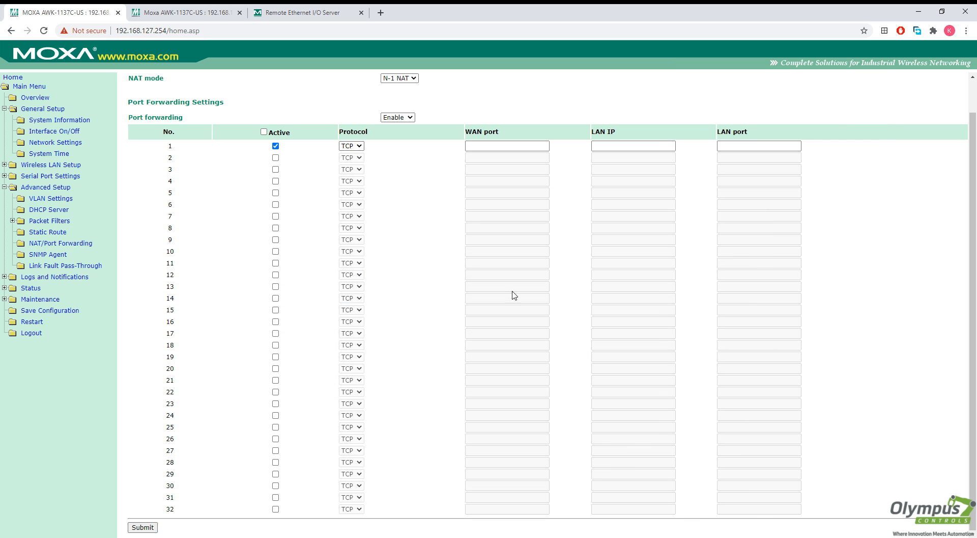
{"action": "left_click", "coordinate": [507, 145]}
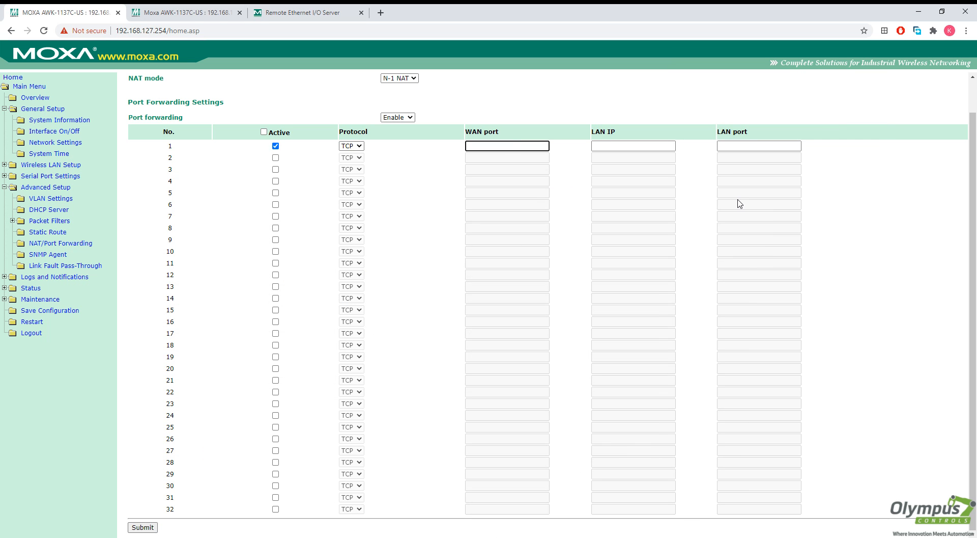
{"action": "mouse_move", "coordinate": [543, 174]}
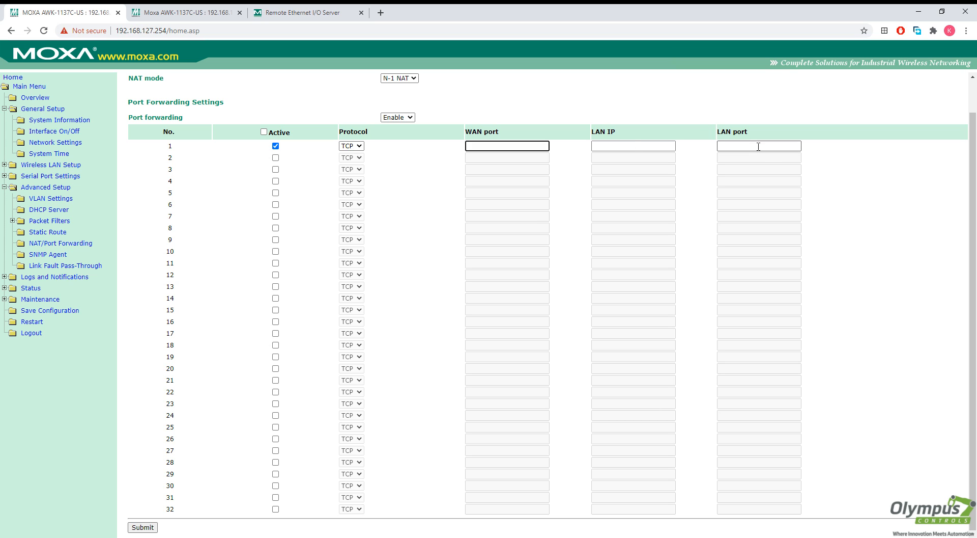
{"action": "type", "text": "80"}
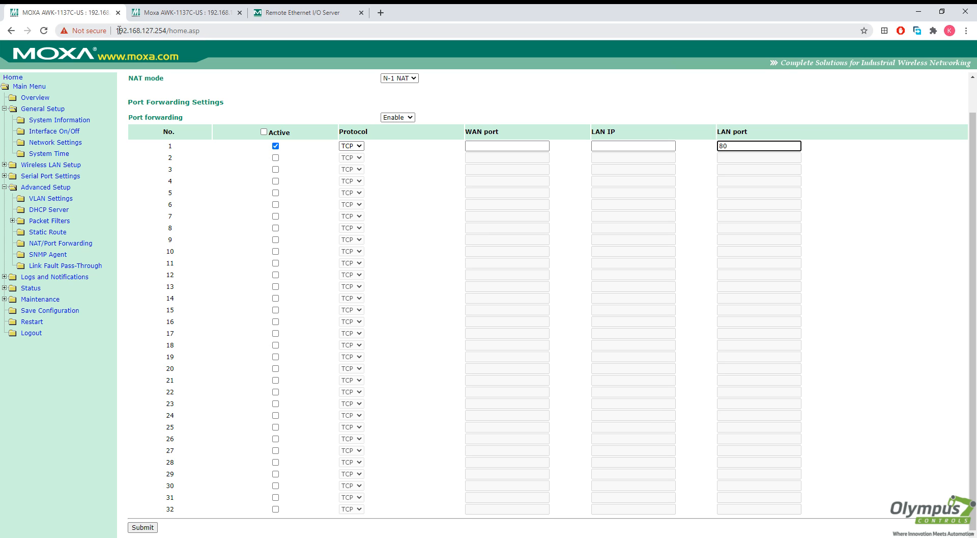
{"action": "left_click", "coordinate": [155, 30]}
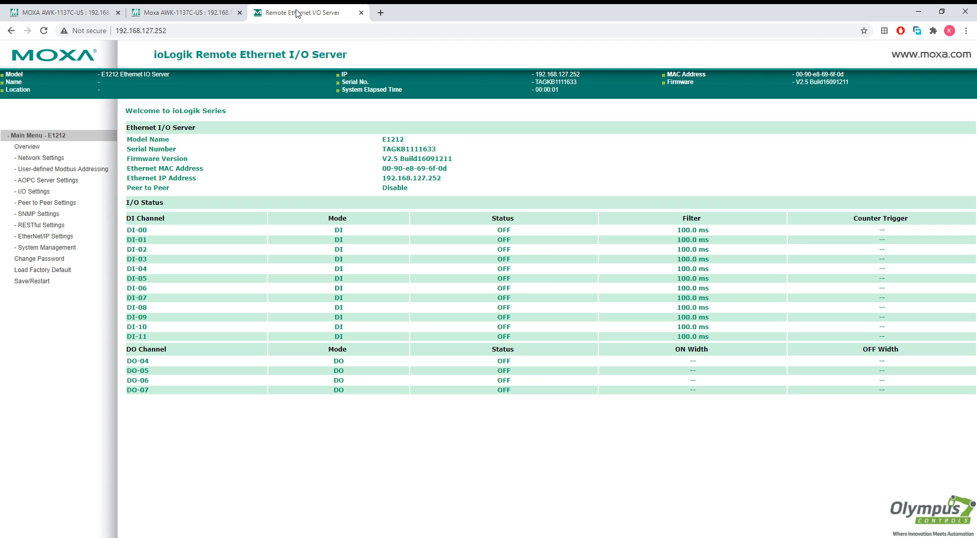
{"action": "mouse_move", "coordinate": [72, 60]}
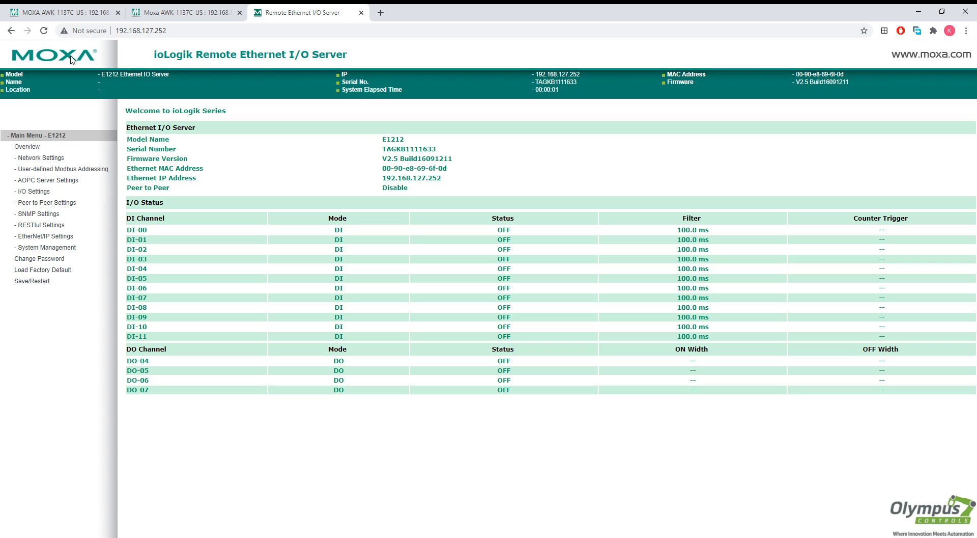
{"action": "mouse_move", "coordinate": [62, 37]}
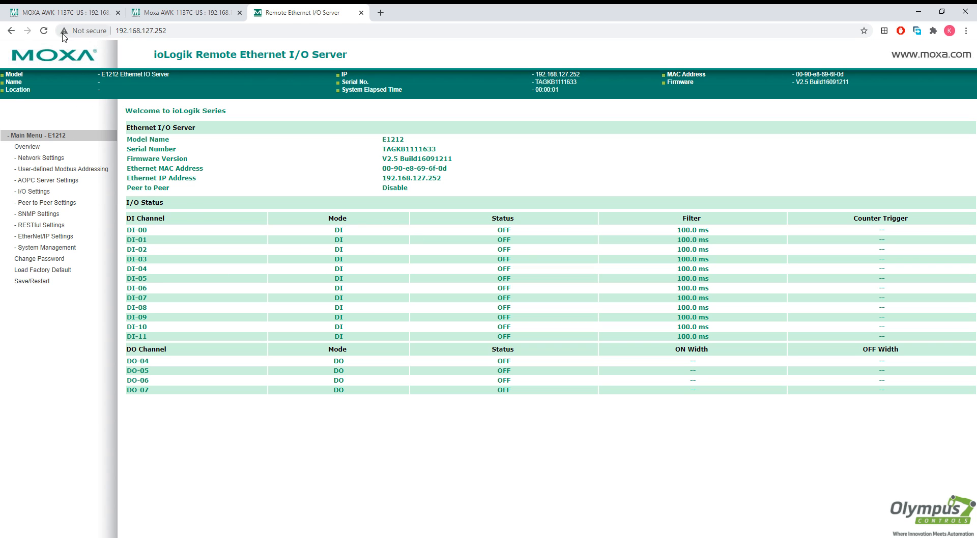
- After checking the other tabs, set rule 1's WAN port to 80 and move on to its LAN IP
{"action": "left_click", "coordinate": [181, 12]}
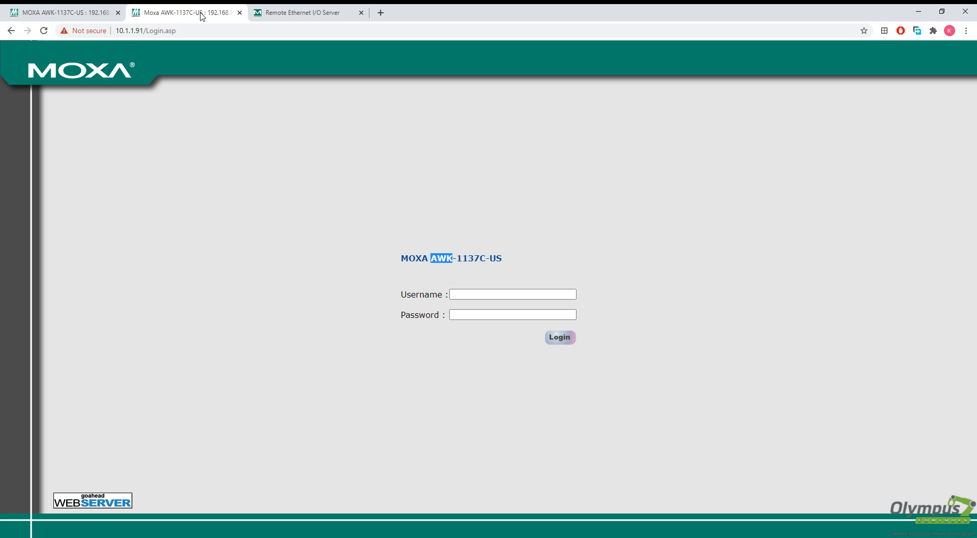
{"action": "left_click", "coordinate": [147, 29]}
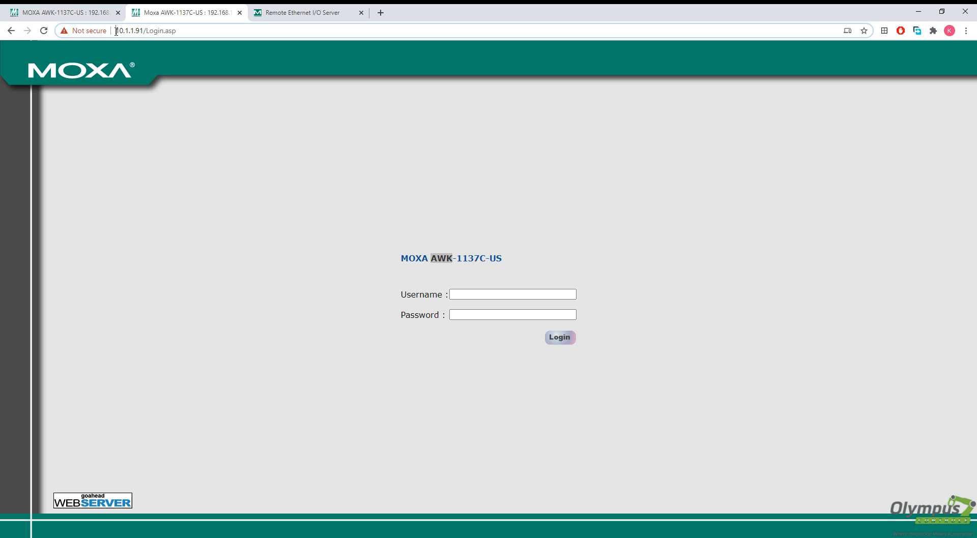
{"action": "double_click", "coordinate": [124, 29]}
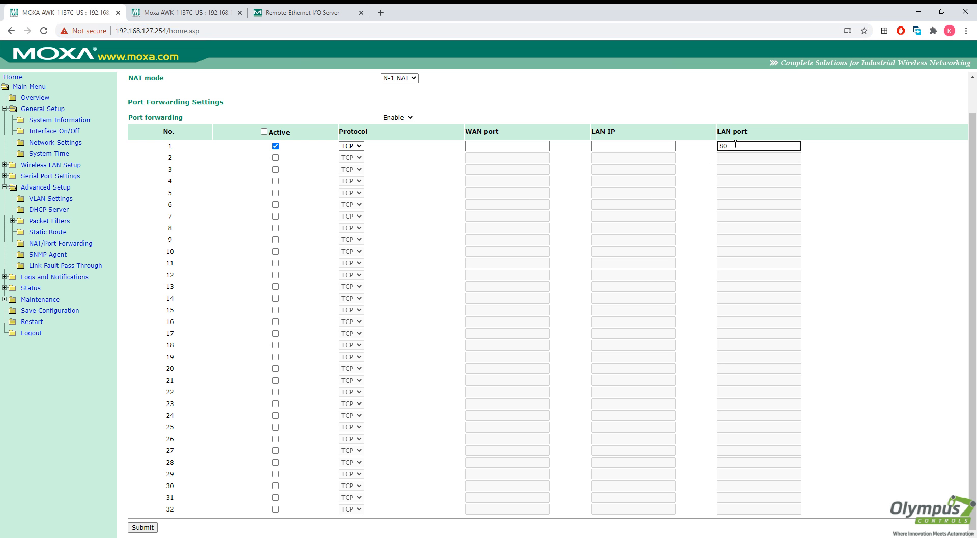
{"action": "left_click", "coordinate": [305, 12]}
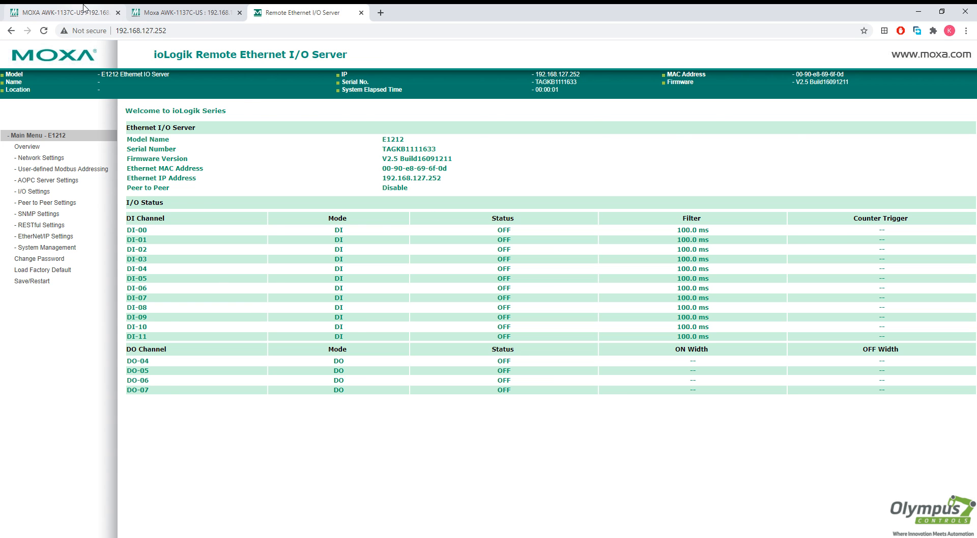
{"action": "left_click", "coordinate": [62, 13]}
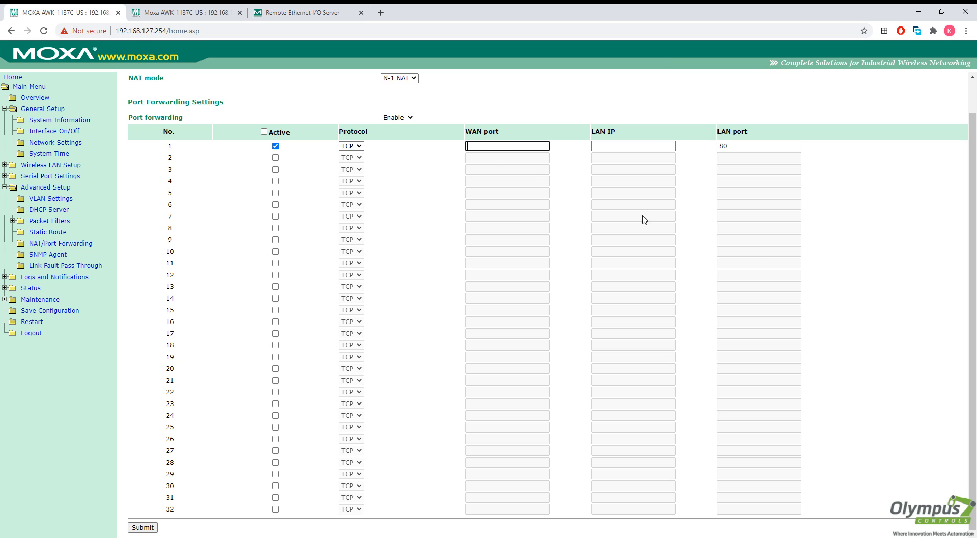
{"action": "type", "text": "80"}
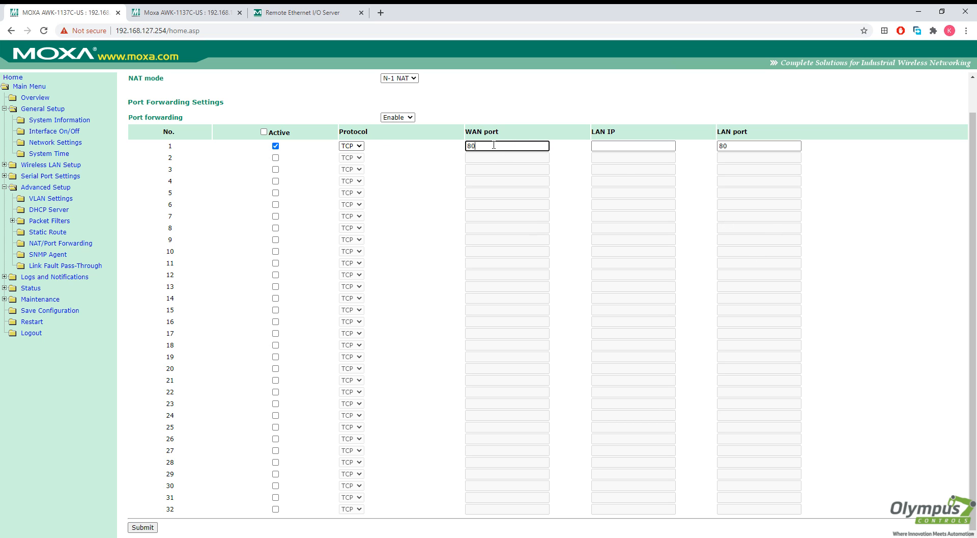
{"action": "left_click", "coordinate": [632, 146]}
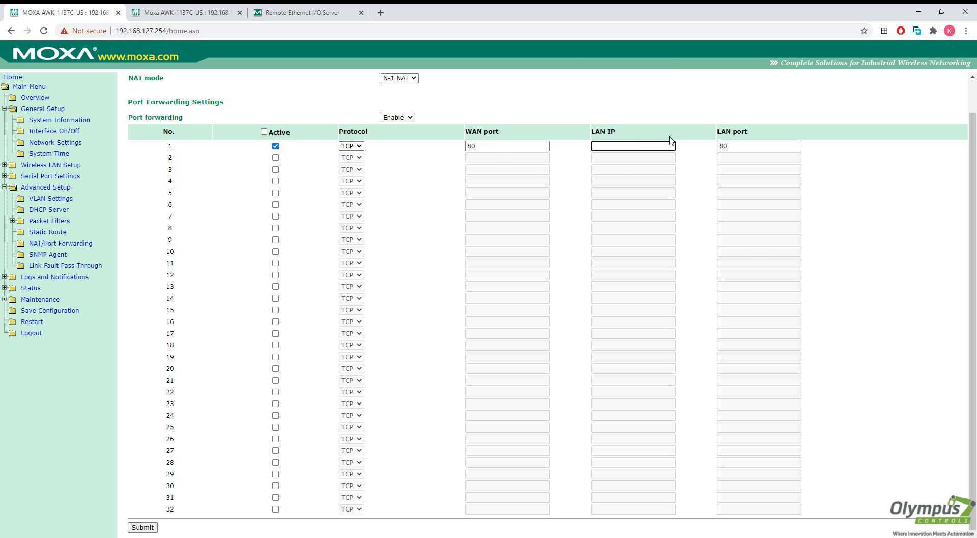
{"action": "left_click", "coordinate": [305, 13]}
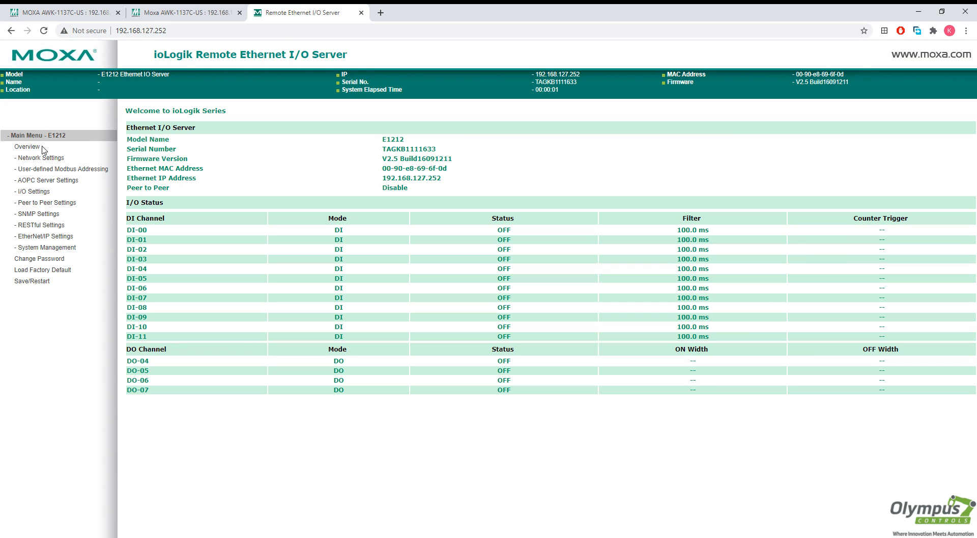
- Copy 192.168.127.252 from the E1212 Ethernet Configuration into rule 1's LAN IP
{"action": "left_click", "coordinate": [41, 156]}
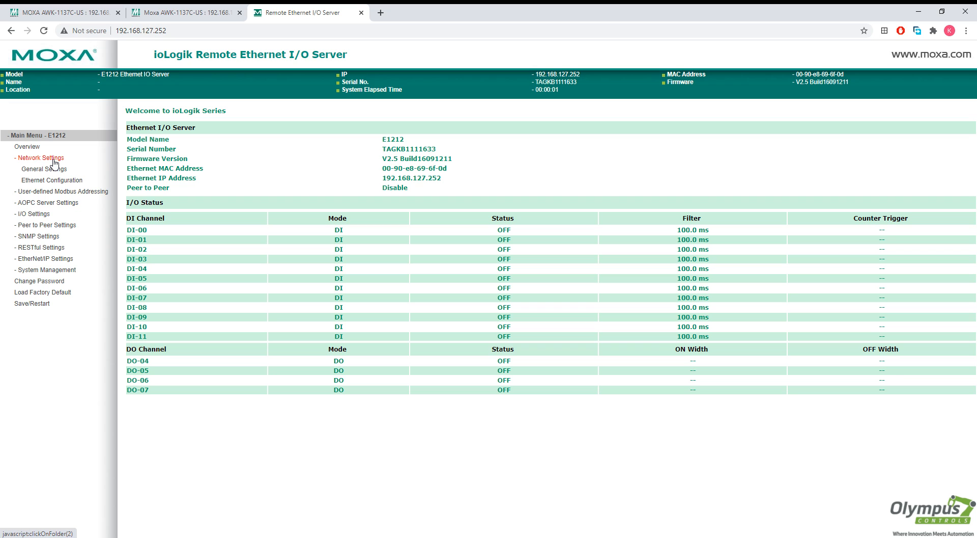
{"action": "left_click", "coordinate": [52, 180]}
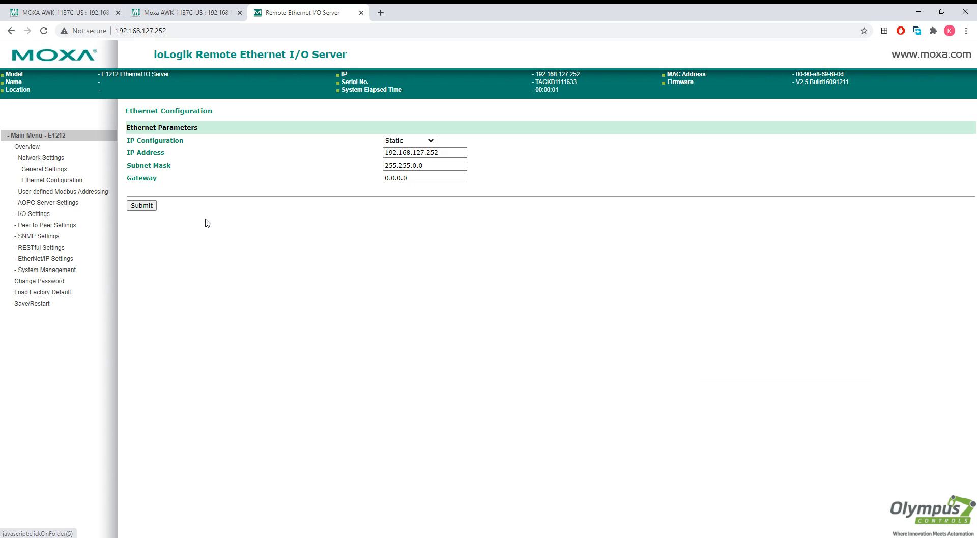
{"action": "triple_click", "coordinate": [425, 152]}
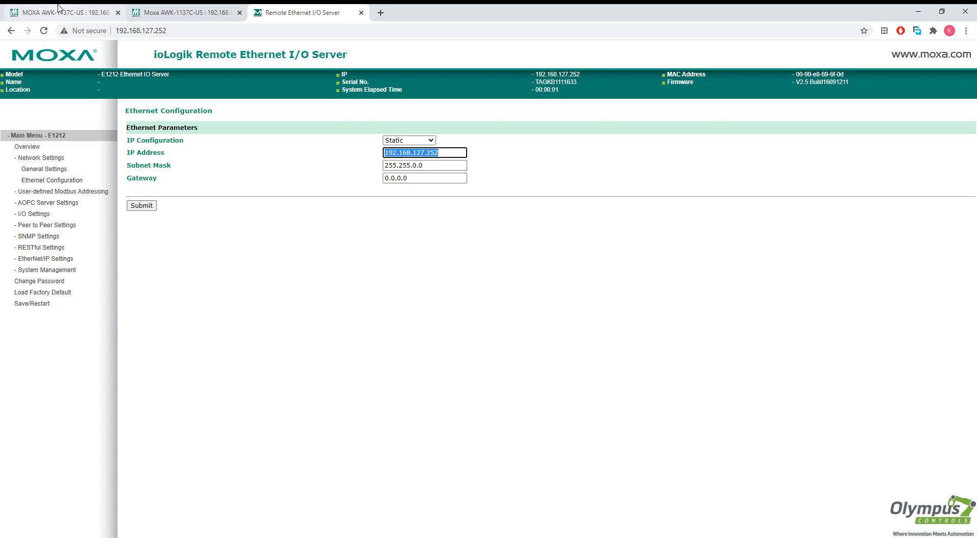
{"action": "left_click", "coordinate": [62, 12]}
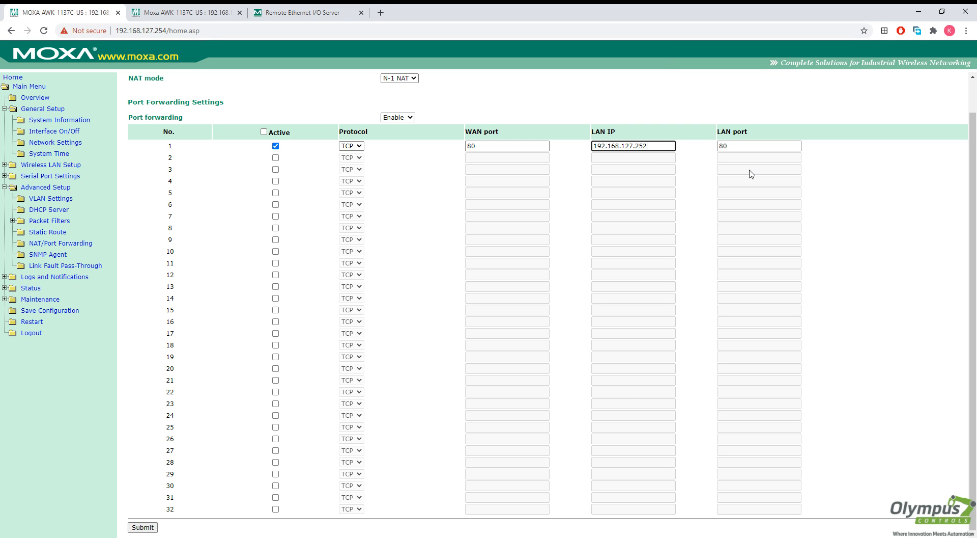
{"action": "left_click", "coordinate": [306, 13]}
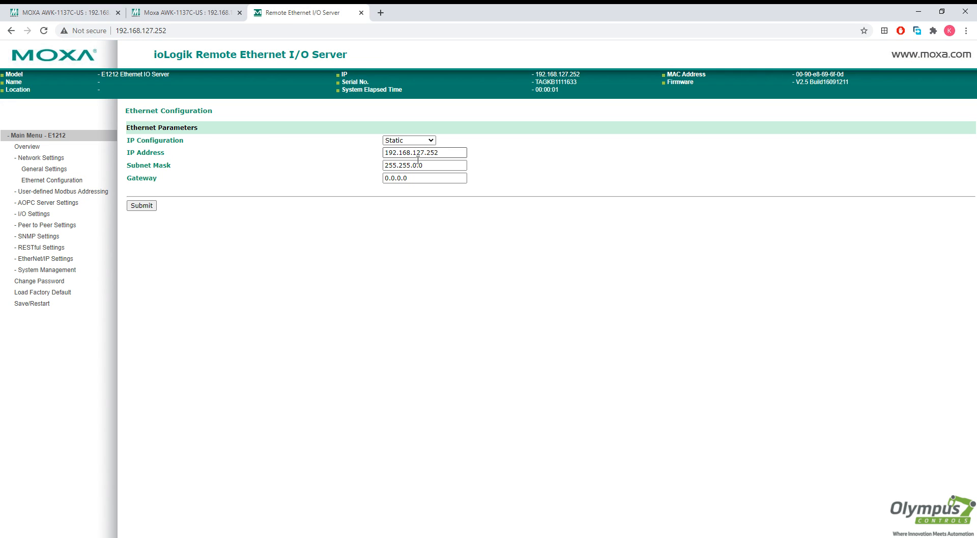
{"action": "left_click", "coordinate": [425, 152]}
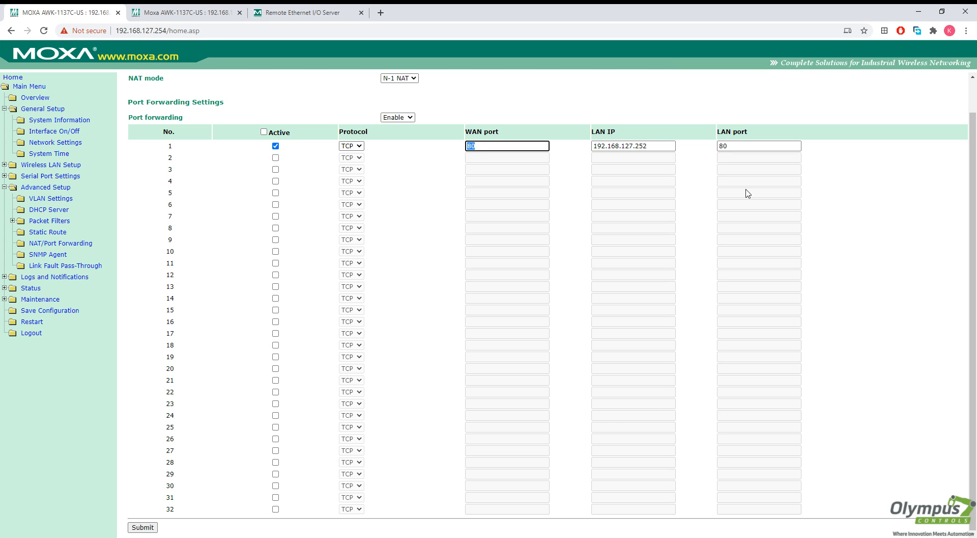
- Set rule 1's WAN port to 1234, submit the rule, then save the configuration and restart
{"action": "type", "text": "1234"}
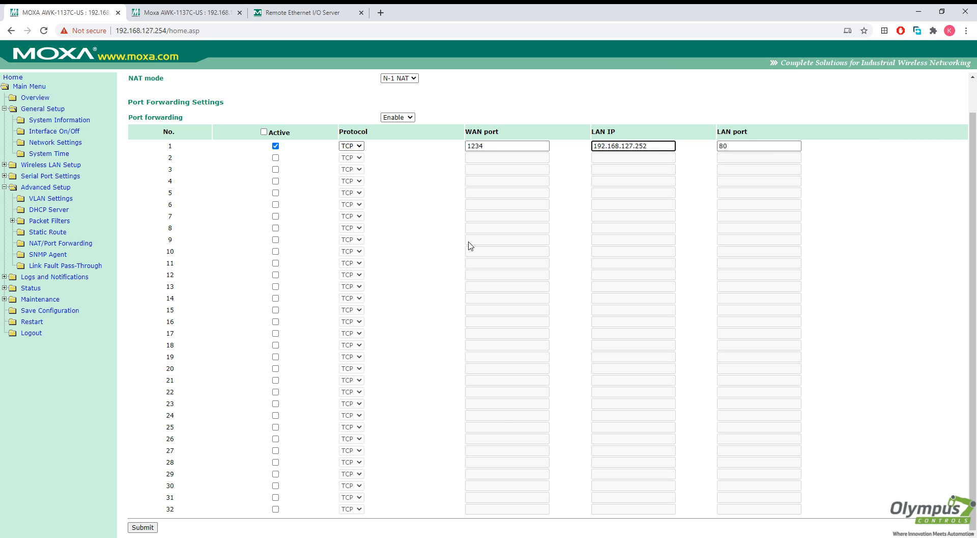
{"action": "mouse_move", "coordinate": [390, 245]}
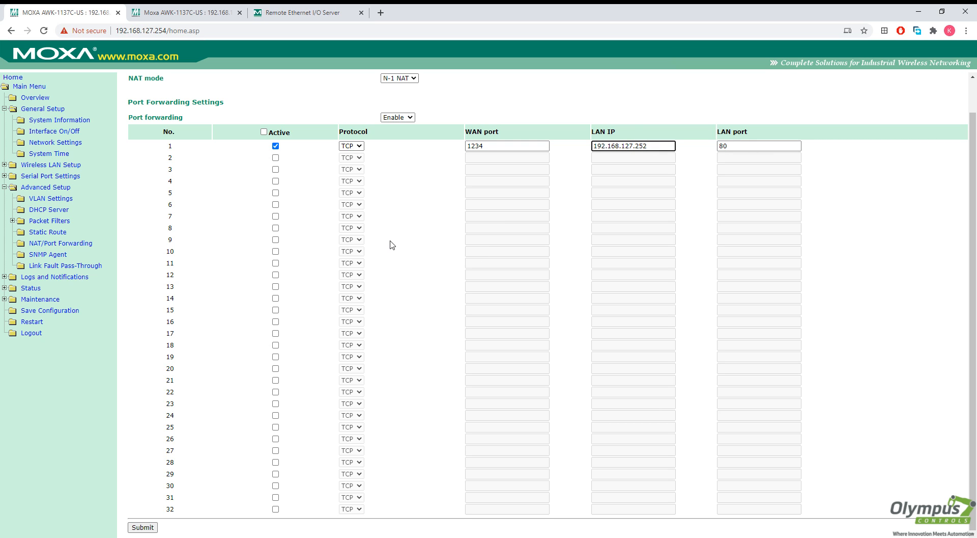
{"action": "left_click", "coordinate": [143, 527]}
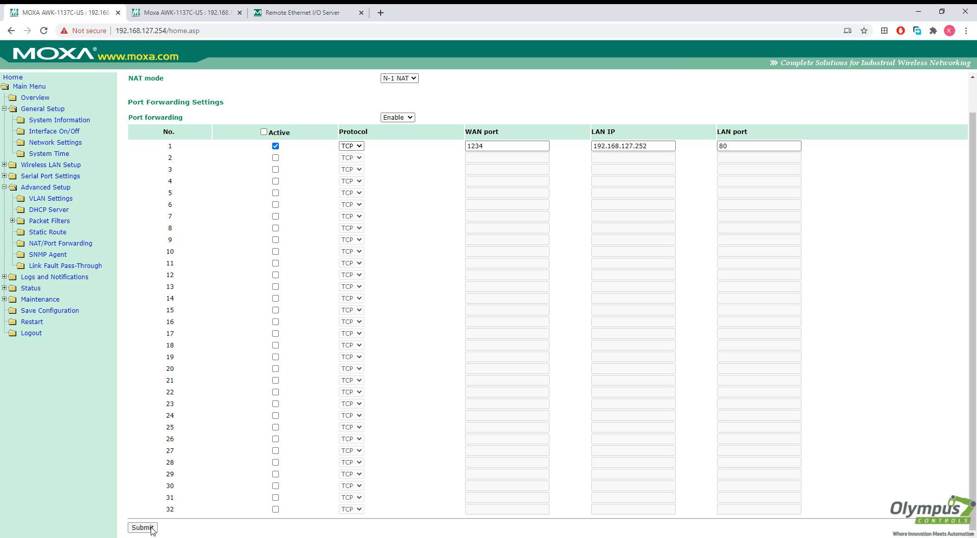
{"action": "left_click", "coordinate": [143, 527]}
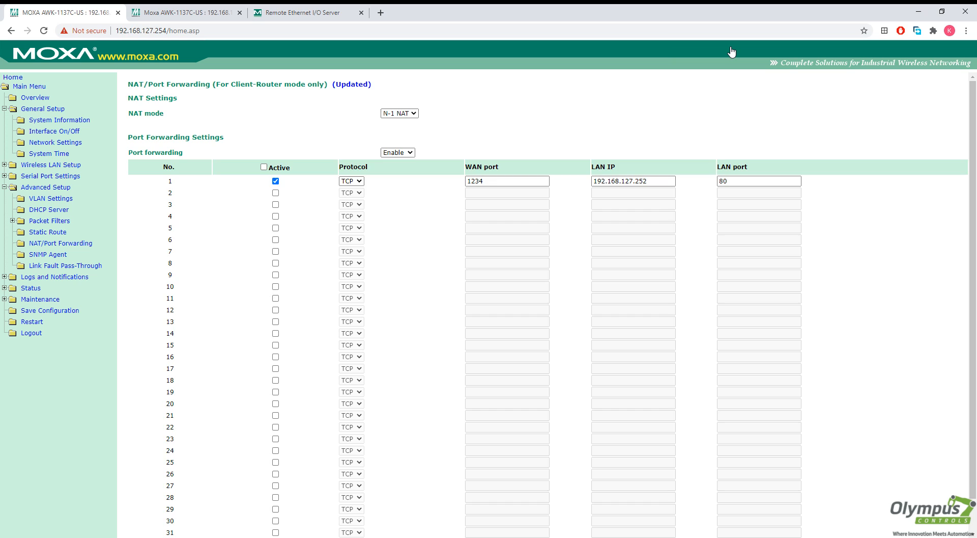
{"action": "left_click", "coordinate": [32, 321]}
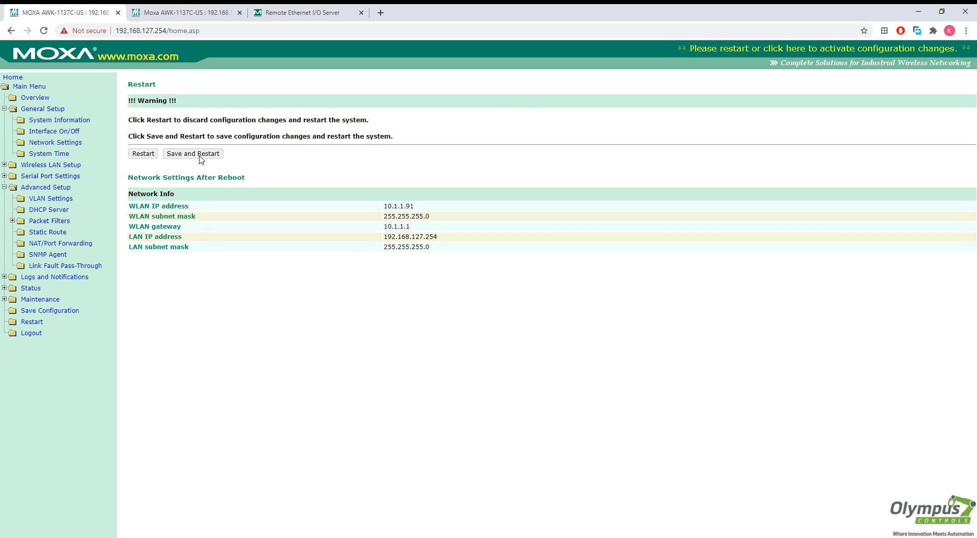
{"action": "left_click", "coordinate": [192, 154]}
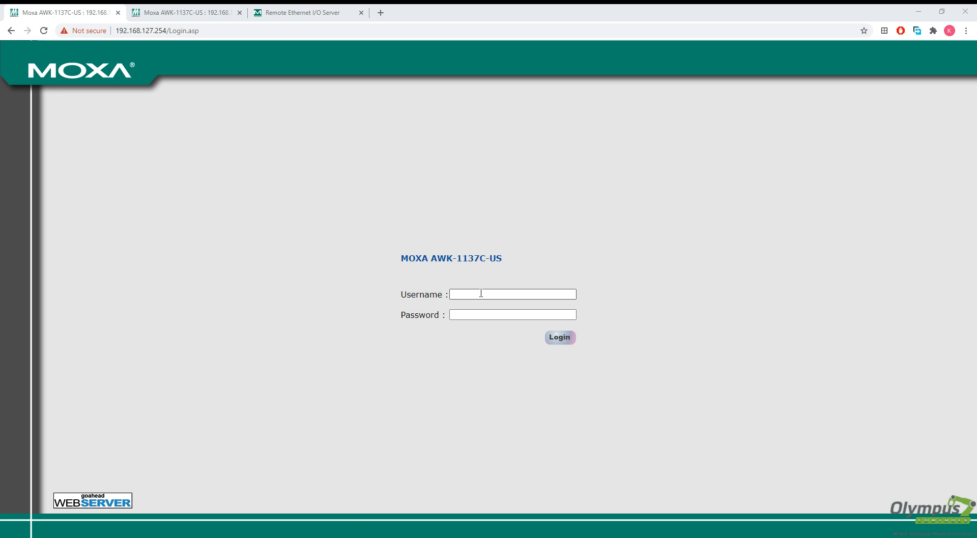
- Log in as admin, confirm rule 1 (1234 to 192.168.127.252:80) persisted, and note WAN IP 10.1.1.91
{"action": "type", "text": "admin"}
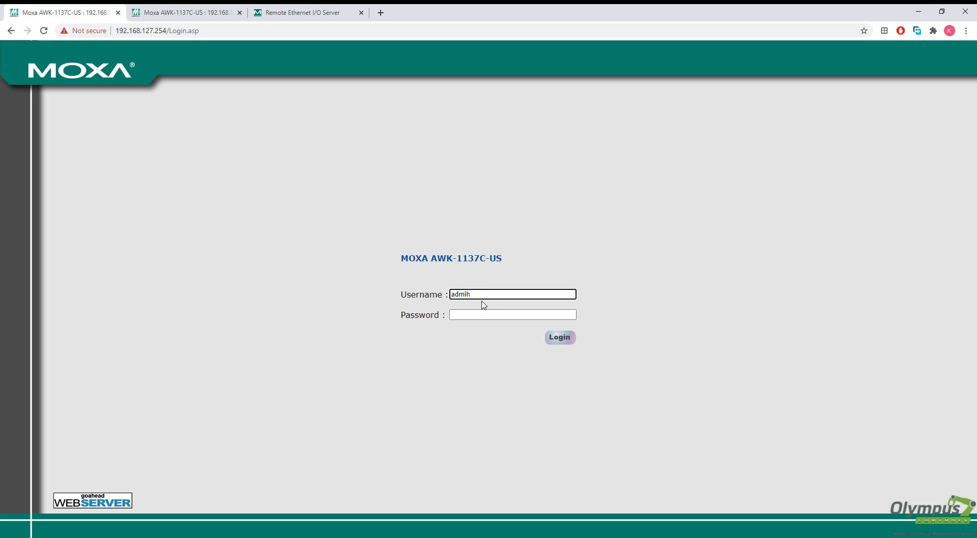
{"action": "left_click", "coordinate": [559, 337]}
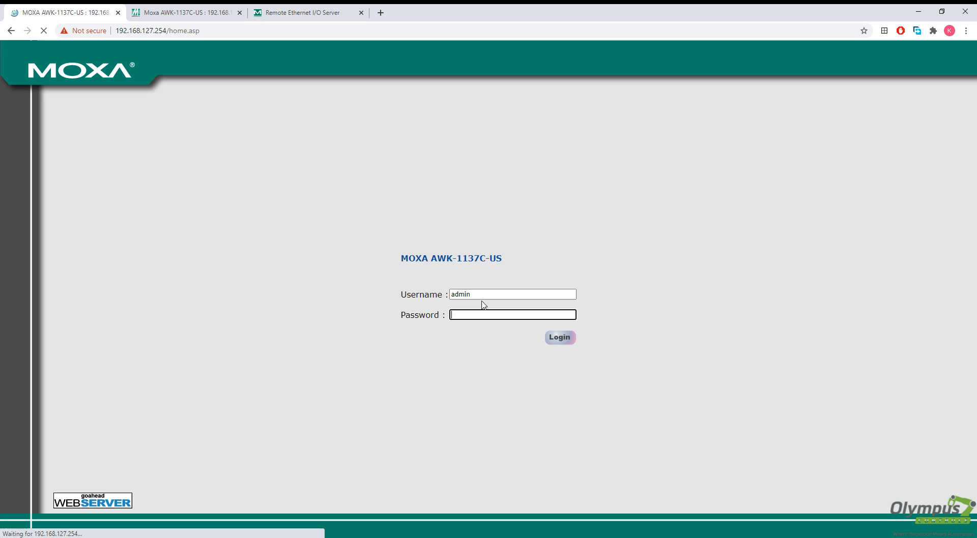
{"action": "left_click", "coordinate": [559, 337]}
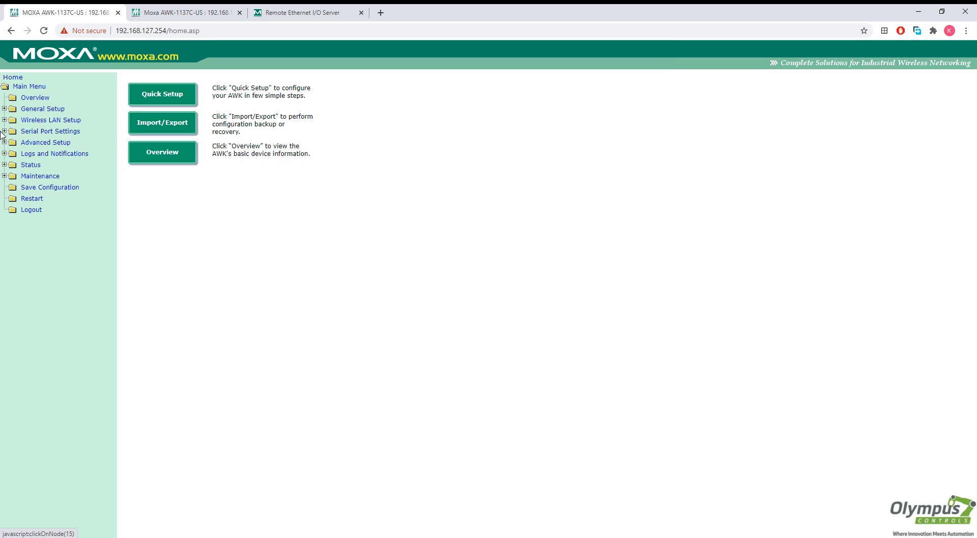
{"action": "mouse_move", "coordinate": [5, 140]}
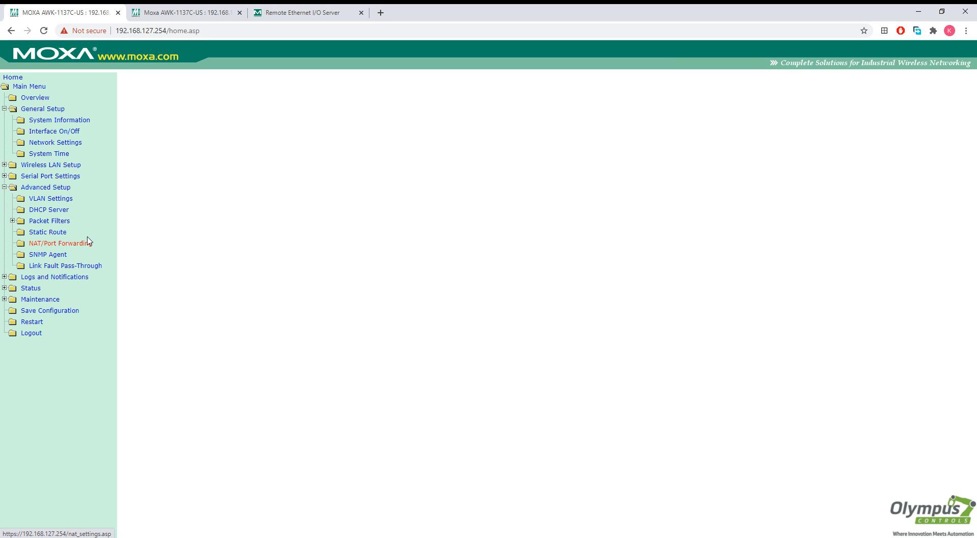
{"action": "left_click", "coordinate": [61, 242]}
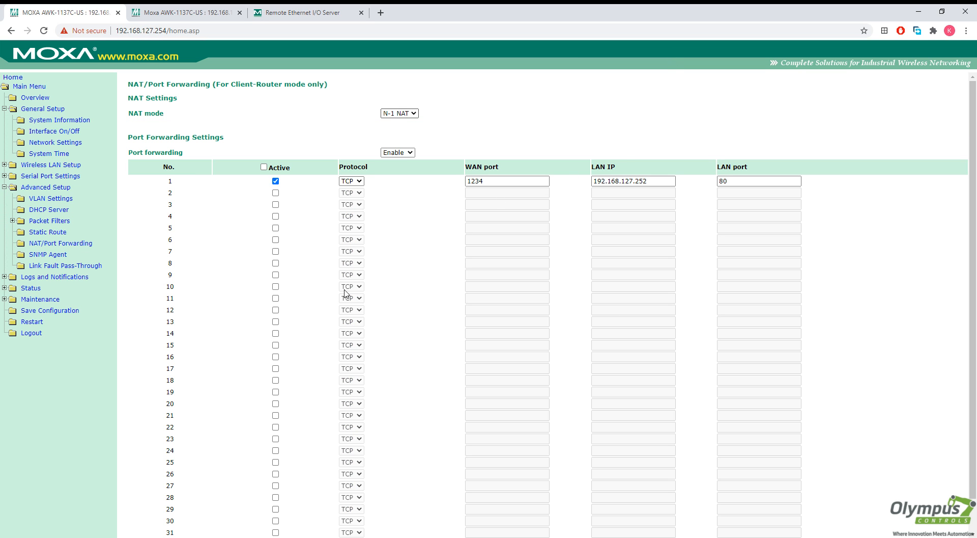
{"action": "mouse_move", "coordinate": [471, 427]}
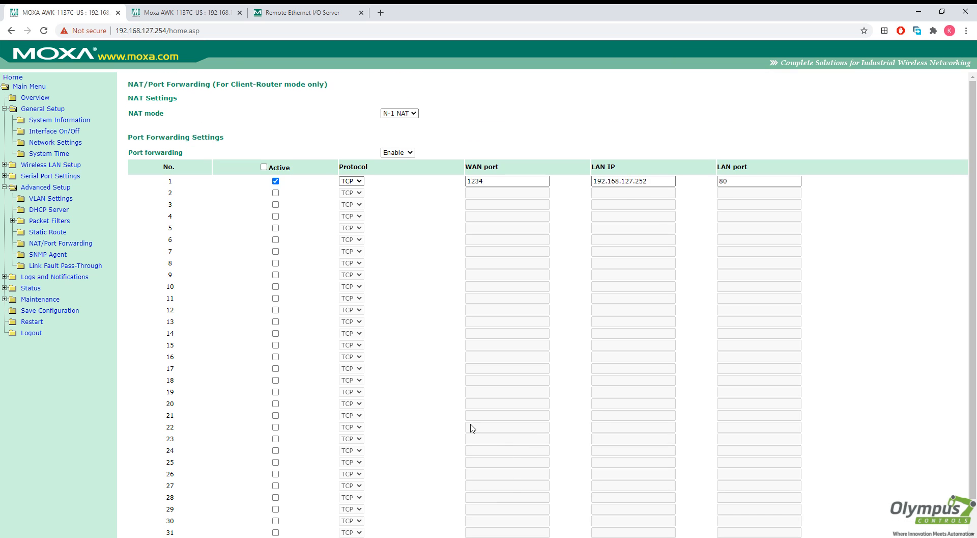
{"action": "left_click", "coordinate": [507, 181]}
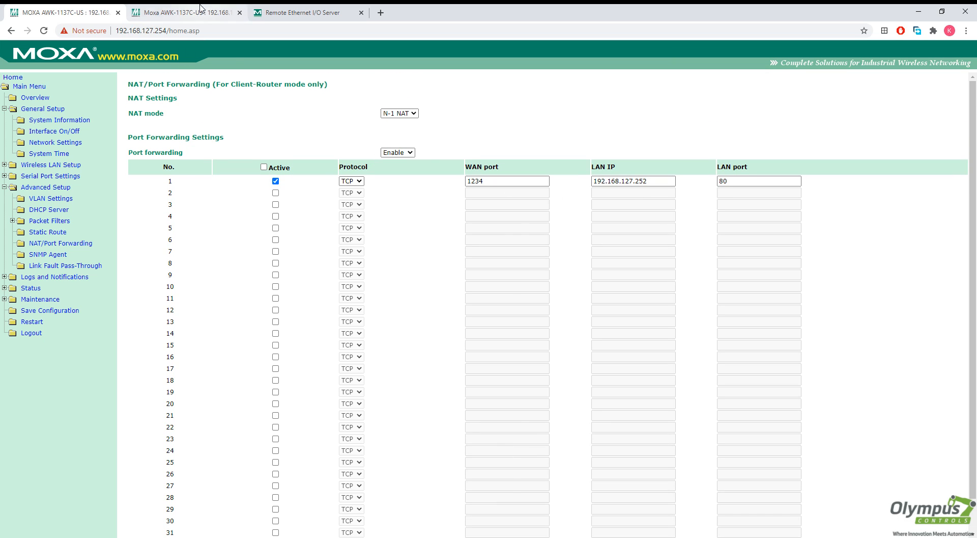
{"action": "left_click", "coordinate": [34, 98]}
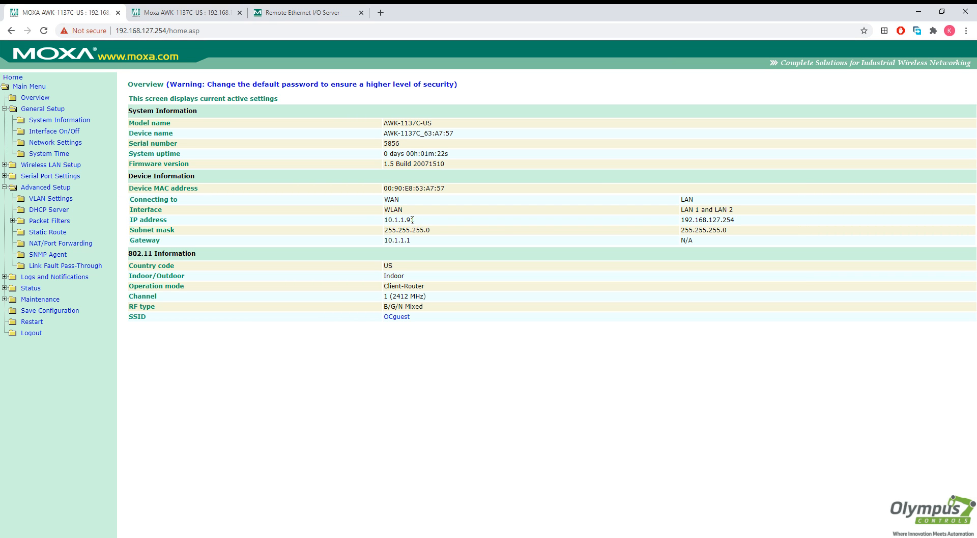
{"action": "double_click", "coordinate": [398, 220]}
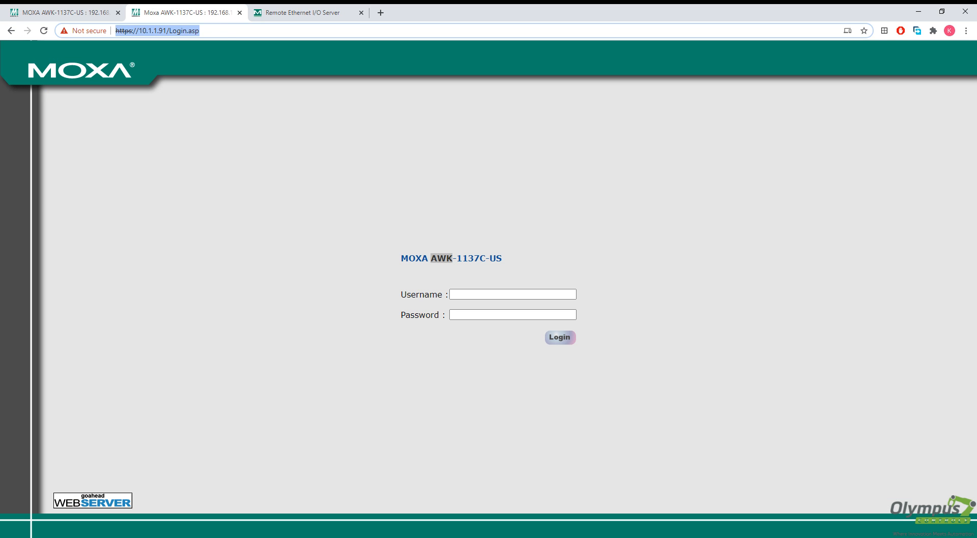
- Load the E1212 page via forwarded address 10.1.1.91:1234 and compare it with the direct E1212 tab
{"action": "type", "text": "10.1.1.171"}
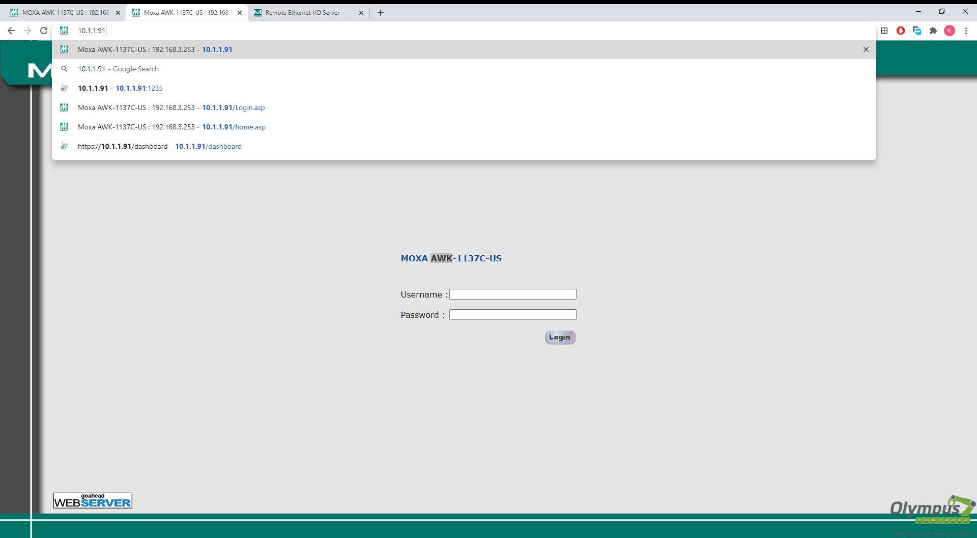
{"action": "type", "text": ":1234"}
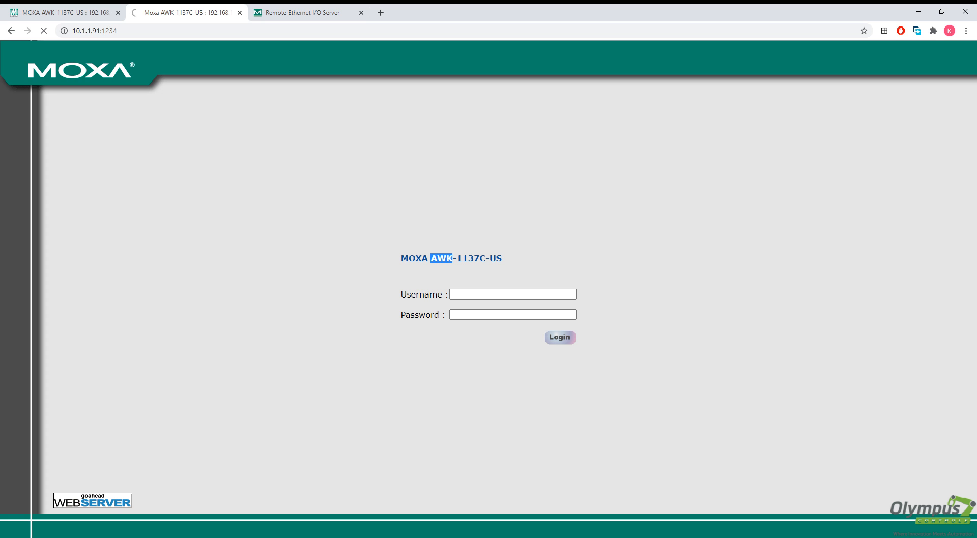
{"action": "mouse_move", "coordinate": [245, 106]}
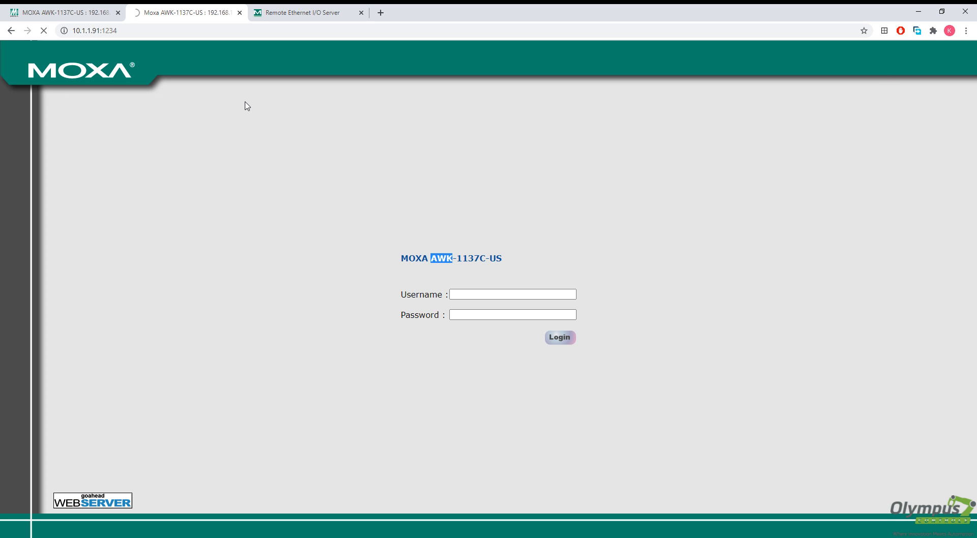
{"action": "left_click", "coordinate": [306, 12]}
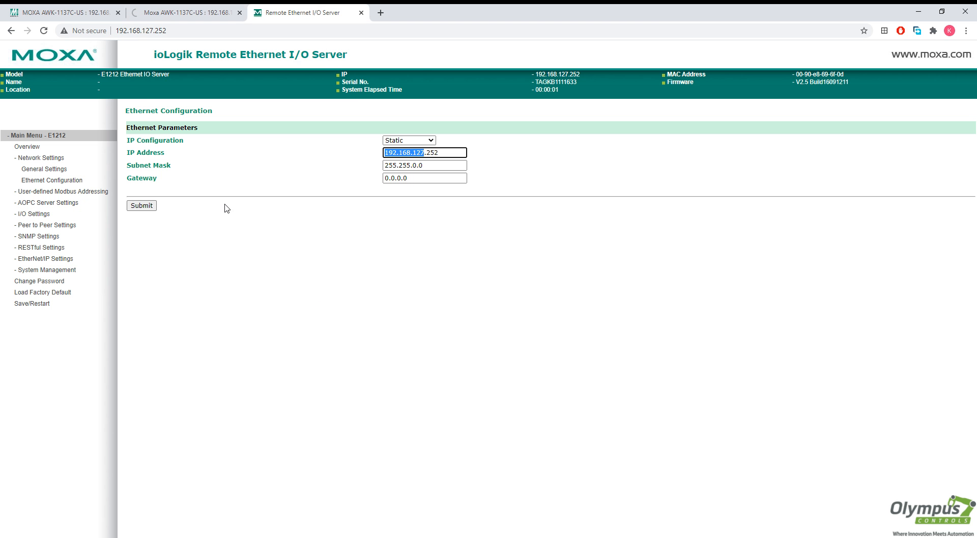
{"action": "left_click", "coordinate": [62, 12]}
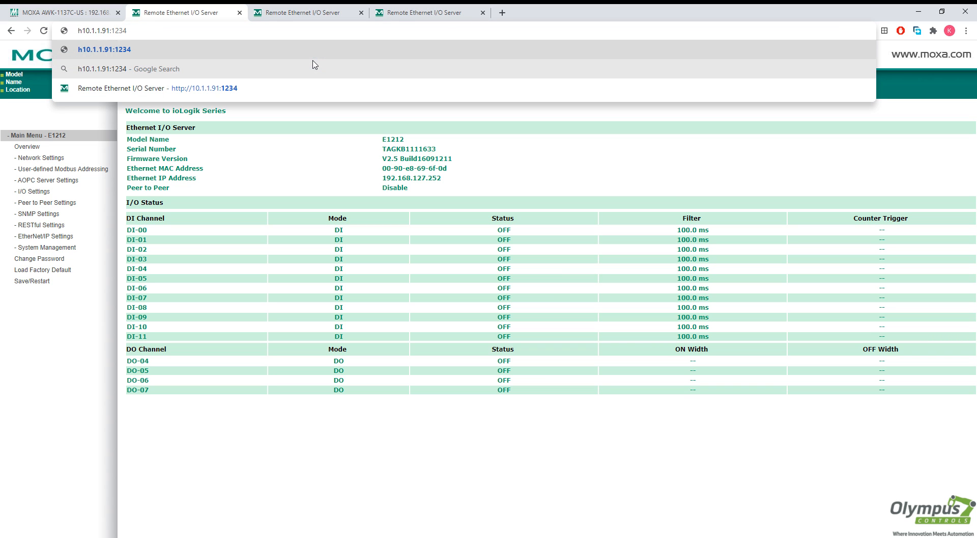
{"action": "type", "text": "ttps://"}
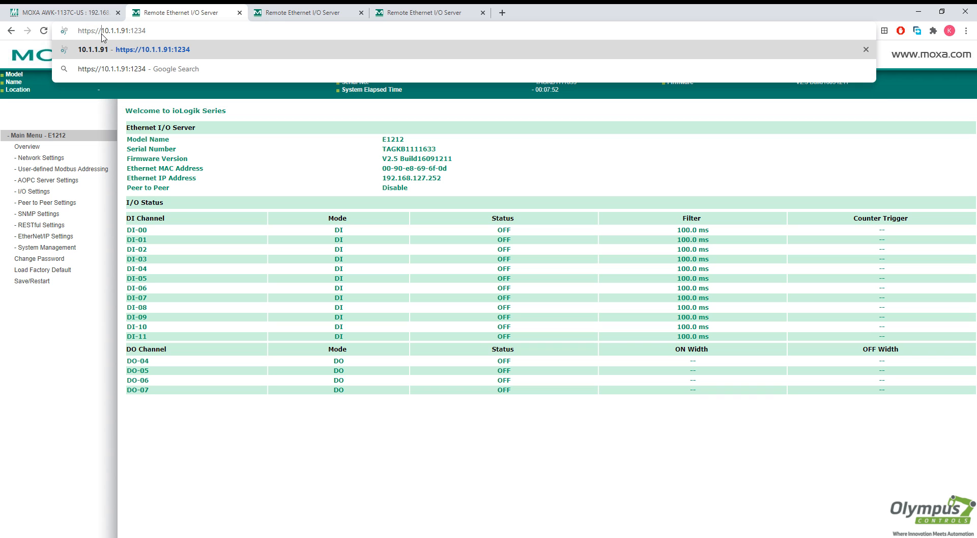
{"action": "mouse_move", "coordinate": [376, 214]}
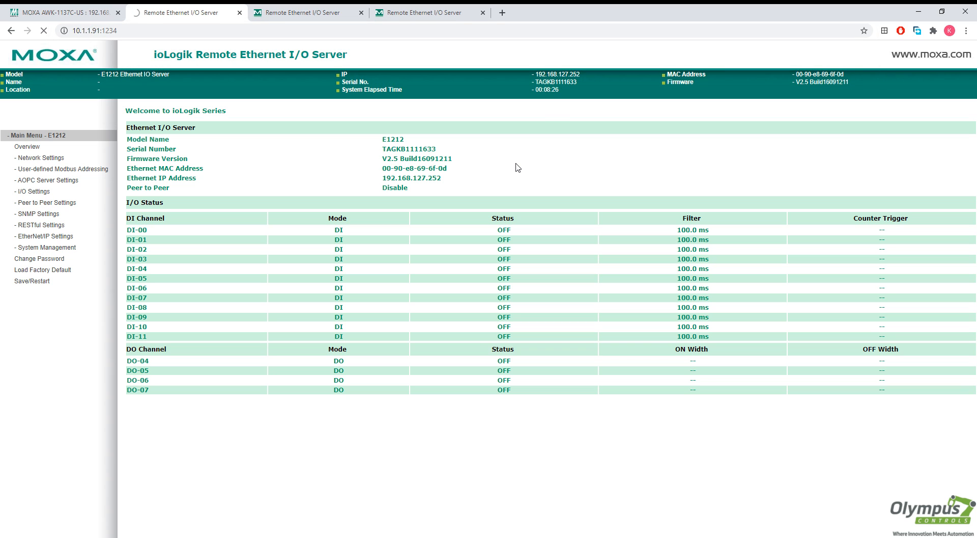
{"action": "left_click", "coordinate": [94, 30]}
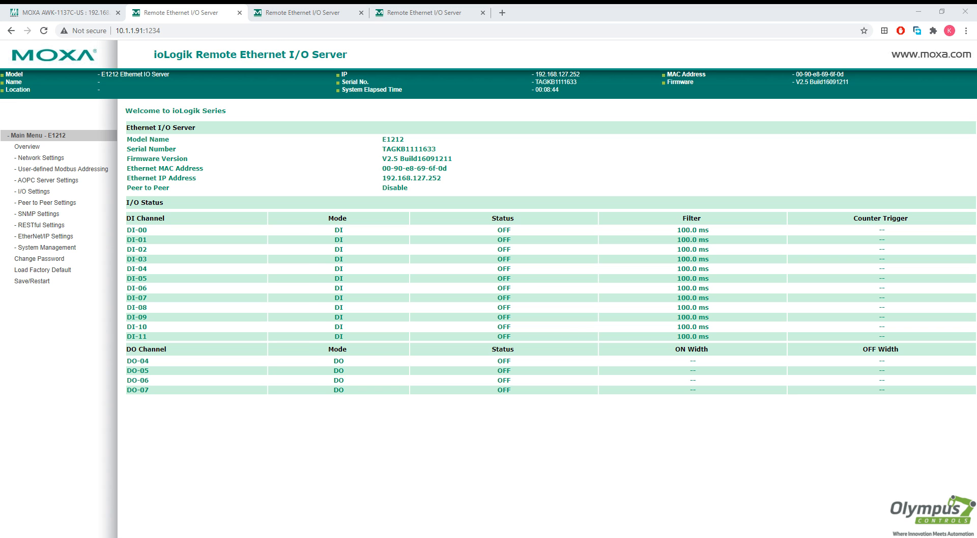
{"action": "mouse_move", "coordinate": [55, 280]}
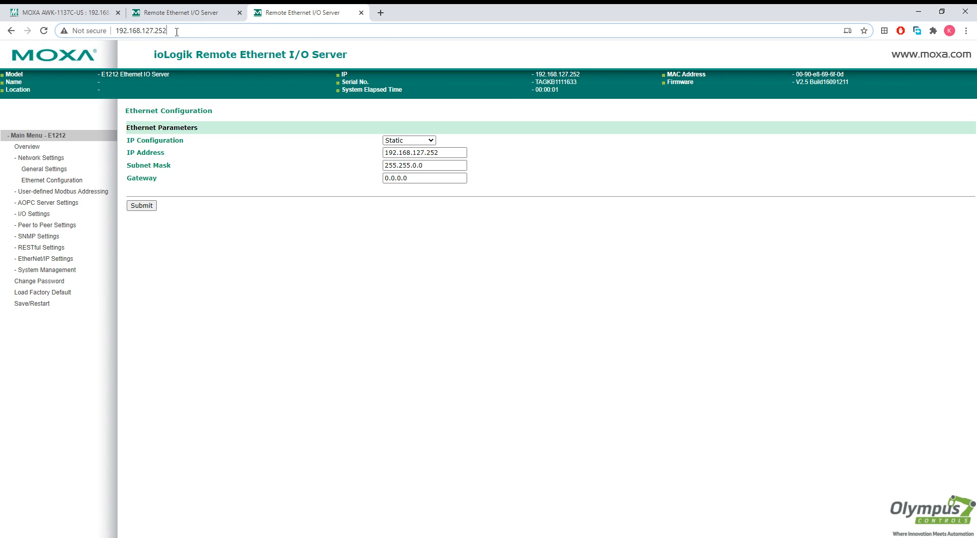
{"action": "triple_click", "coordinate": [141, 29]}
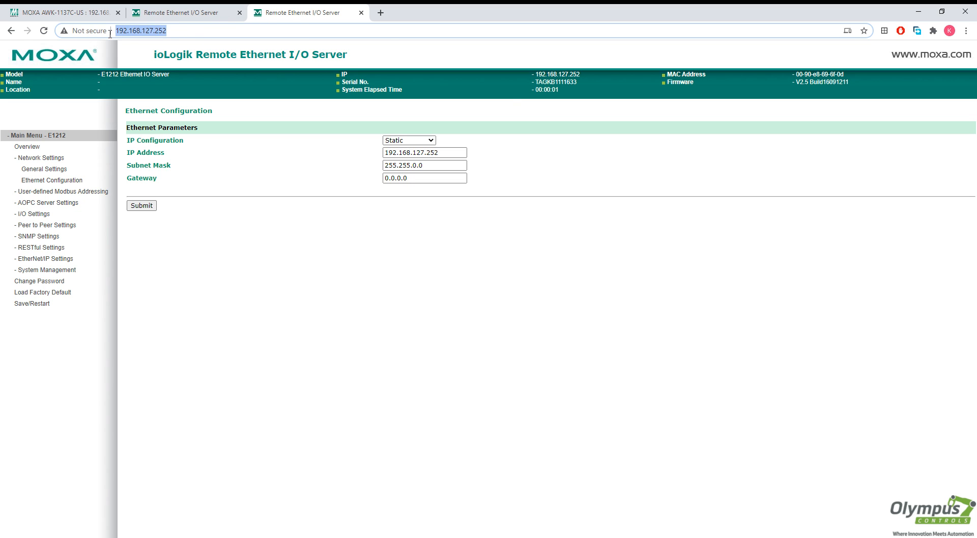